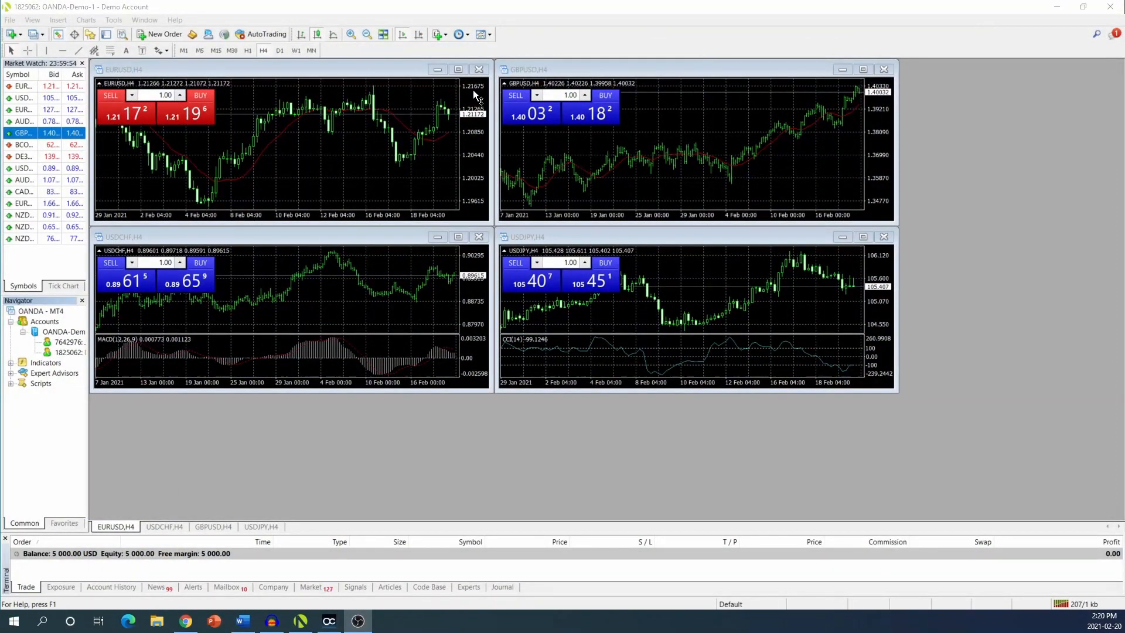
mouse_move(159, 71)
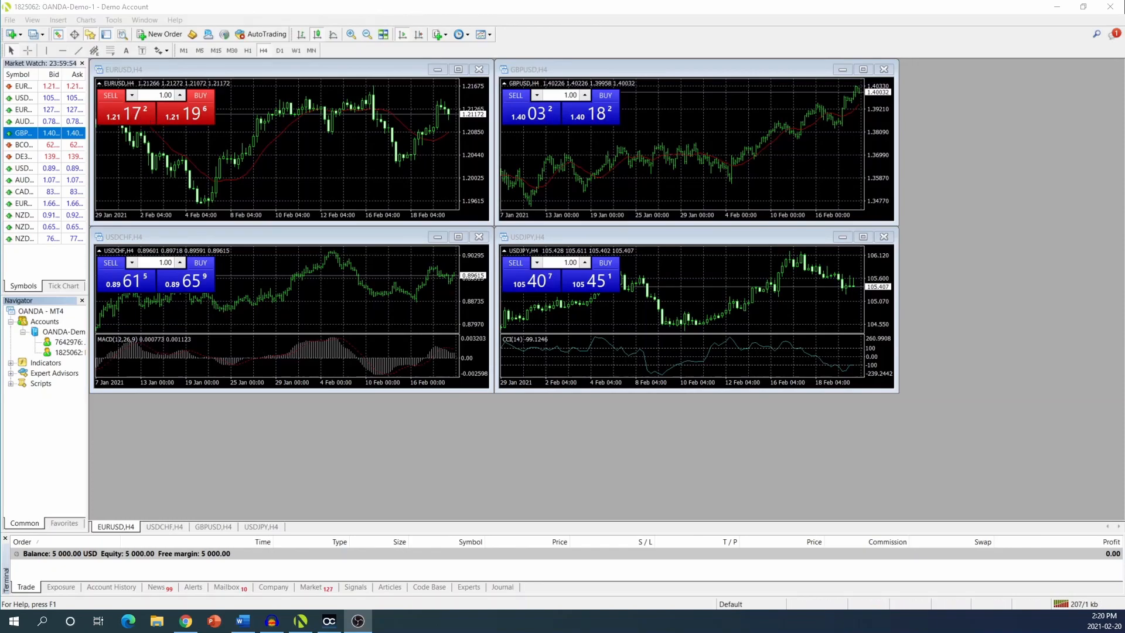
mouse_move(423, 412)
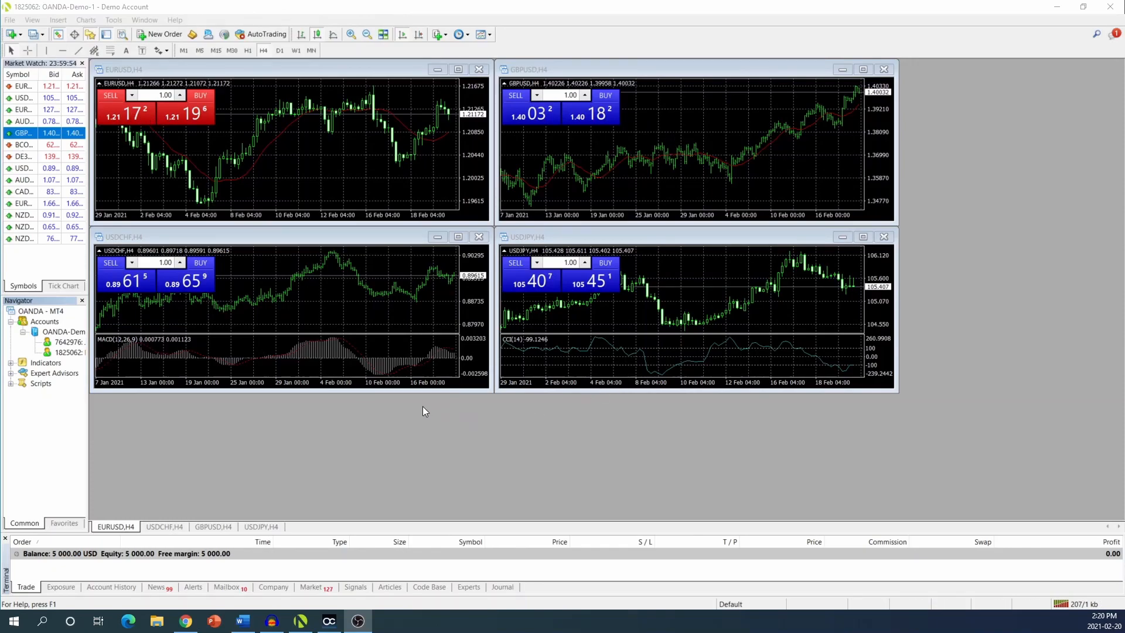
mouse_move(263, 499)
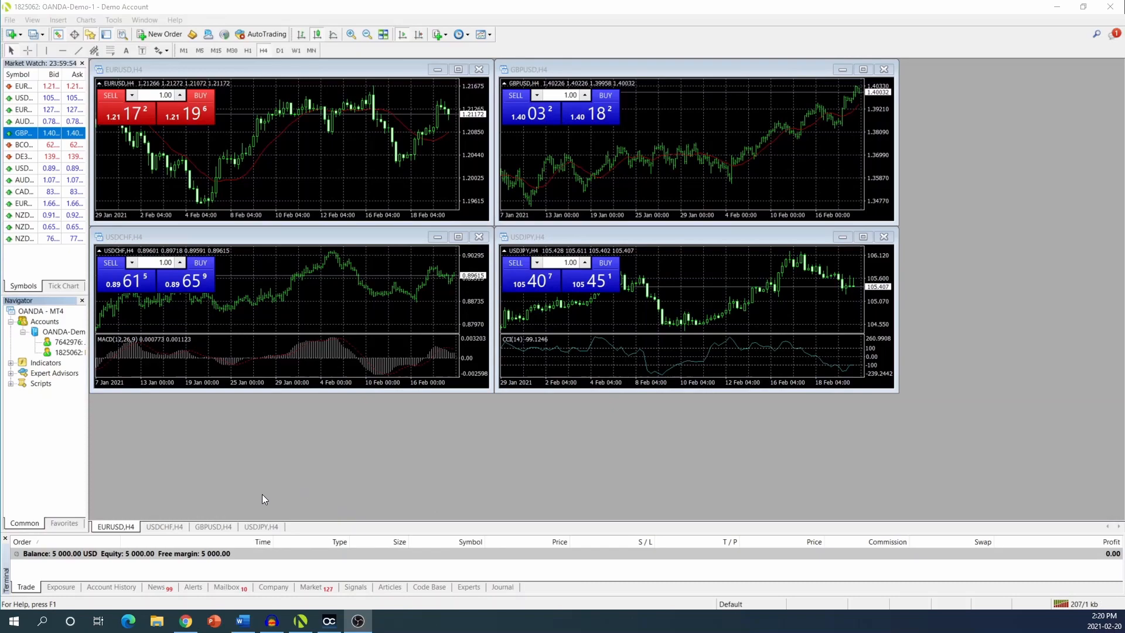
mouse_move(47, 407)
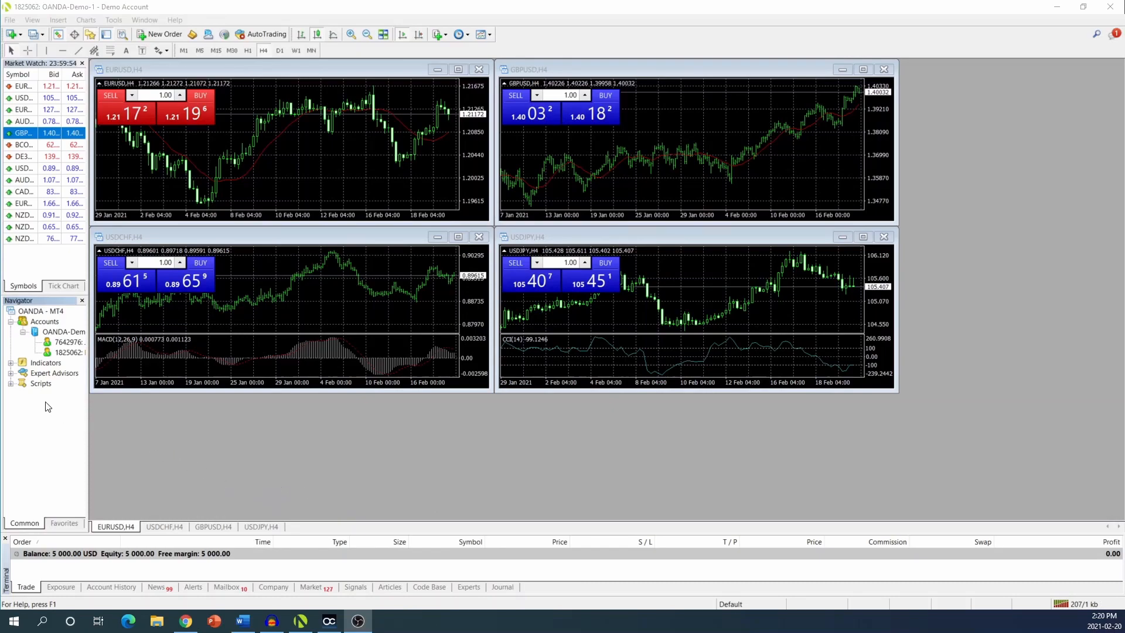
mouse_move(189, 445)
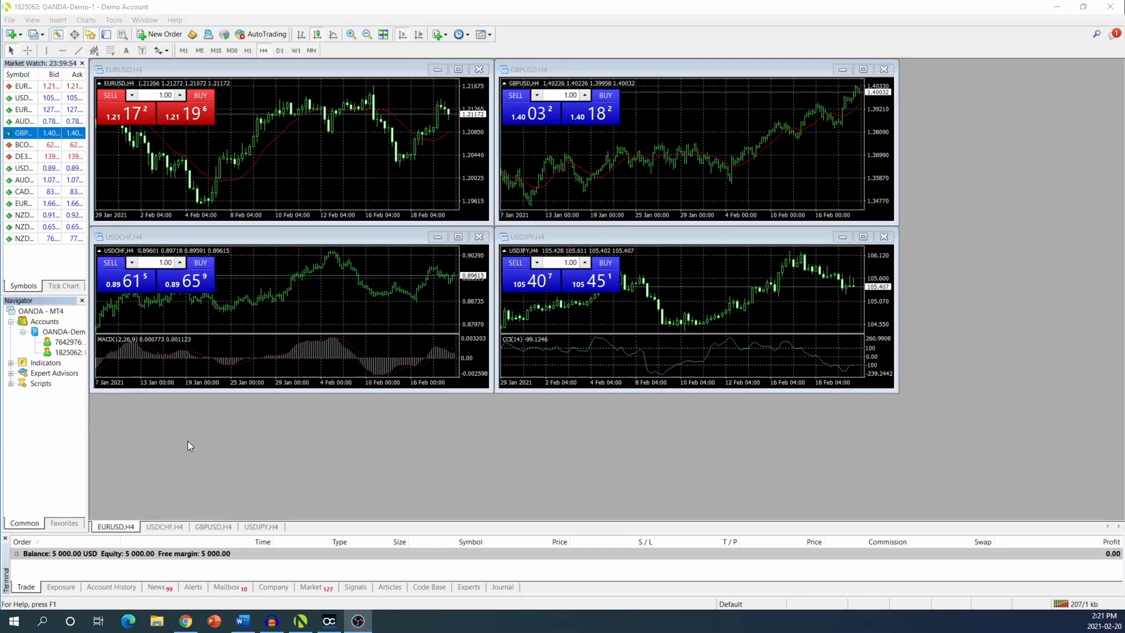
mouse_move(50, 307)
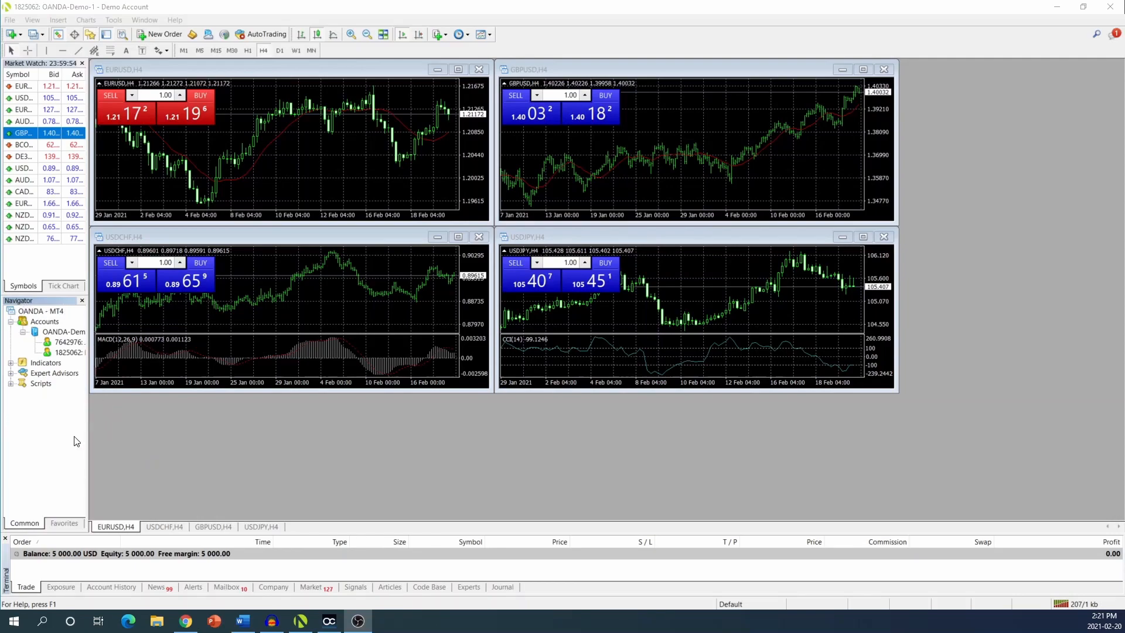
mouse_move(61, 361)
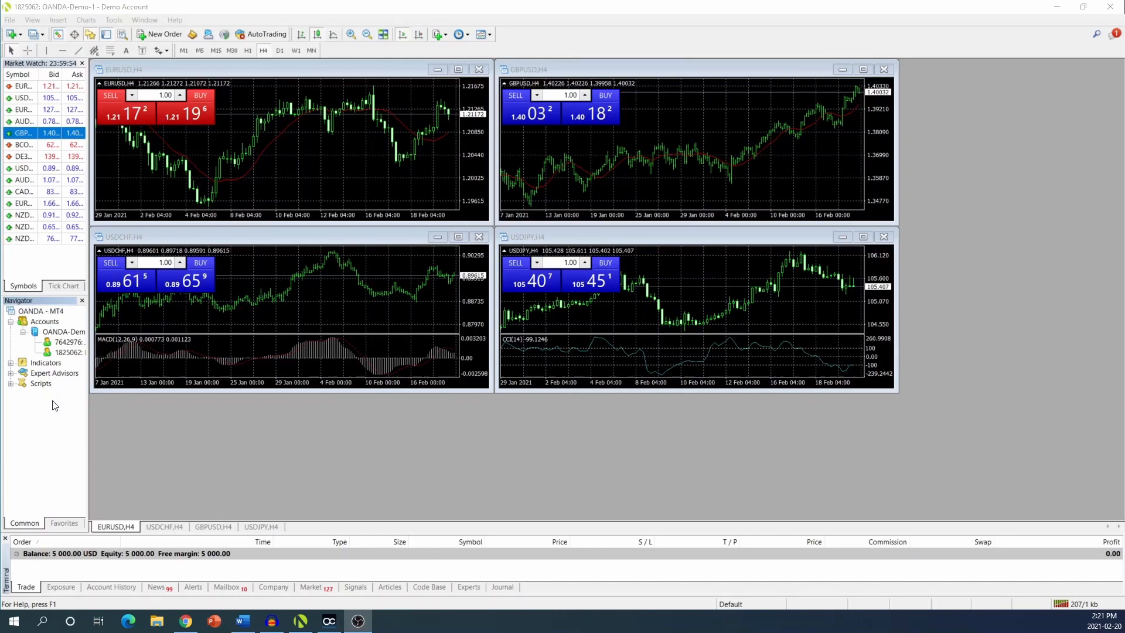
mouse_move(65, 361)
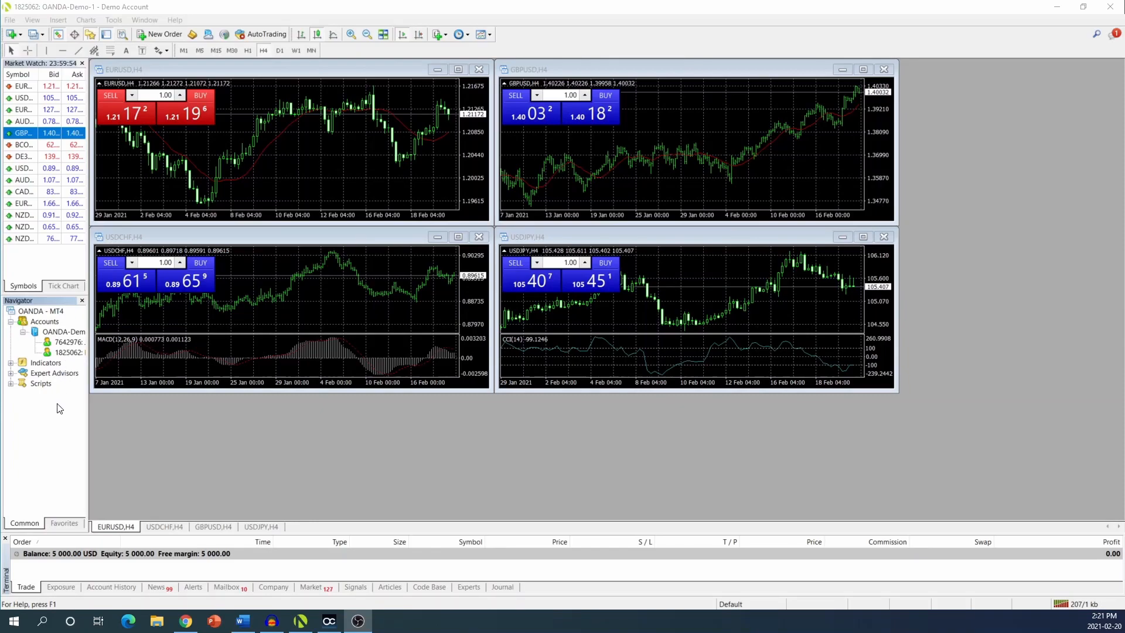
mouse_move(60, 346)
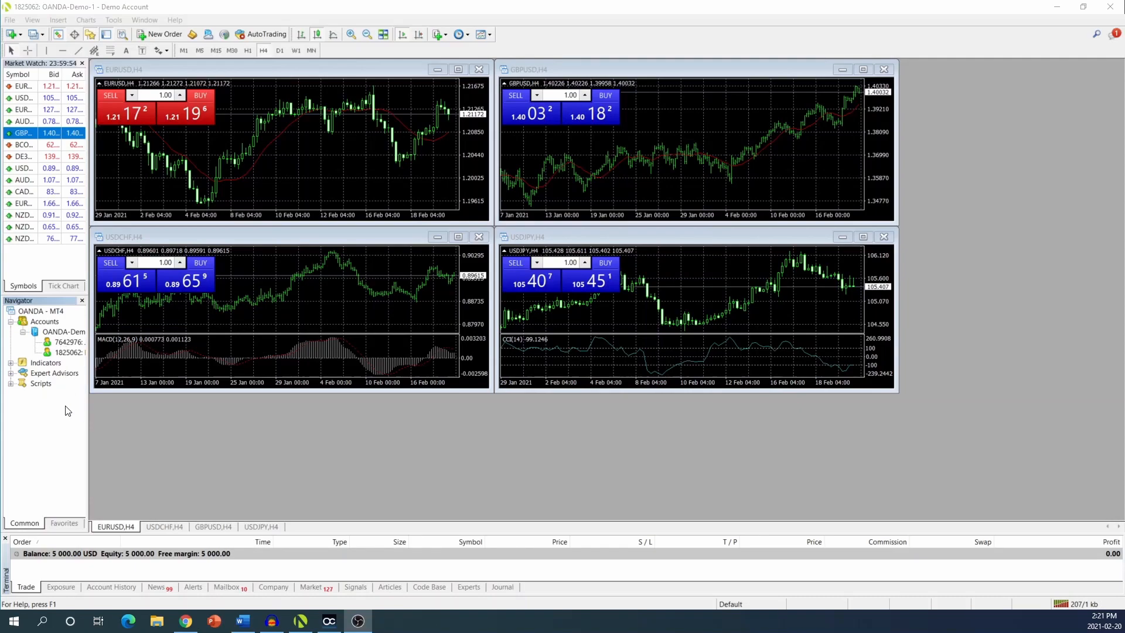
mouse_move(71, 372)
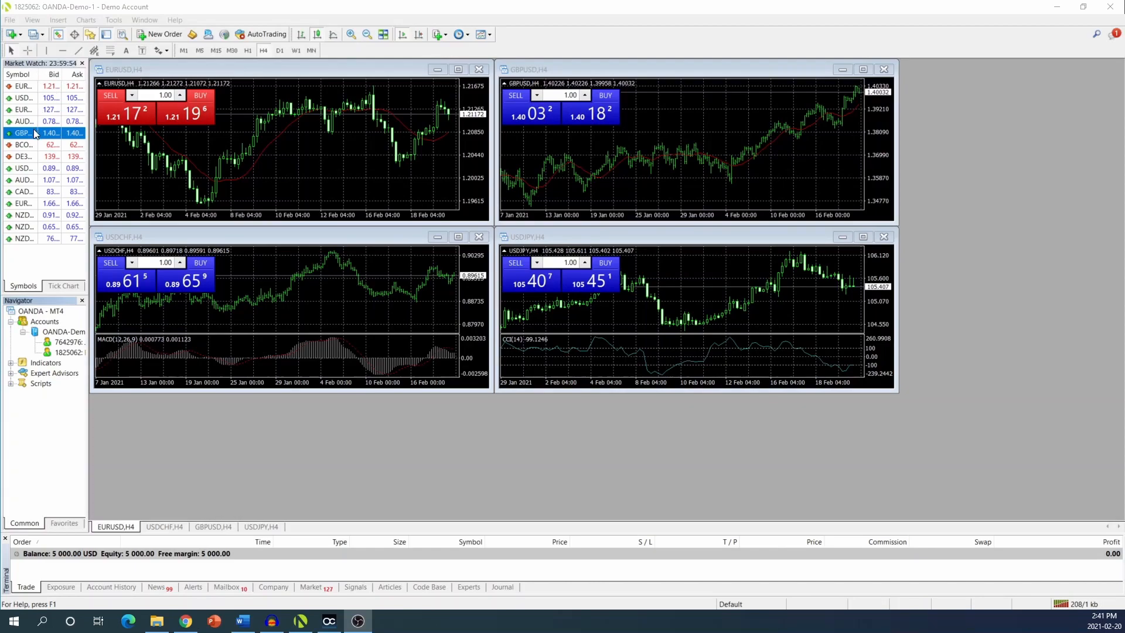
mouse_move(34, 86)
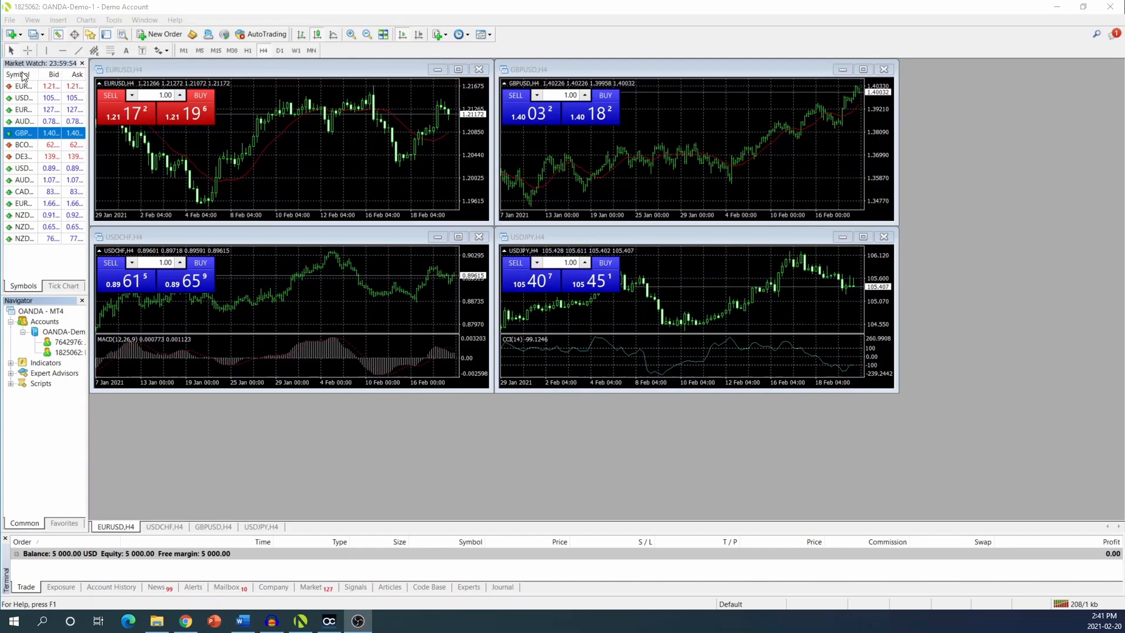
mouse_move(34, 109)
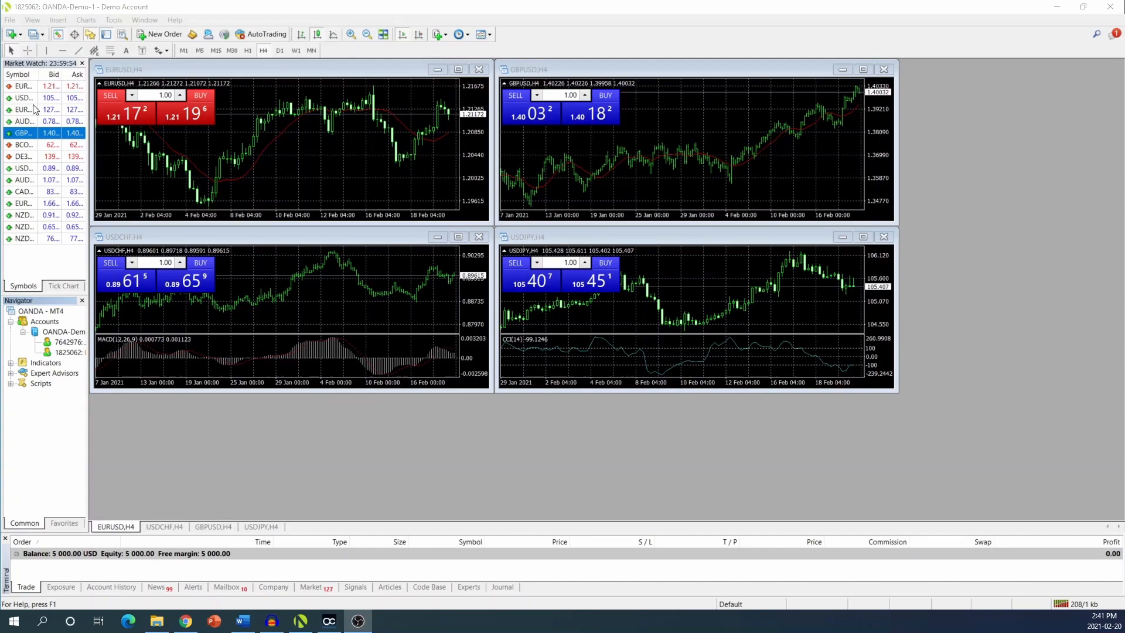
mouse_move(36, 149)
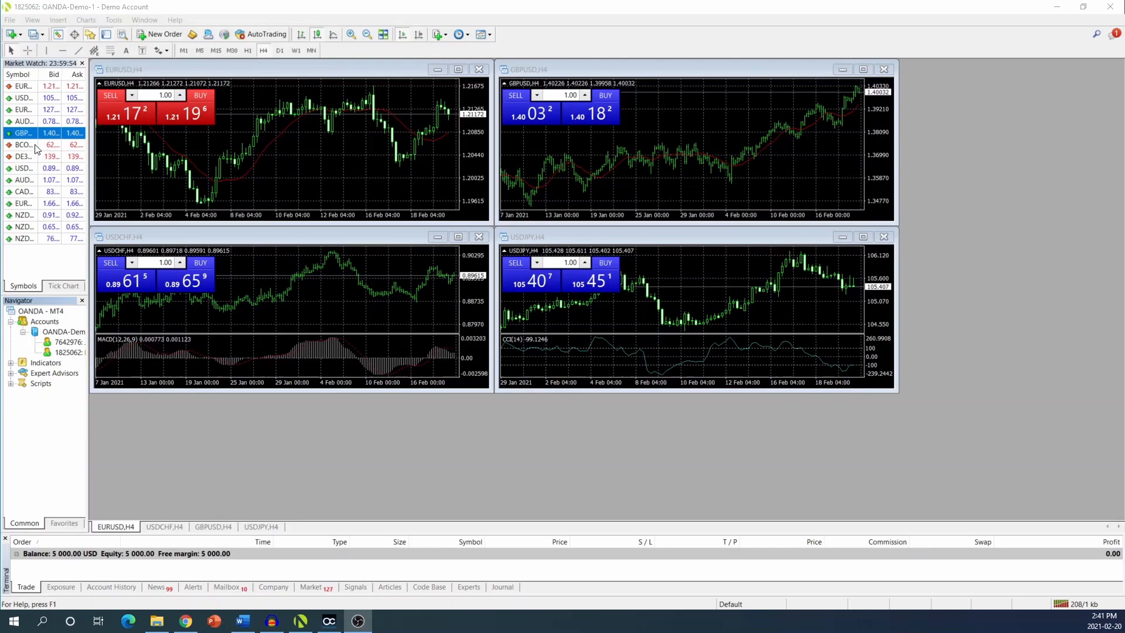
mouse_move(75, 77)
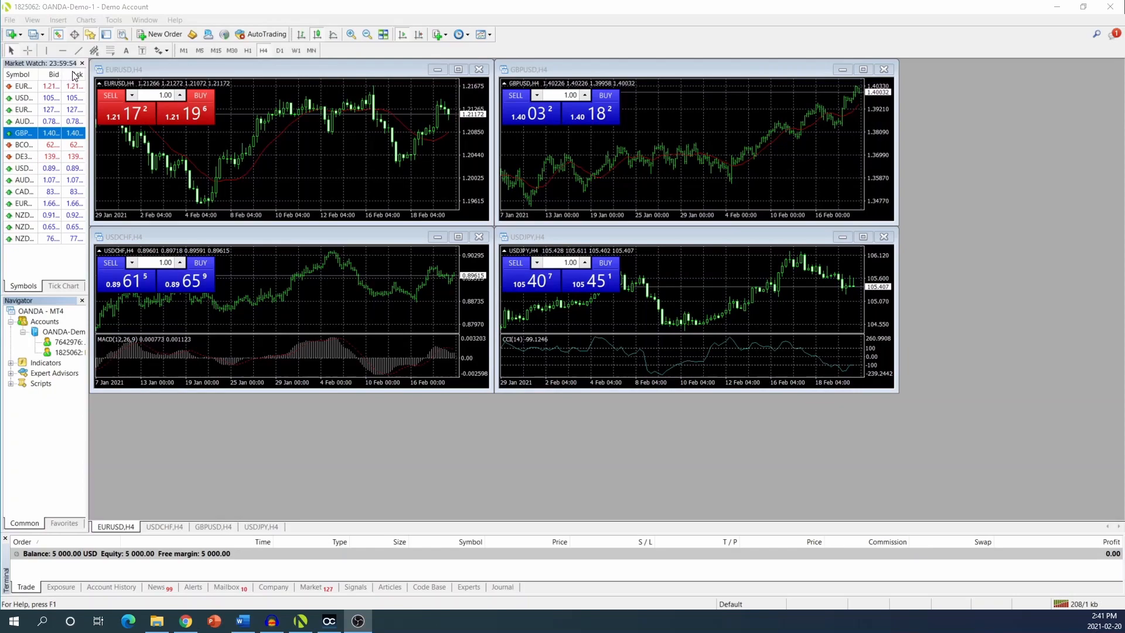
mouse_move(68, 85)
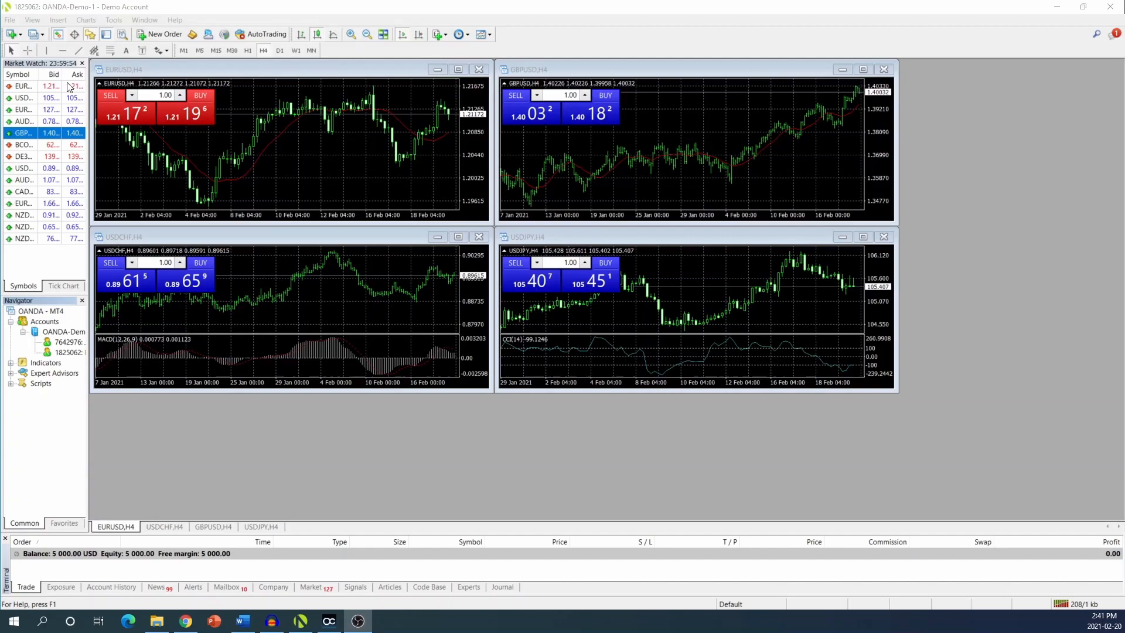
mouse_move(283, 109)
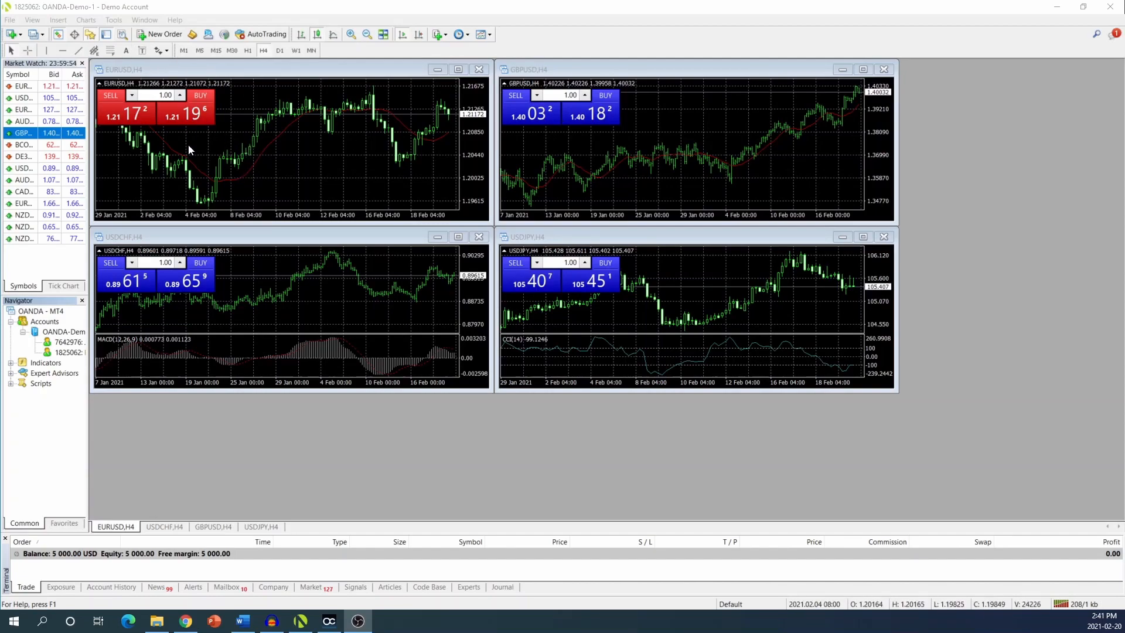
mouse_move(297, 153)
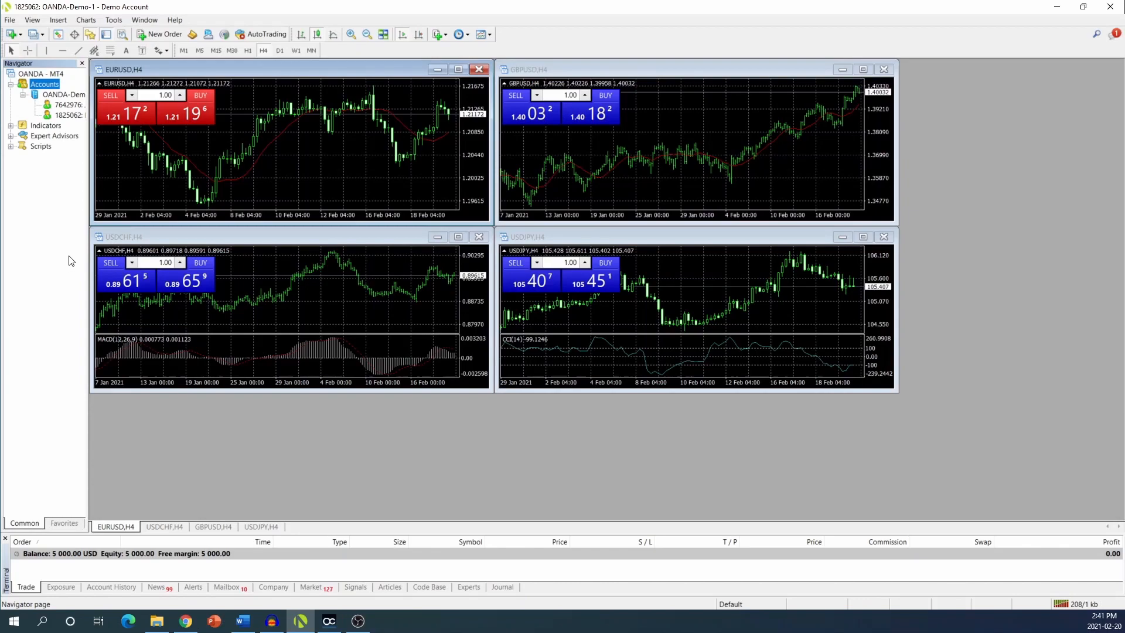
left_click(31, 19)
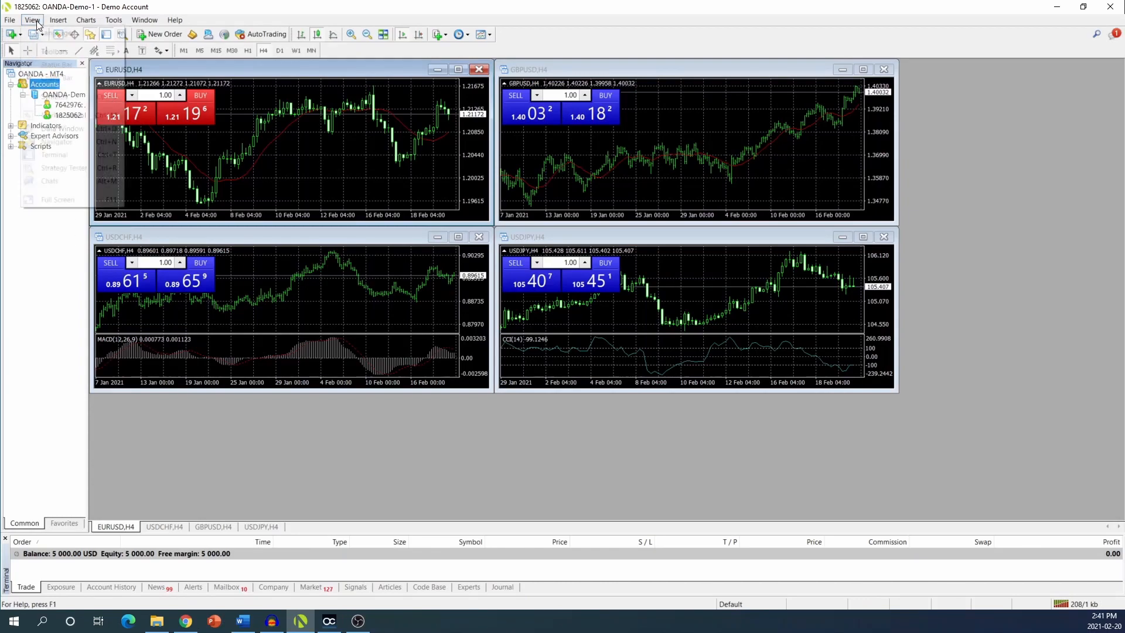
left_click(31, 20)
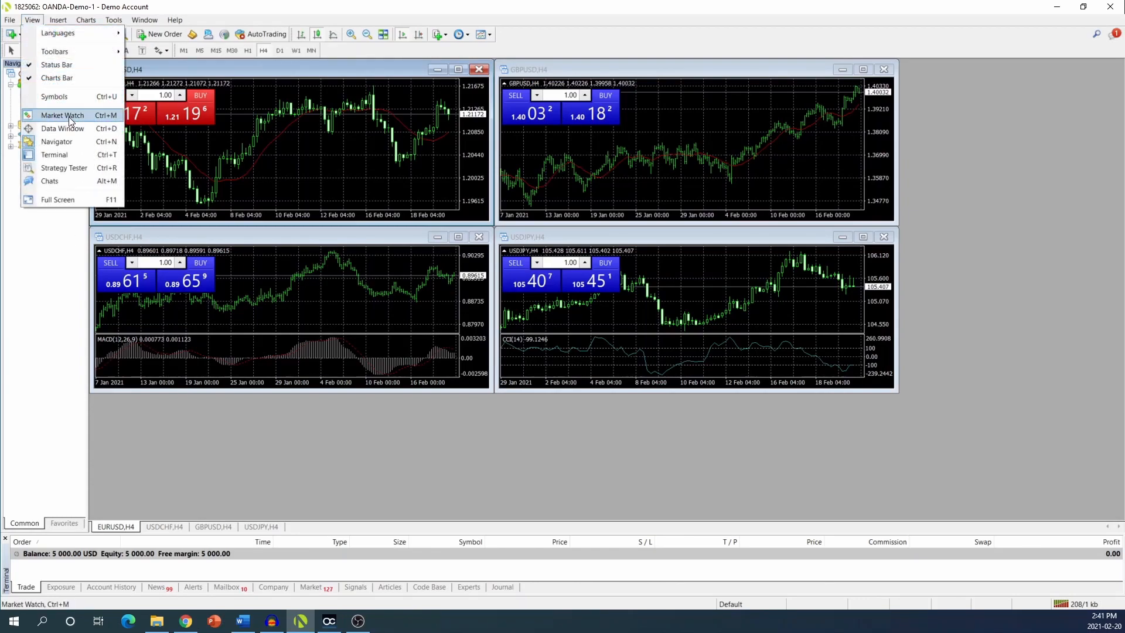
left_click(63, 115)
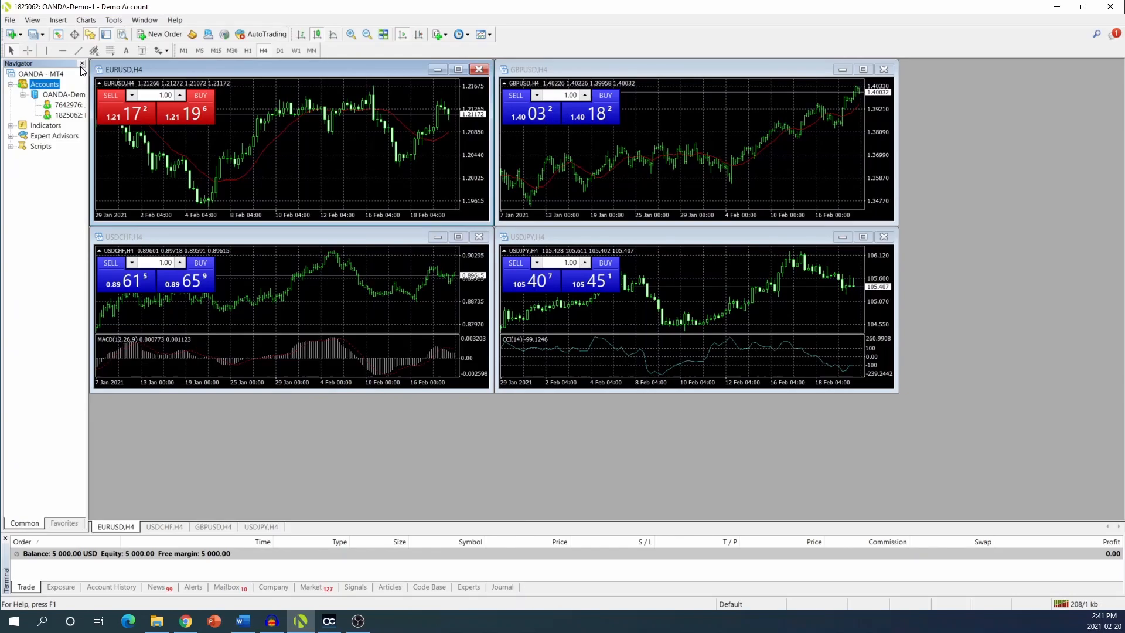
left_click(81, 64)
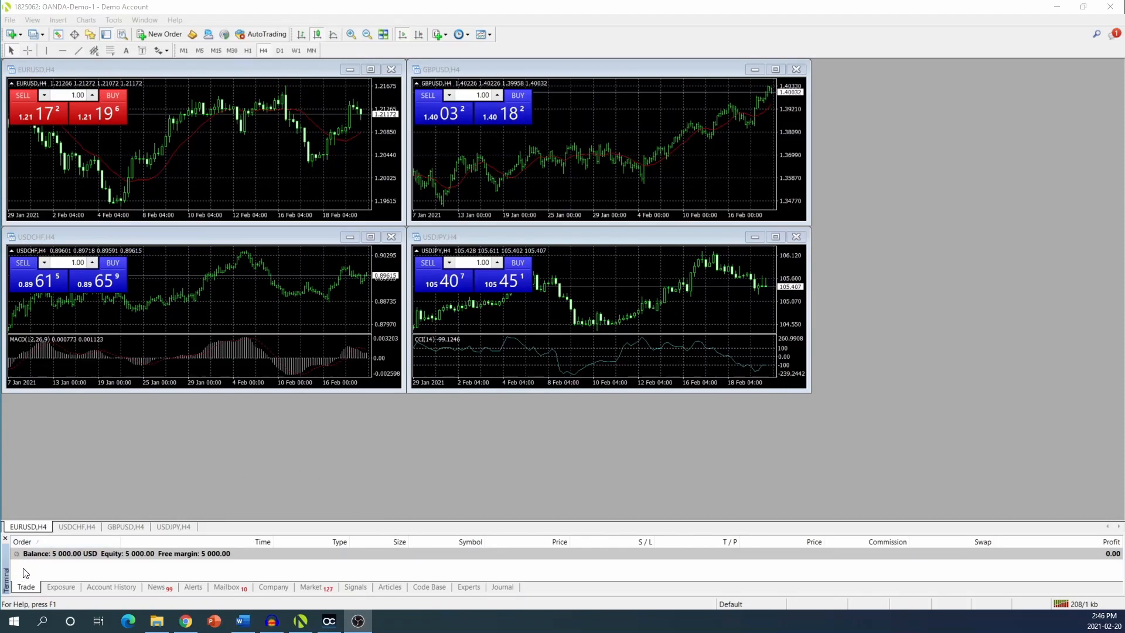
mouse_move(67, 569)
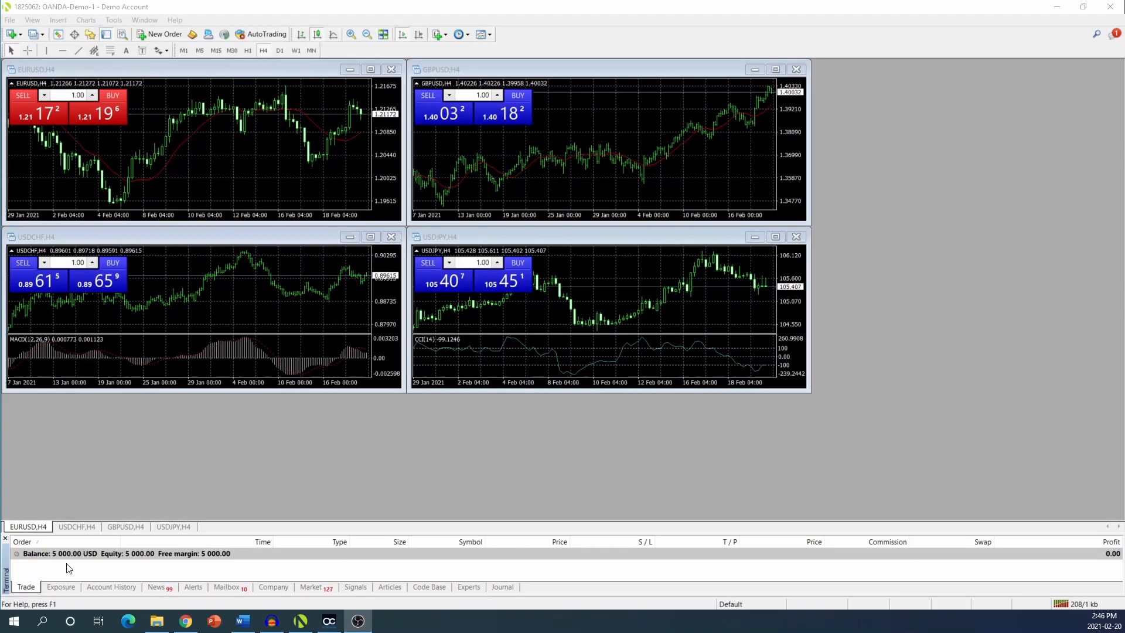
mouse_move(68, 568)
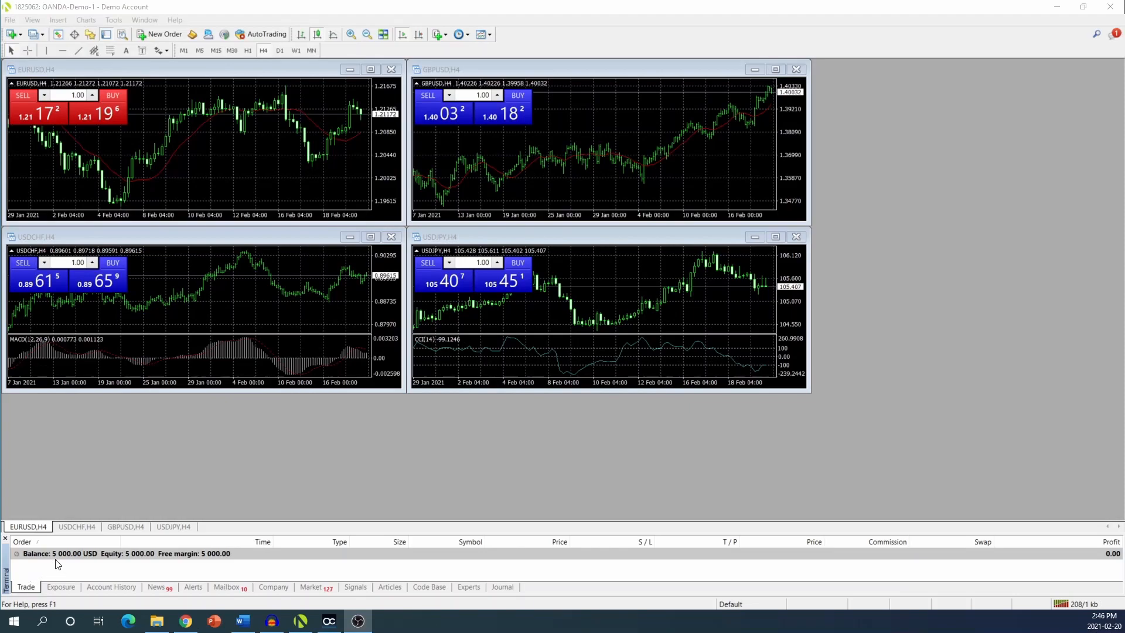
mouse_move(91, 567)
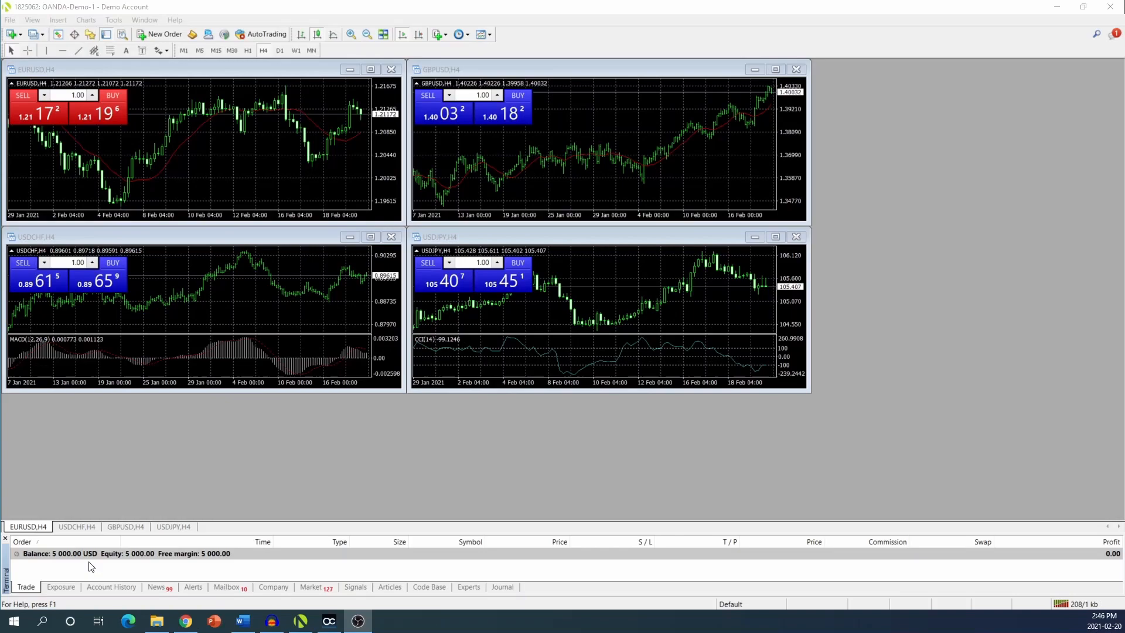
mouse_move(29, 595)
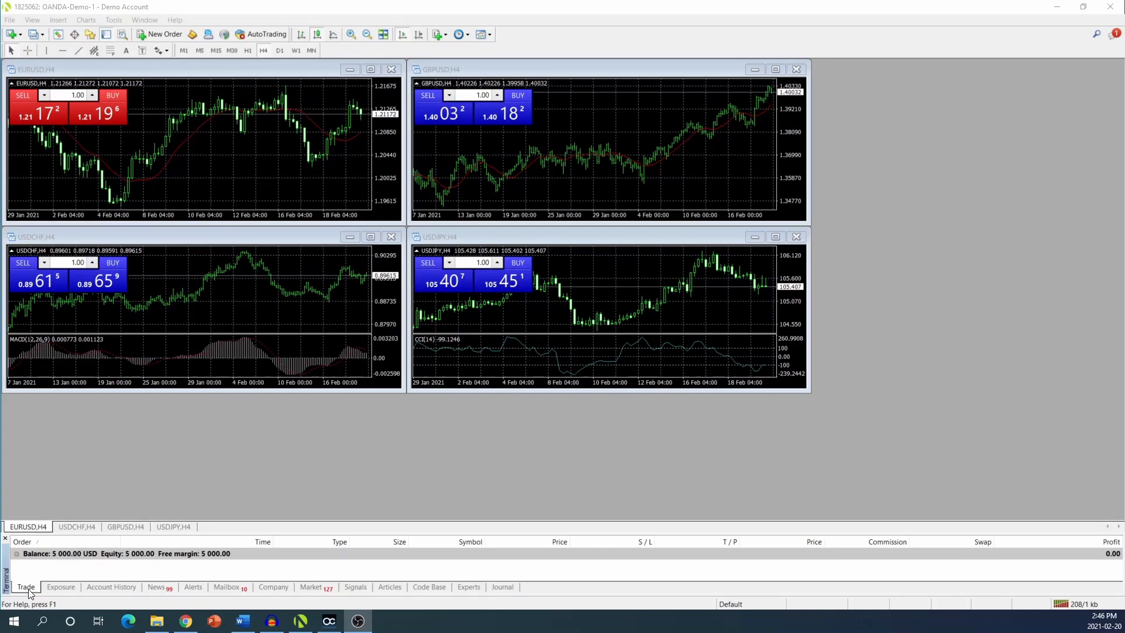
mouse_move(136, 575)
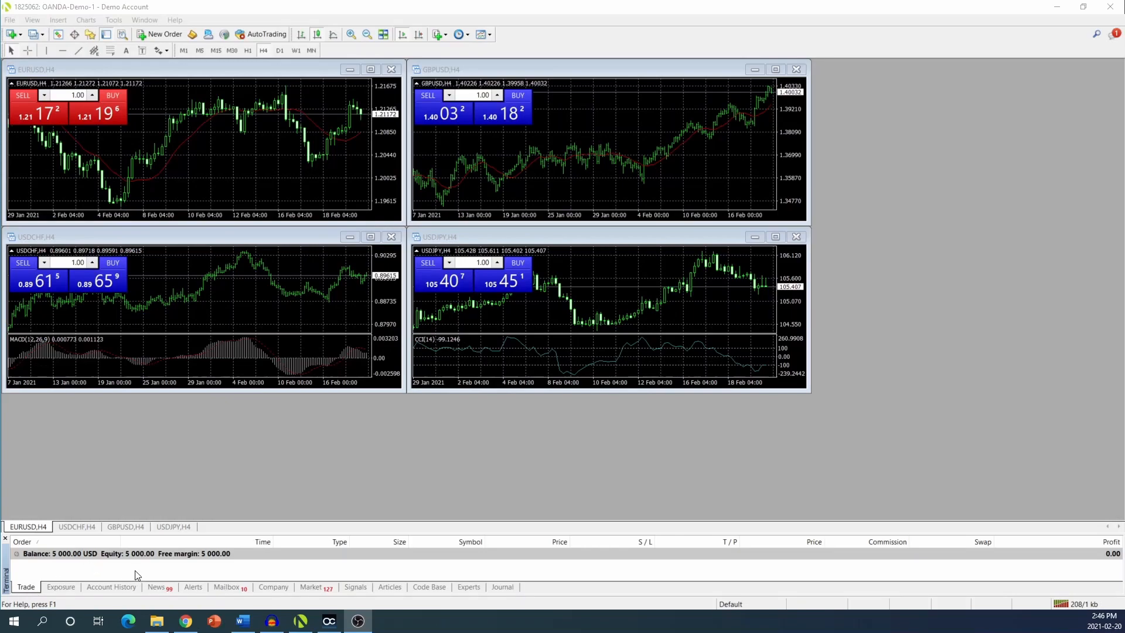
mouse_move(290, 576)
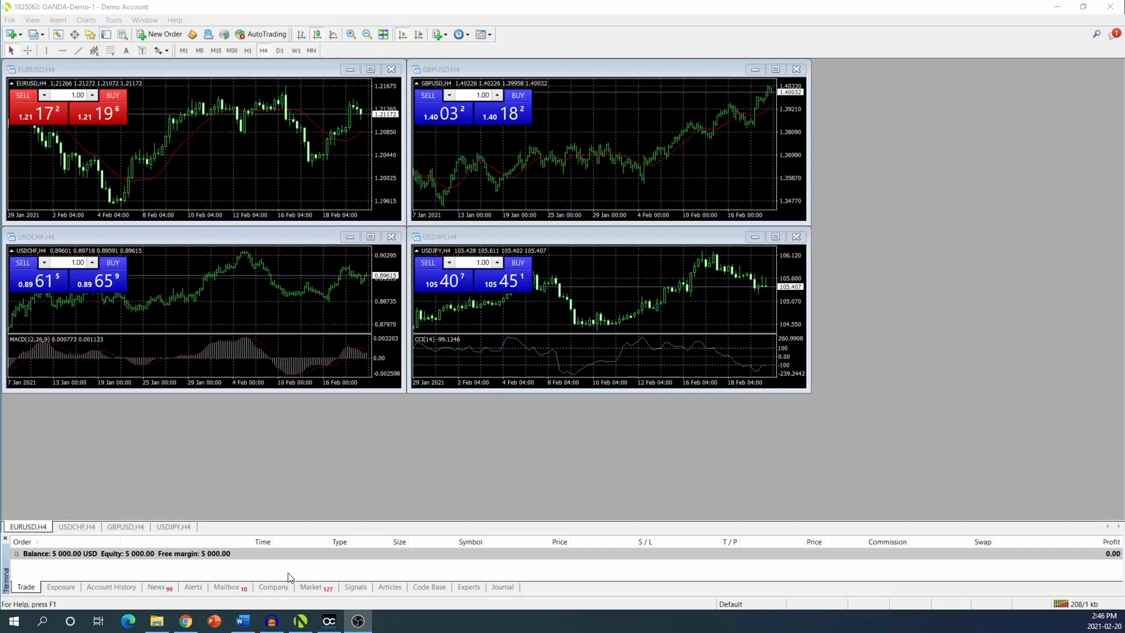
mouse_move(423, 582)
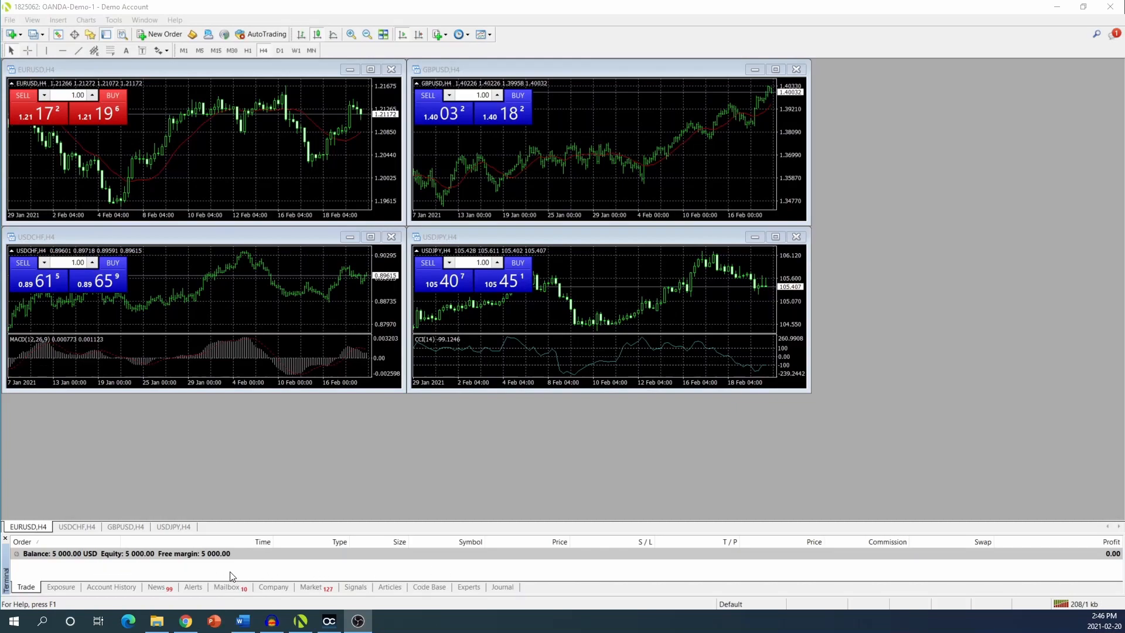
mouse_move(258, 547)
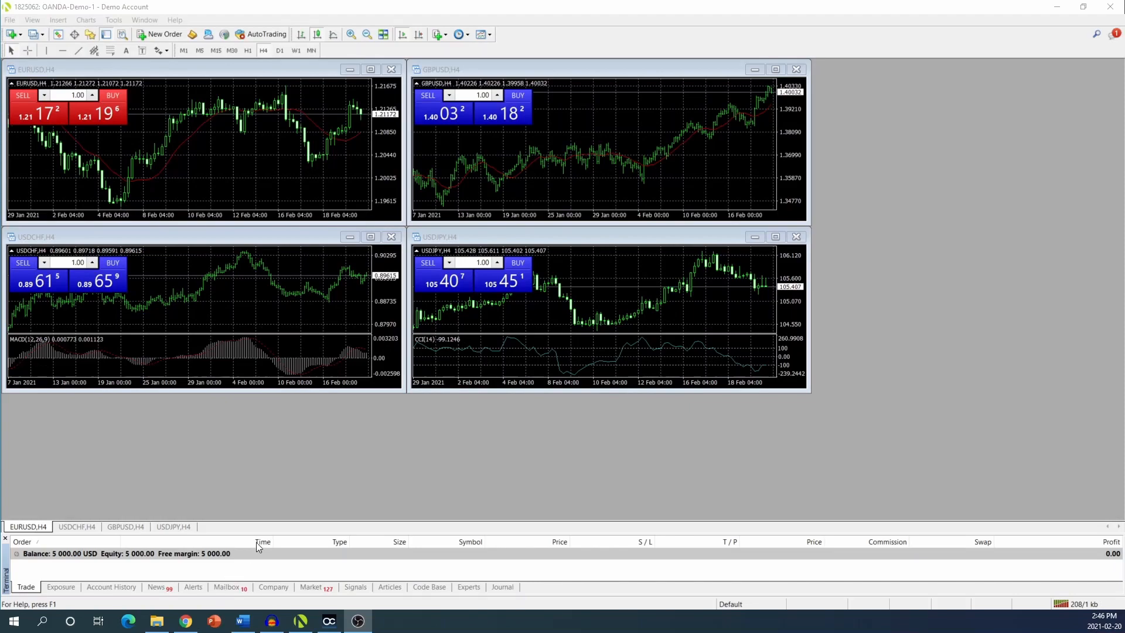
mouse_move(271, 581)
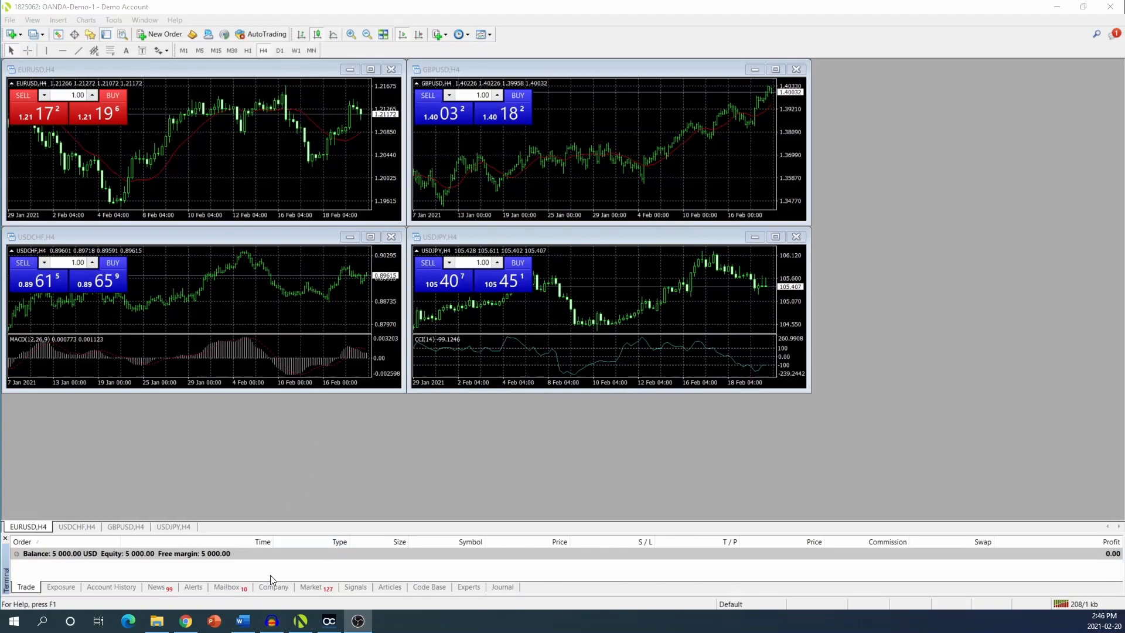
mouse_move(286, 327)
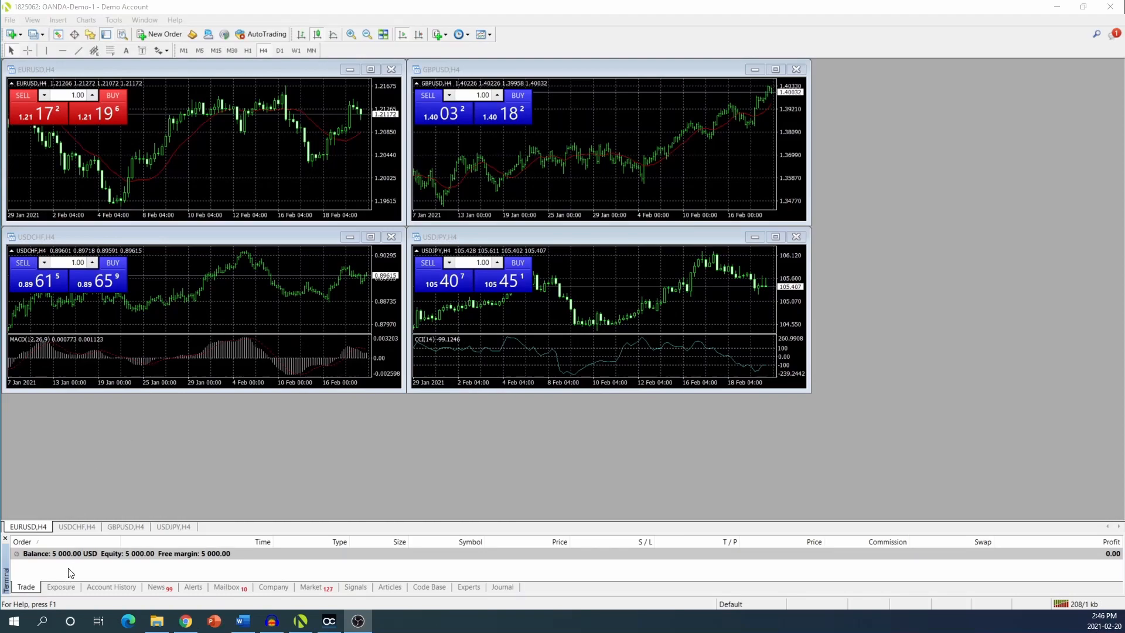
mouse_move(338, 478)
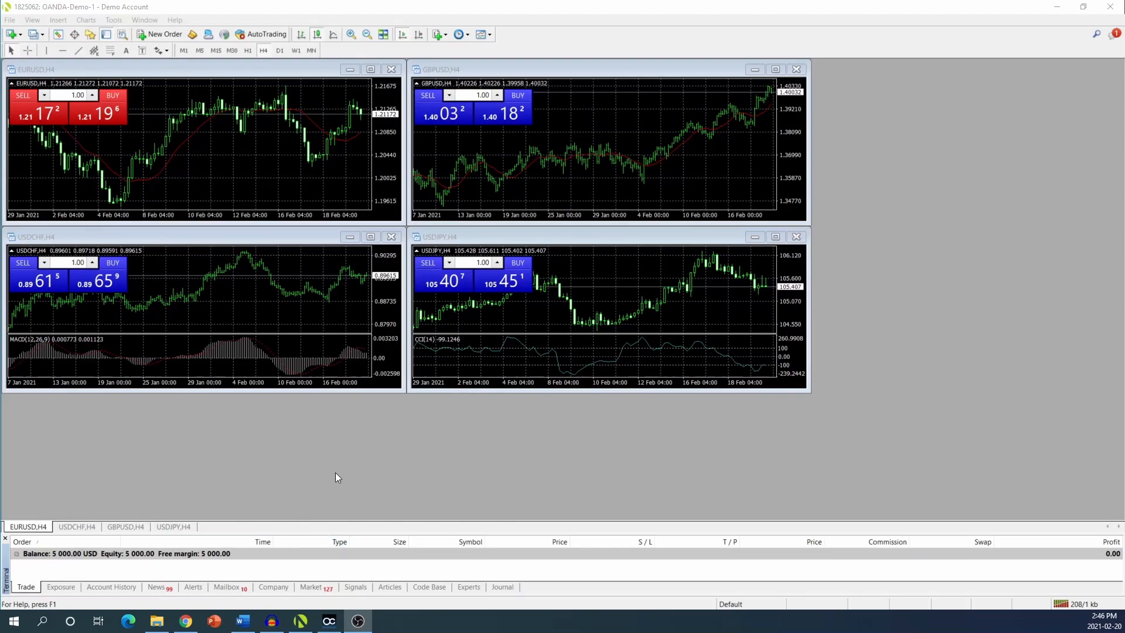
mouse_move(277, 477)
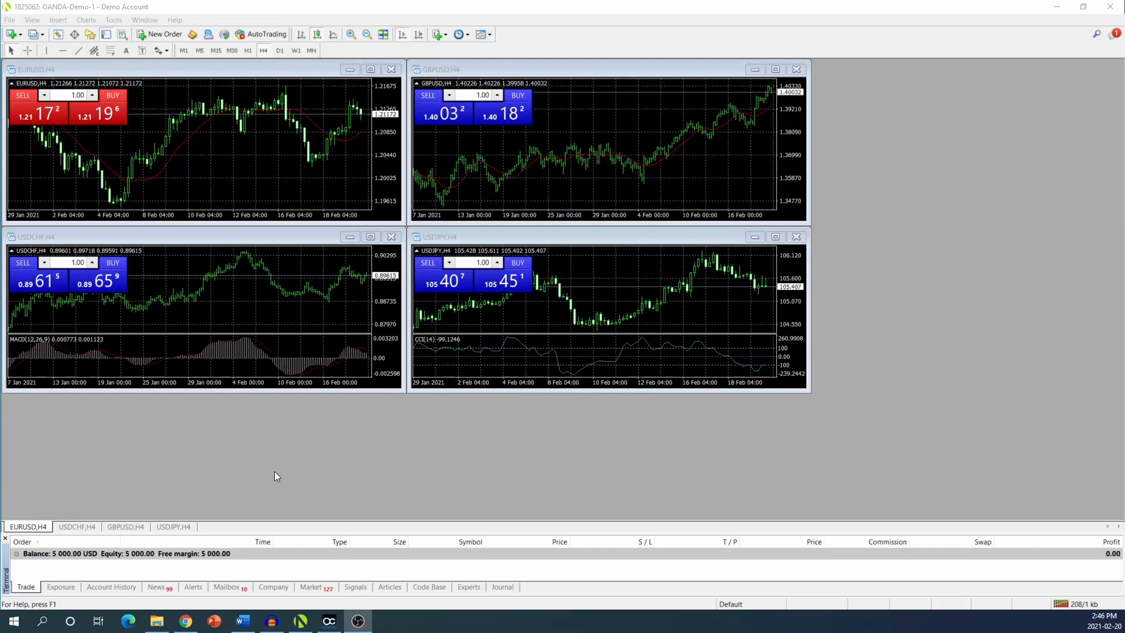
mouse_move(184, 332)
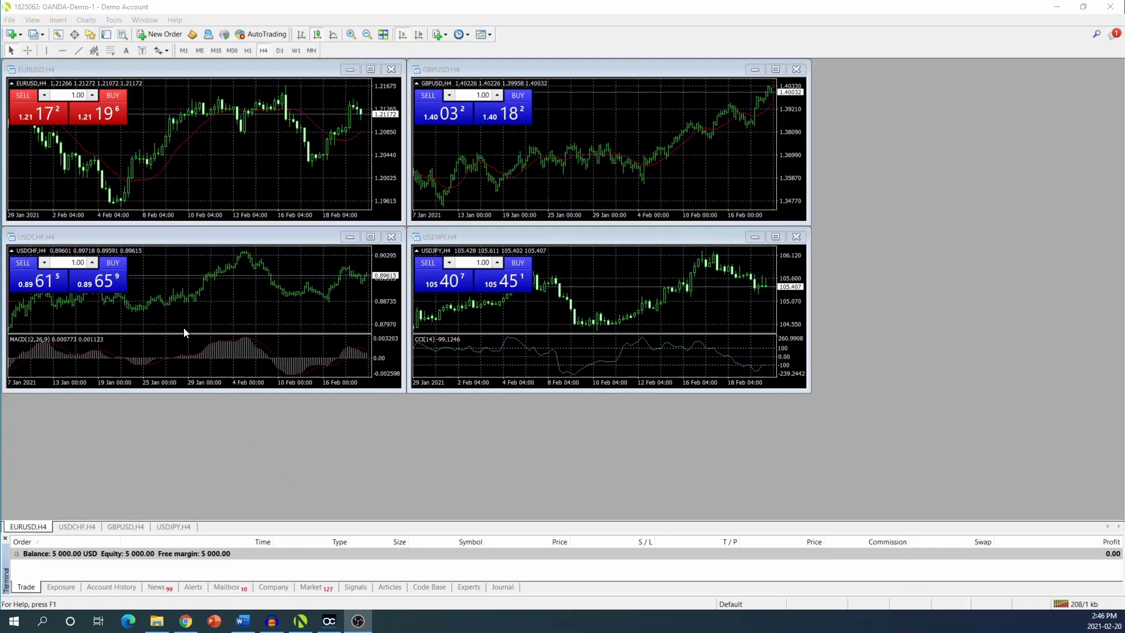
mouse_move(25, 578)
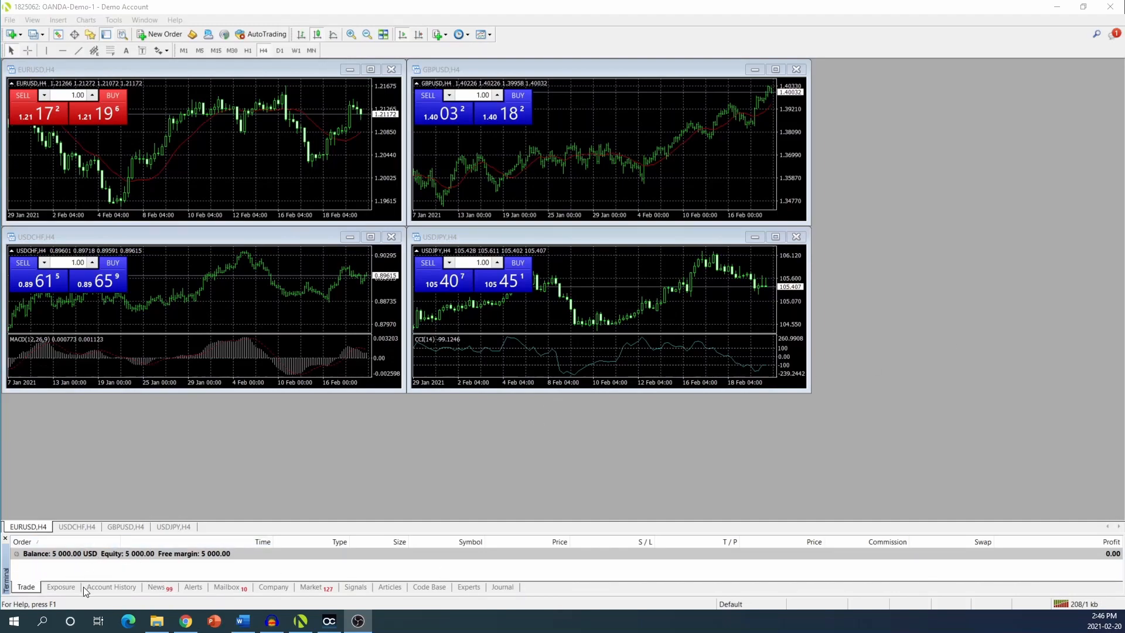
mouse_move(110, 591)
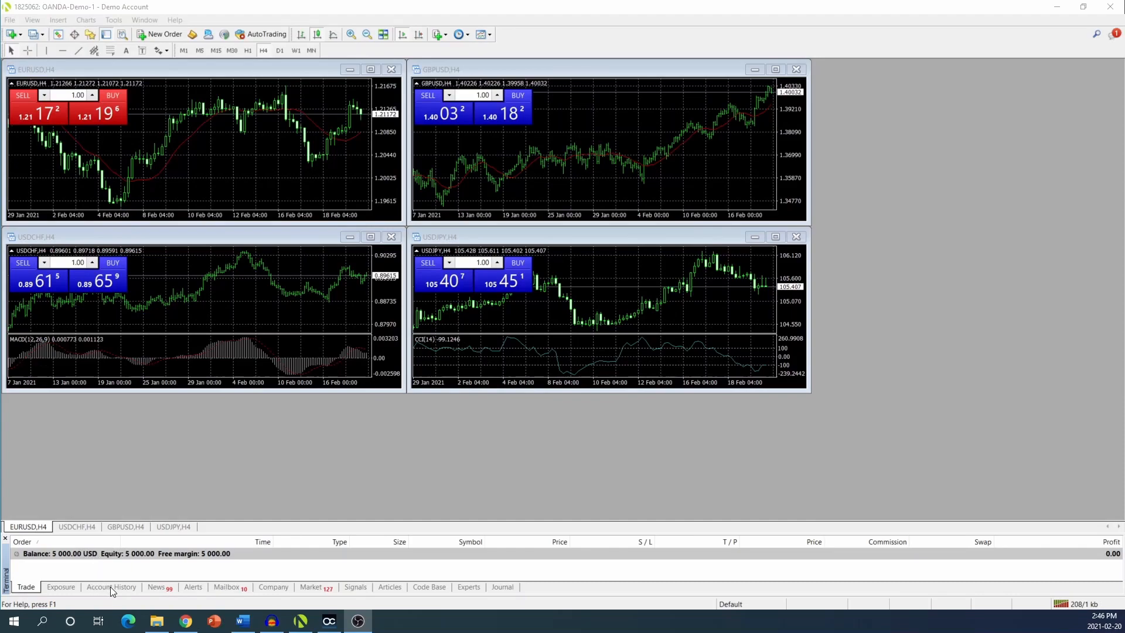
- Show the Terminal's Account History with the single 5,000.00 balance deposit
left_click(110, 587)
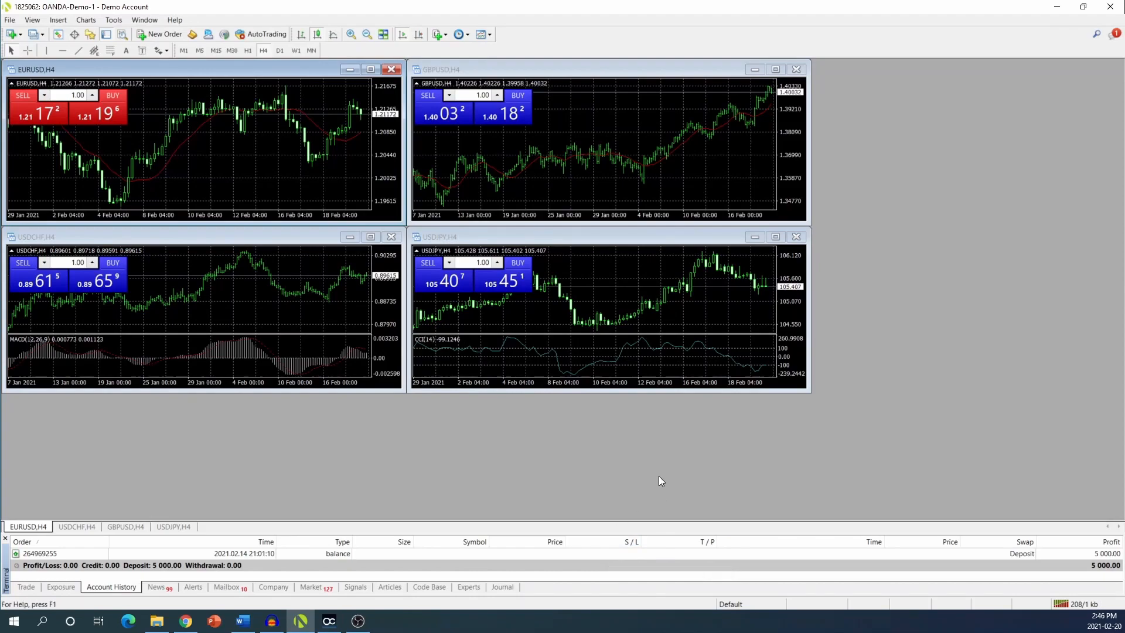
mouse_move(244, 603)
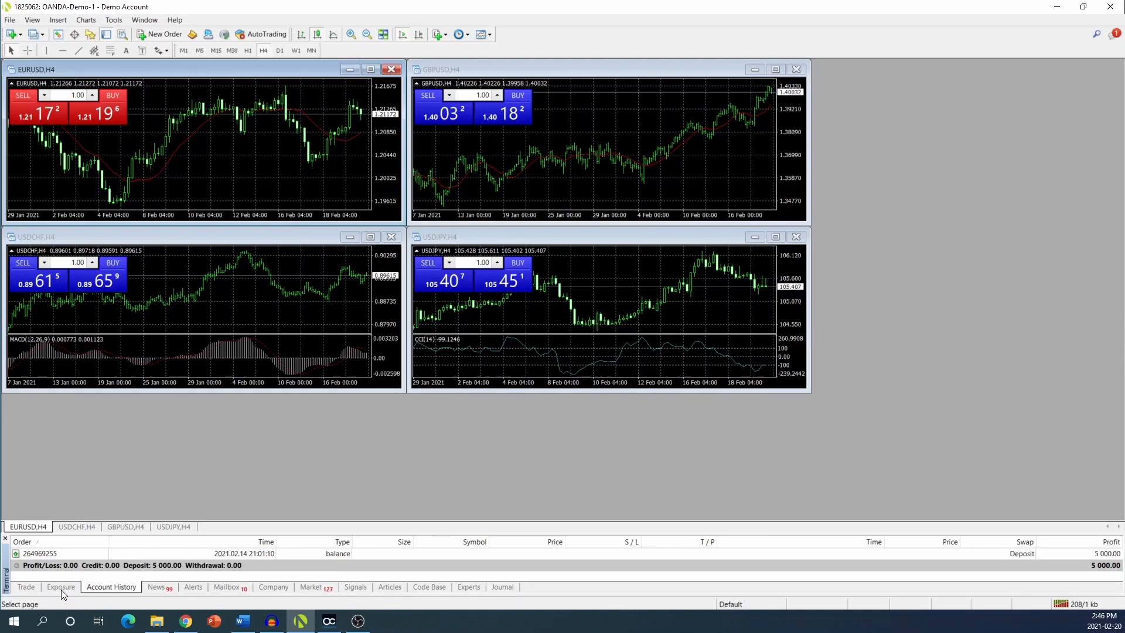
mouse_move(469, 592)
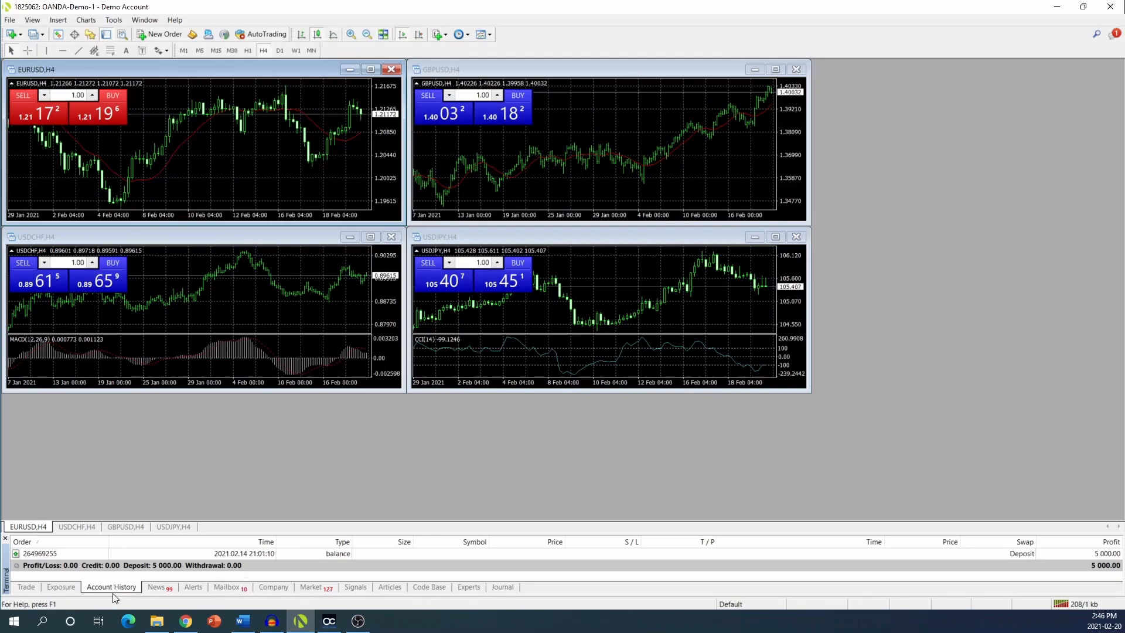
left_click(25, 587)
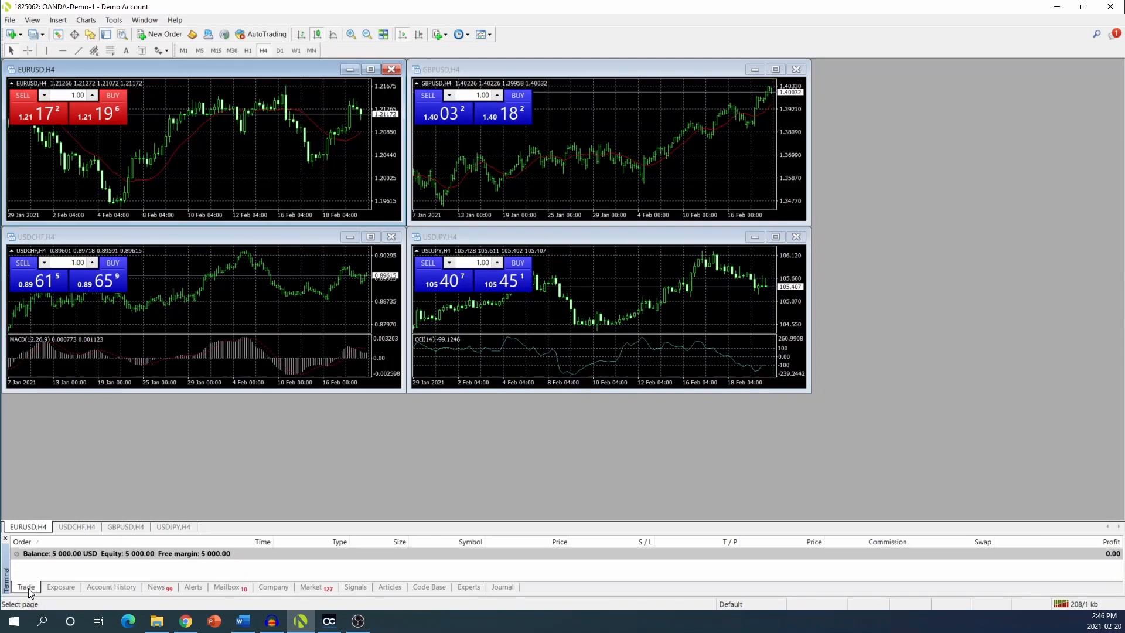
left_click(111, 587)
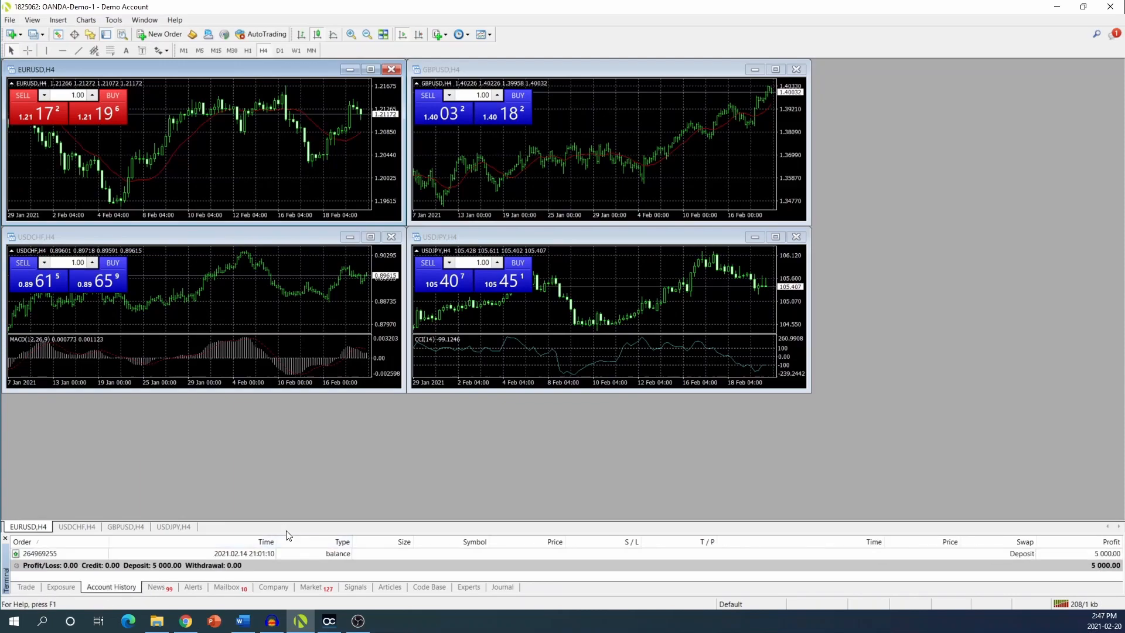
mouse_move(304, 535)
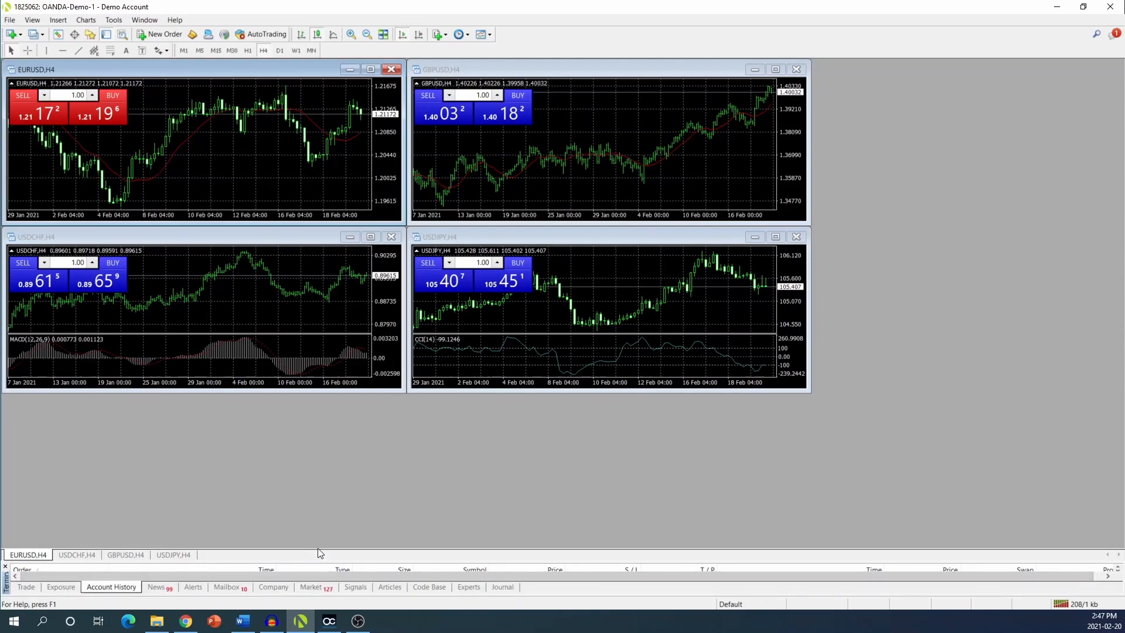
mouse_move(325, 557)
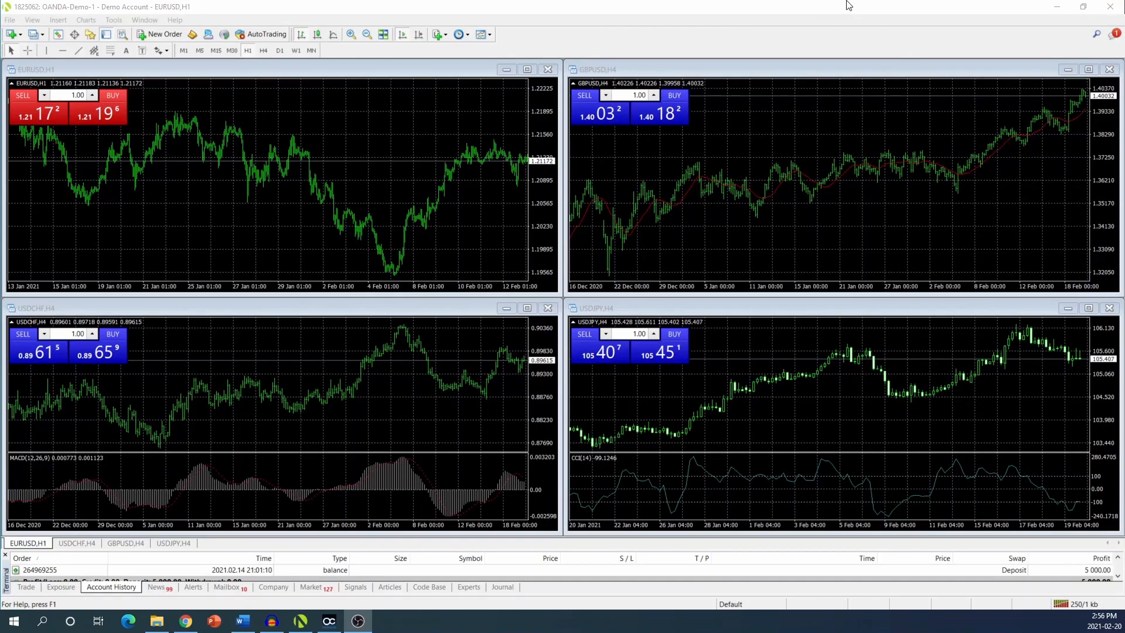
mouse_move(305, 286)
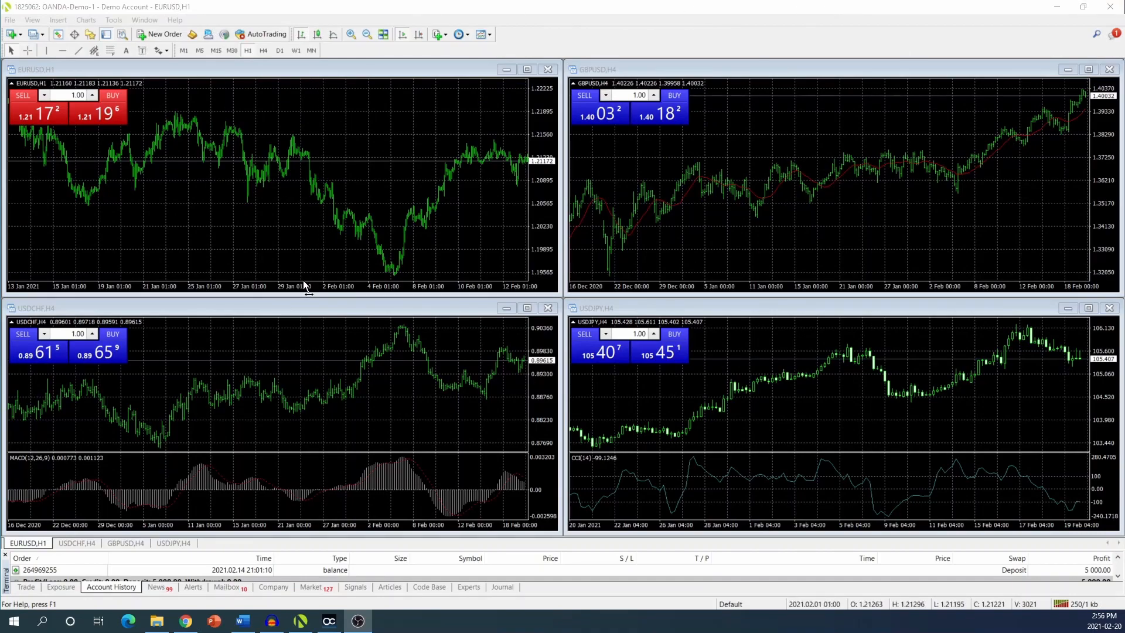
mouse_move(714, 261)
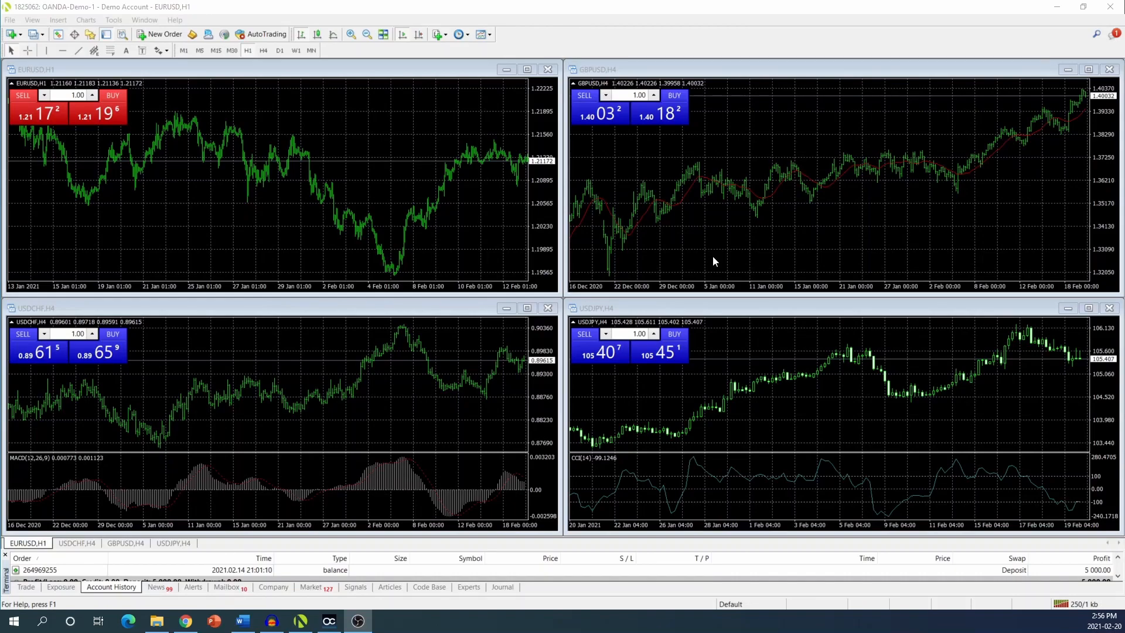
mouse_move(653, 257)
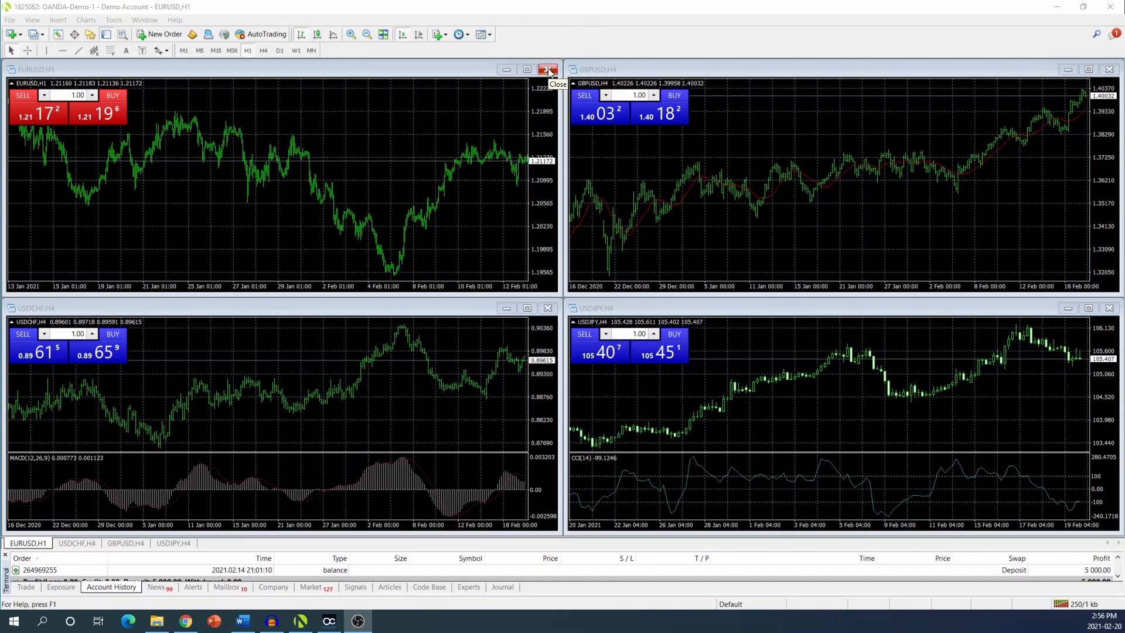
- Close the EURUSD and USDCHF charts and maximize the GBPUSD H4 chart
left_click(549, 69)
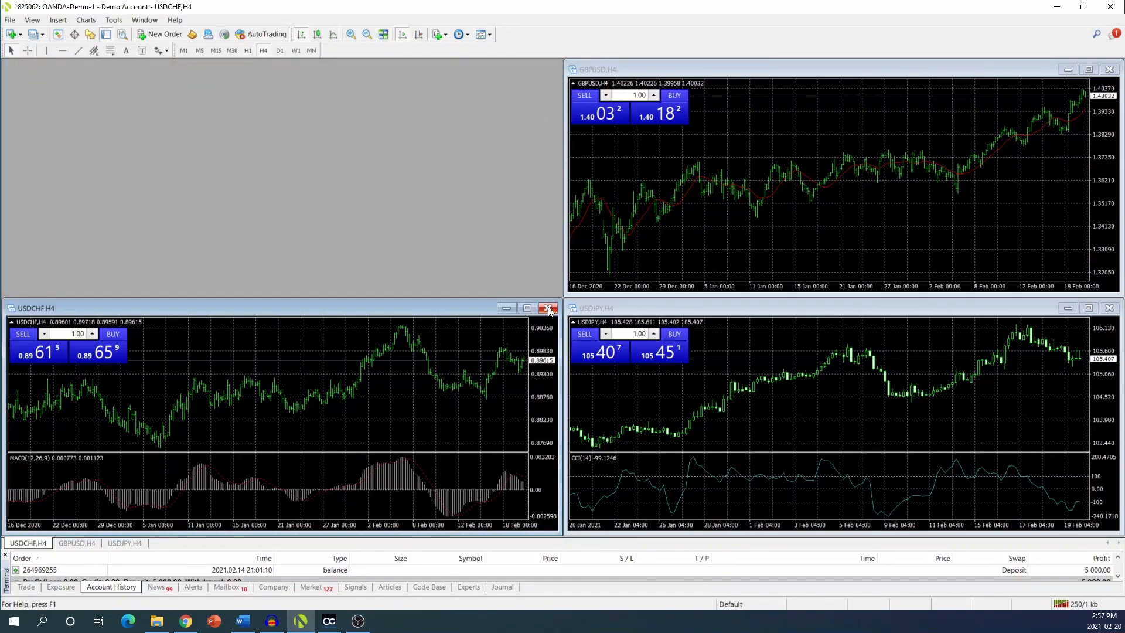
left_click(548, 308)
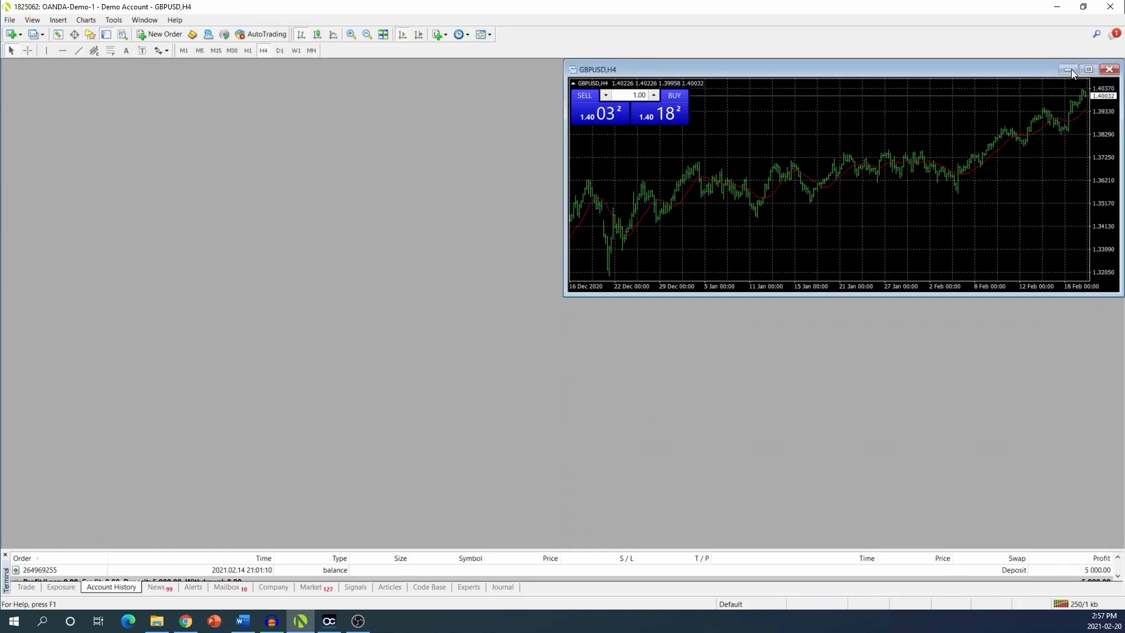
left_click(1088, 69)
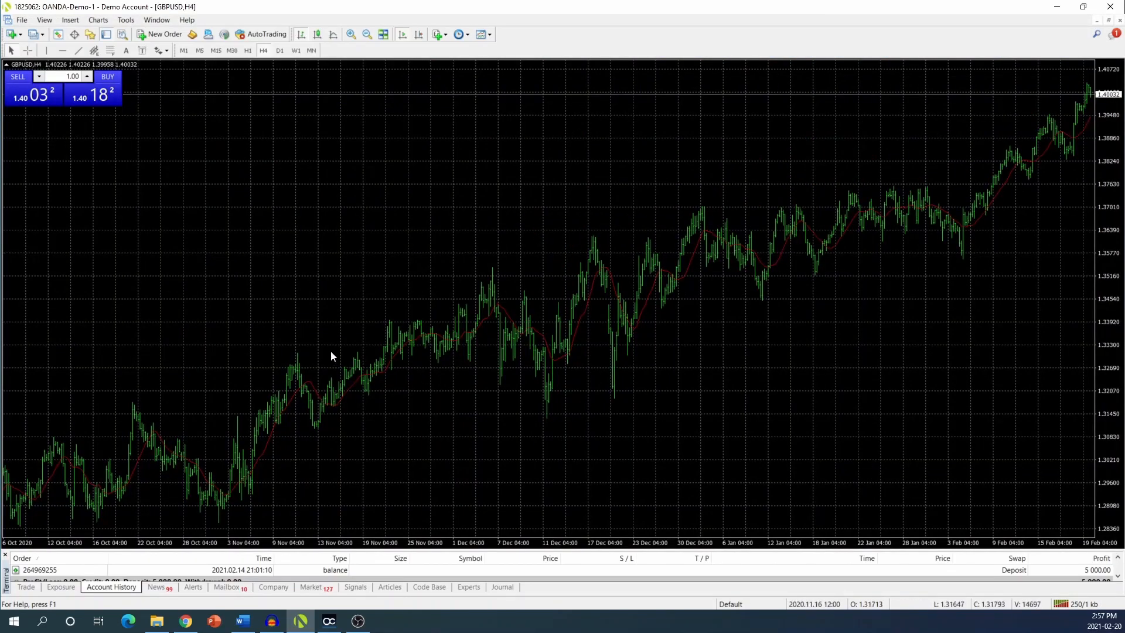
mouse_move(596, 325)
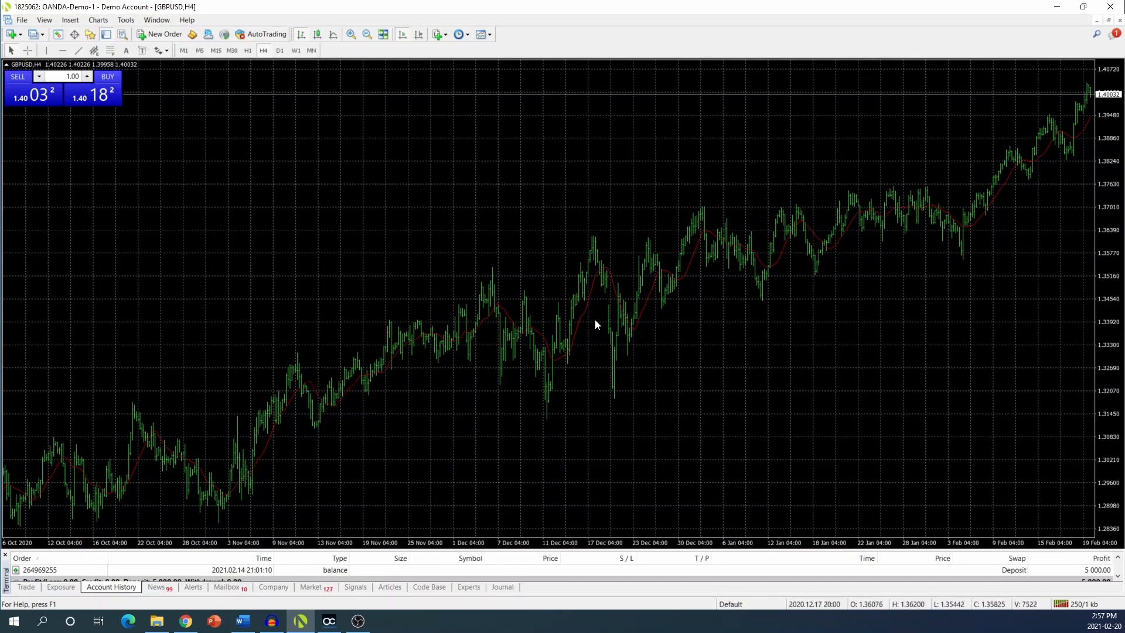
mouse_move(704, 264)
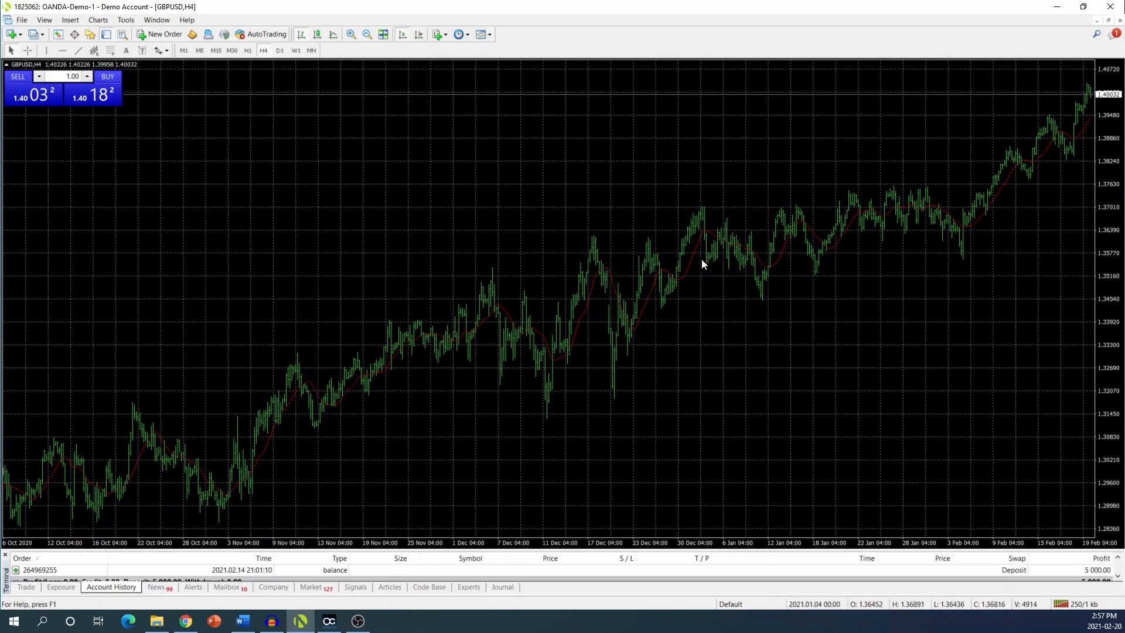
mouse_move(686, 274)
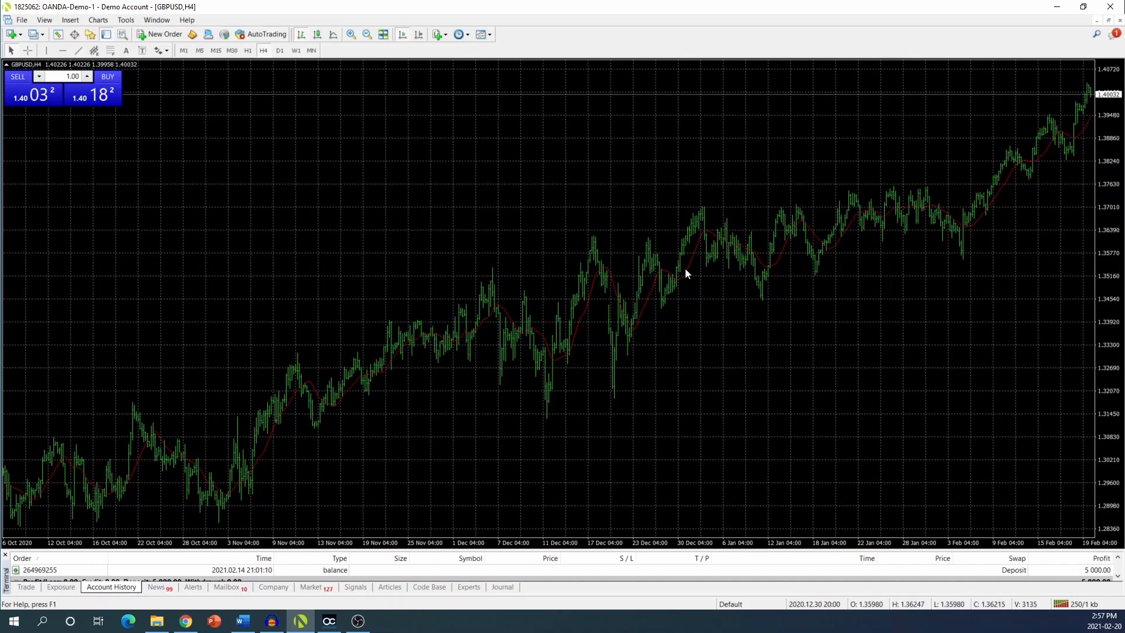
mouse_move(688, 279)
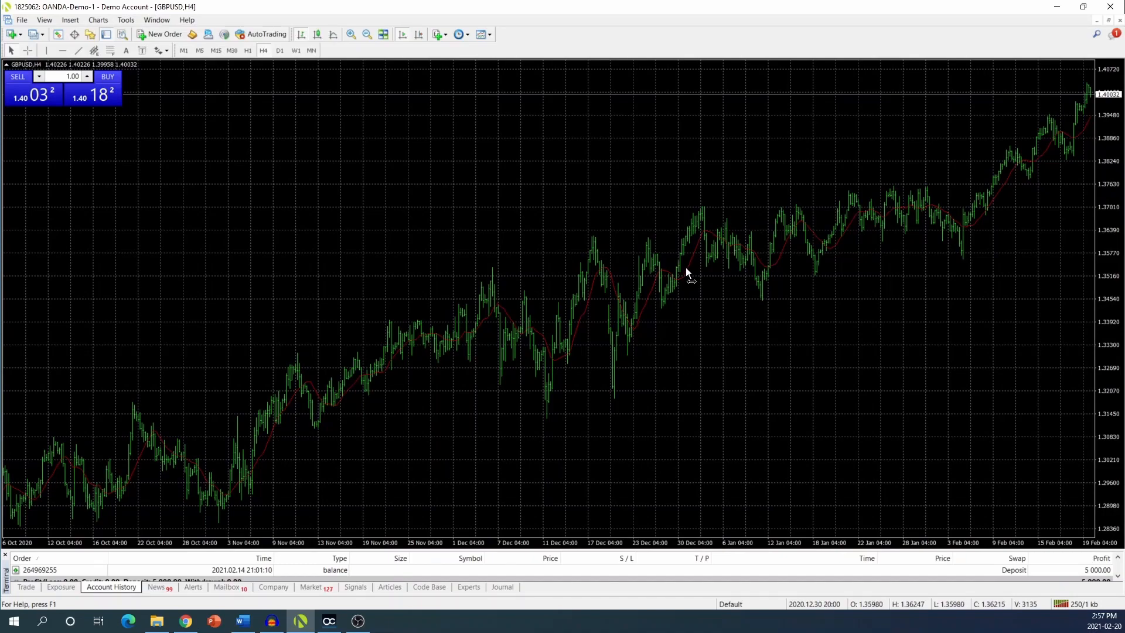
- Delete the Moving Average via the chart's Indicators List, leaving bare price bars
right_click(687, 274)
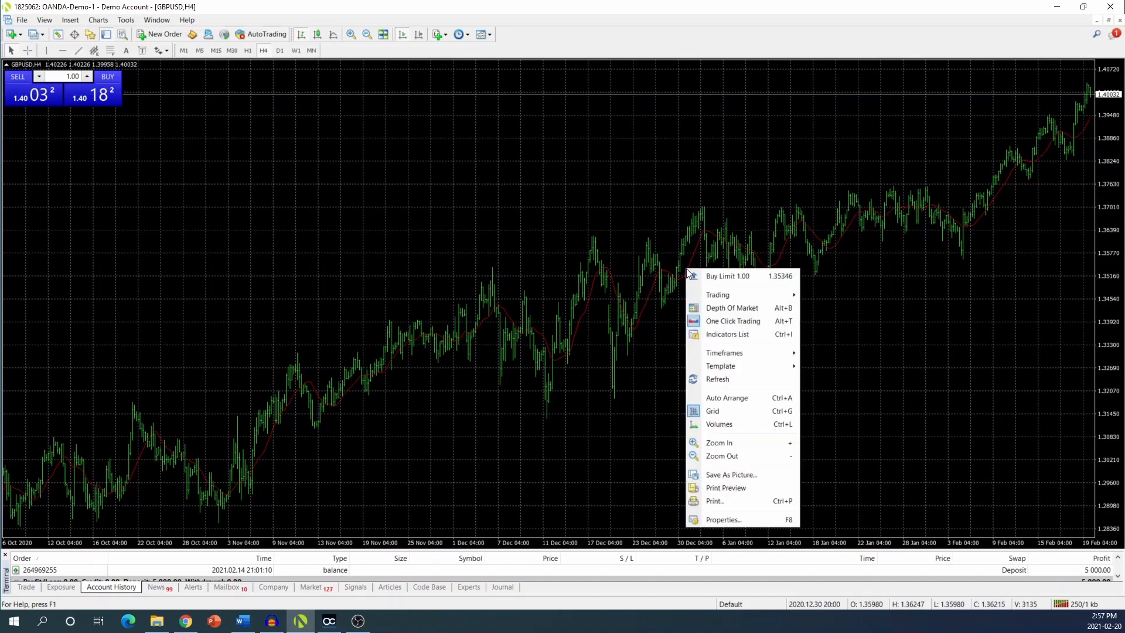
mouse_move(728, 276)
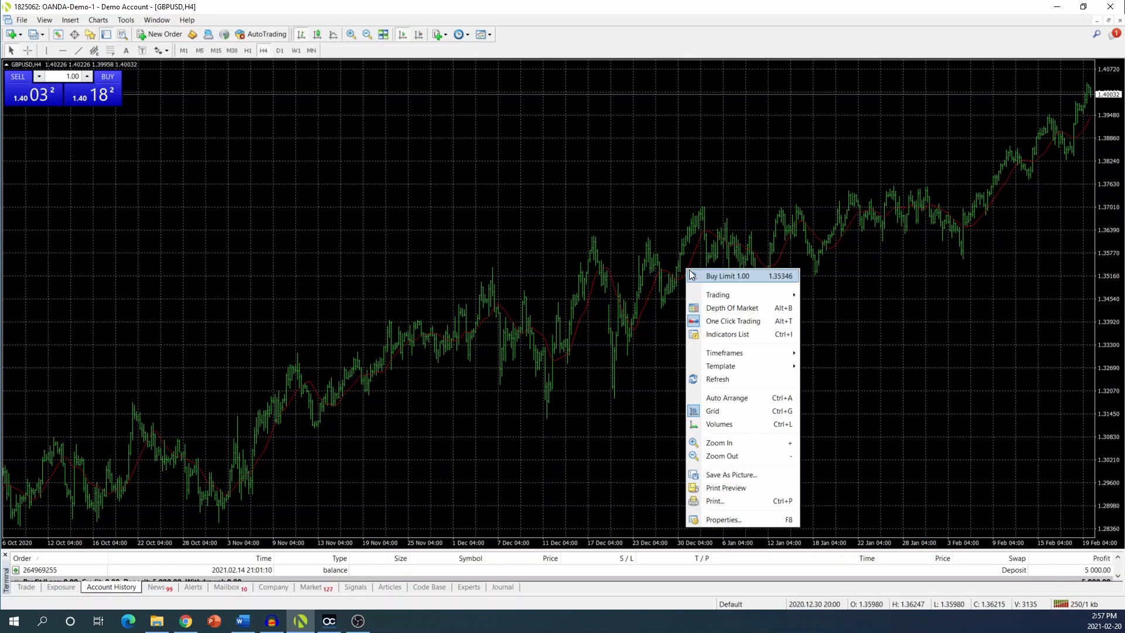
mouse_move(723, 344)
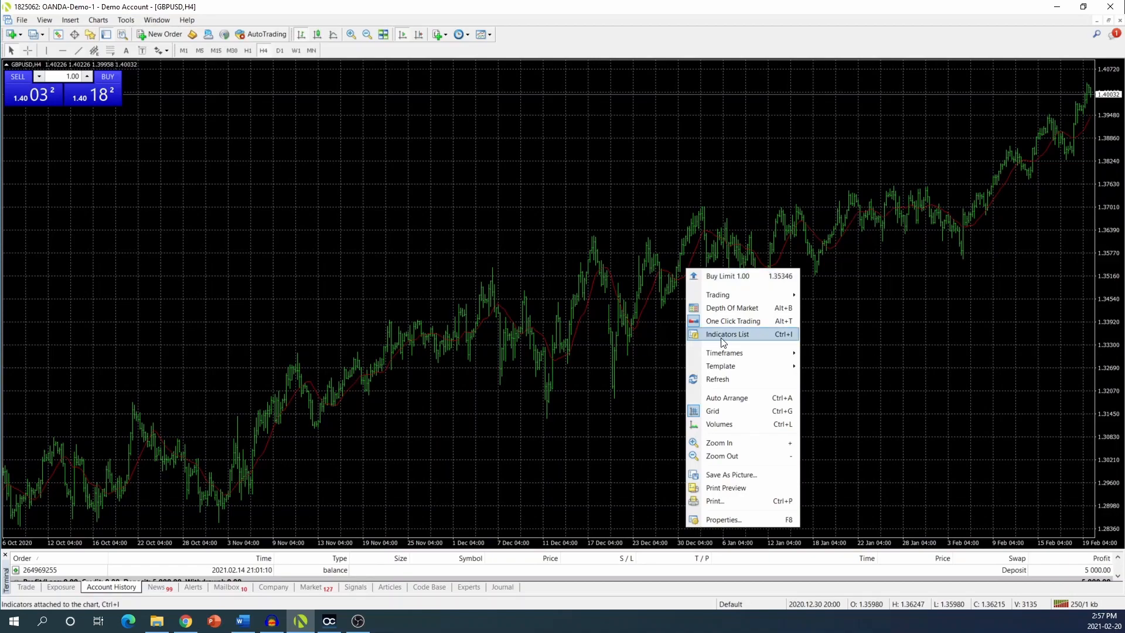
left_click(726, 334)
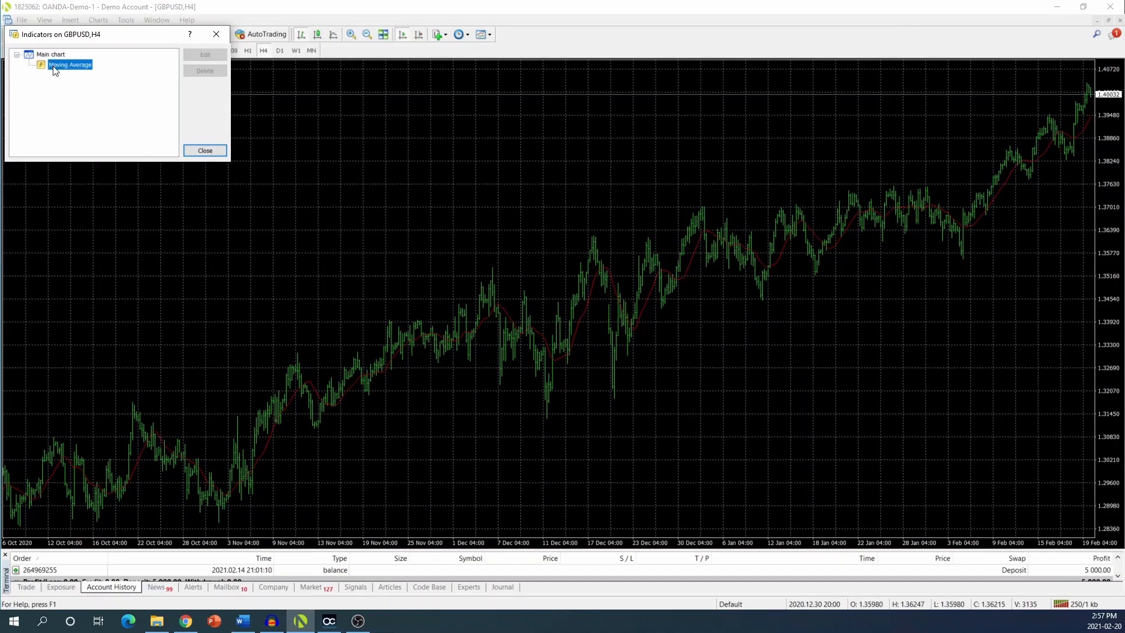
left_click(69, 64)
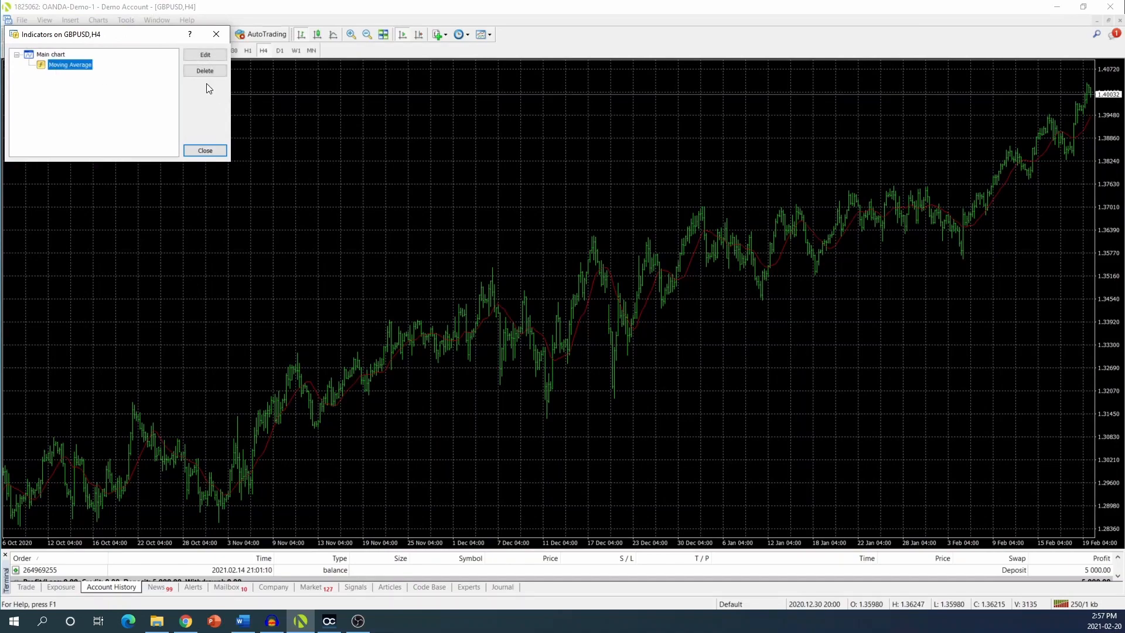
left_click(204, 70)
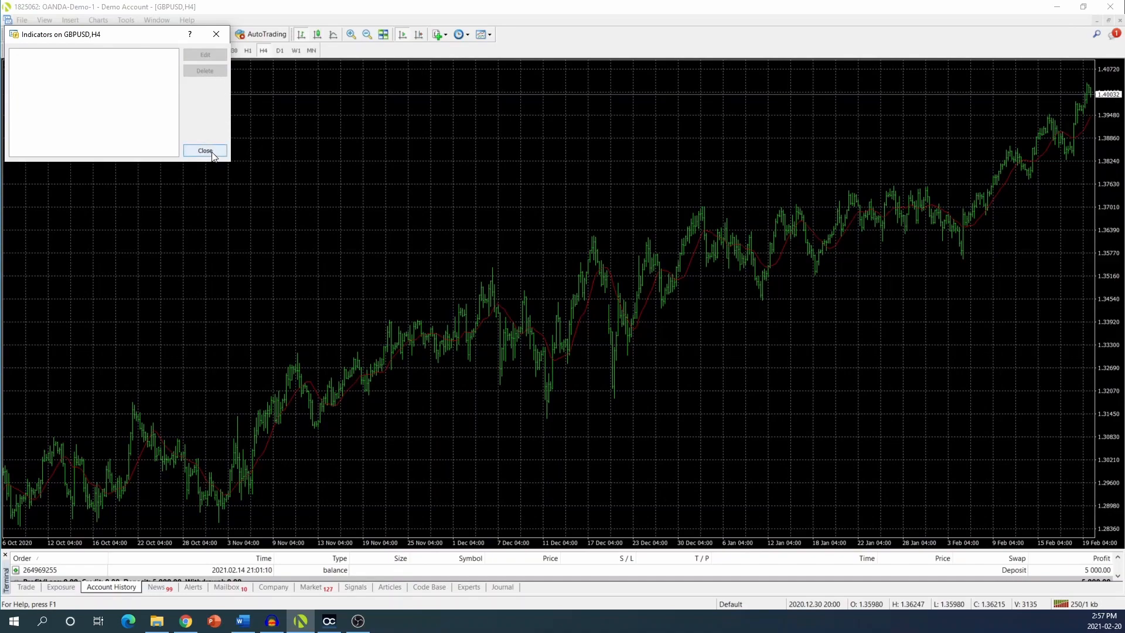
left_click(204, 151)
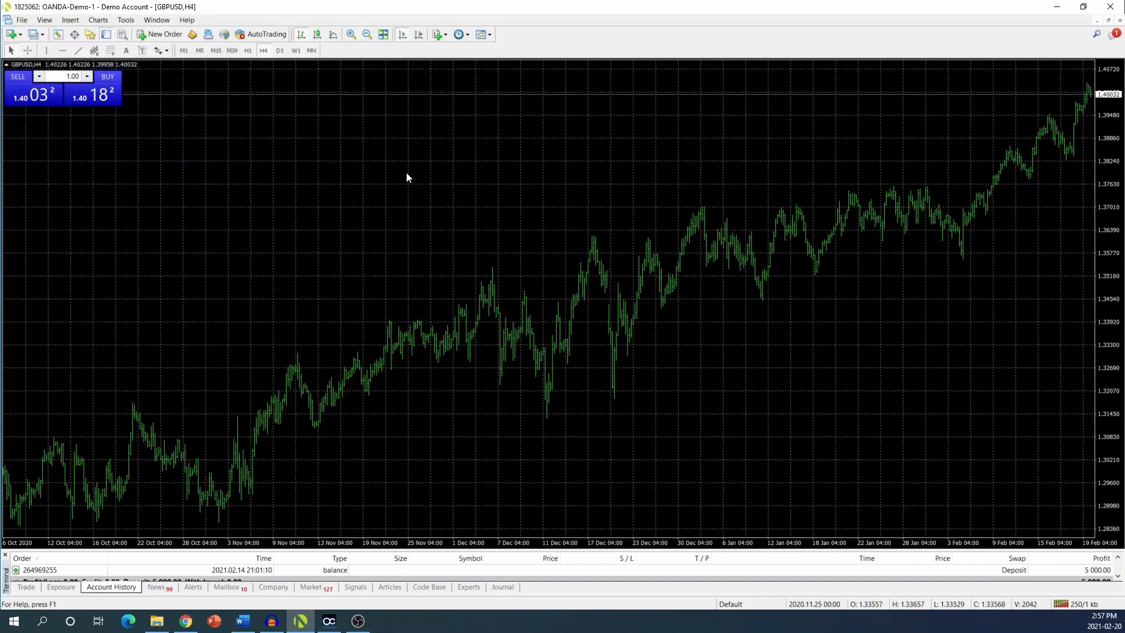
- Choose Candlesticks instead of bars on the Common tab of the GBPUSD chart properties
right_click(407, 177)
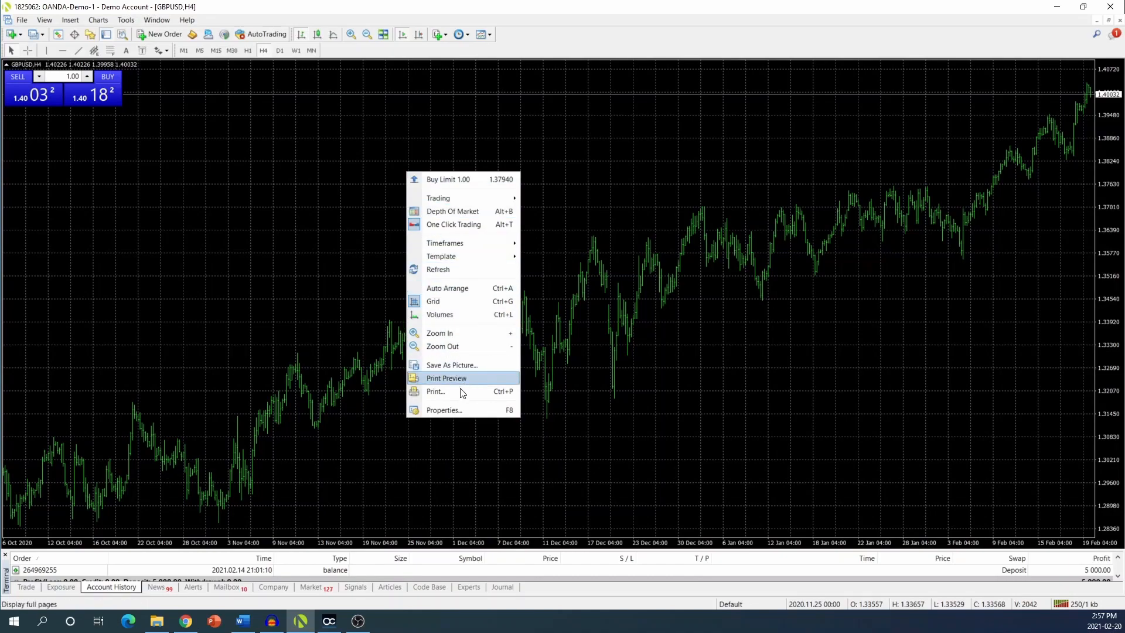
left_click(443, 410)
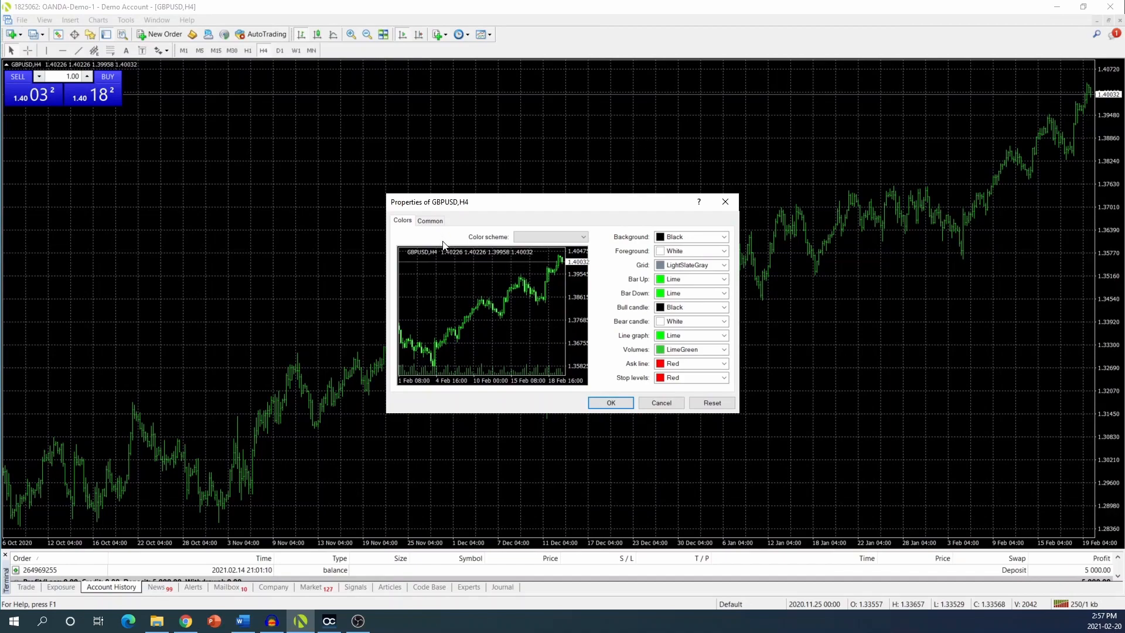
mouse_move(433, 234)
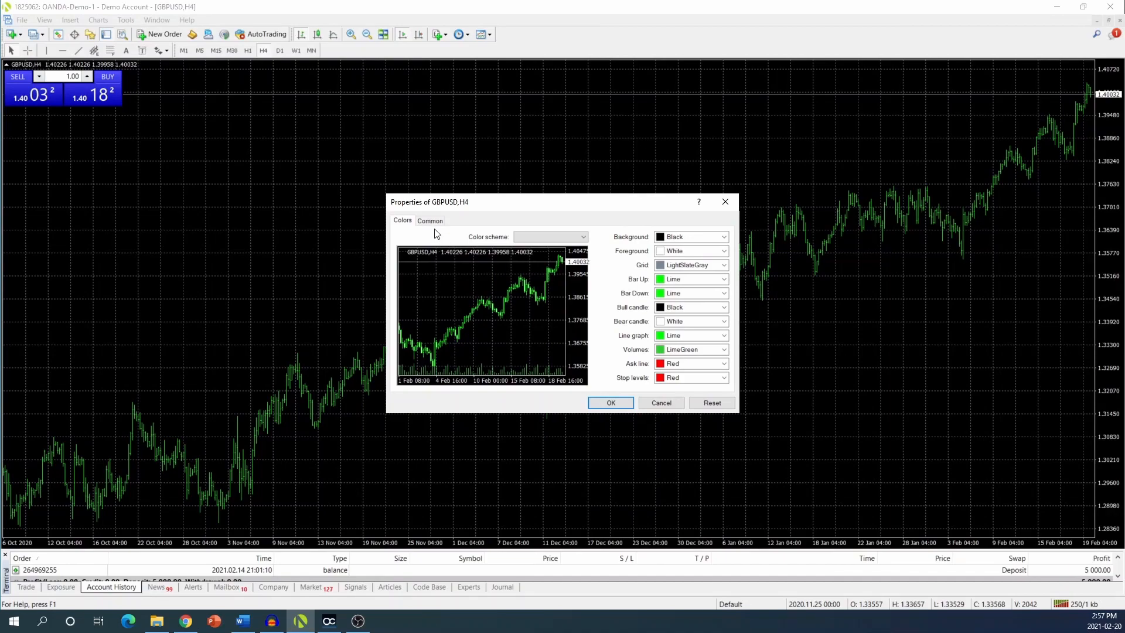
left_click(430, 221)
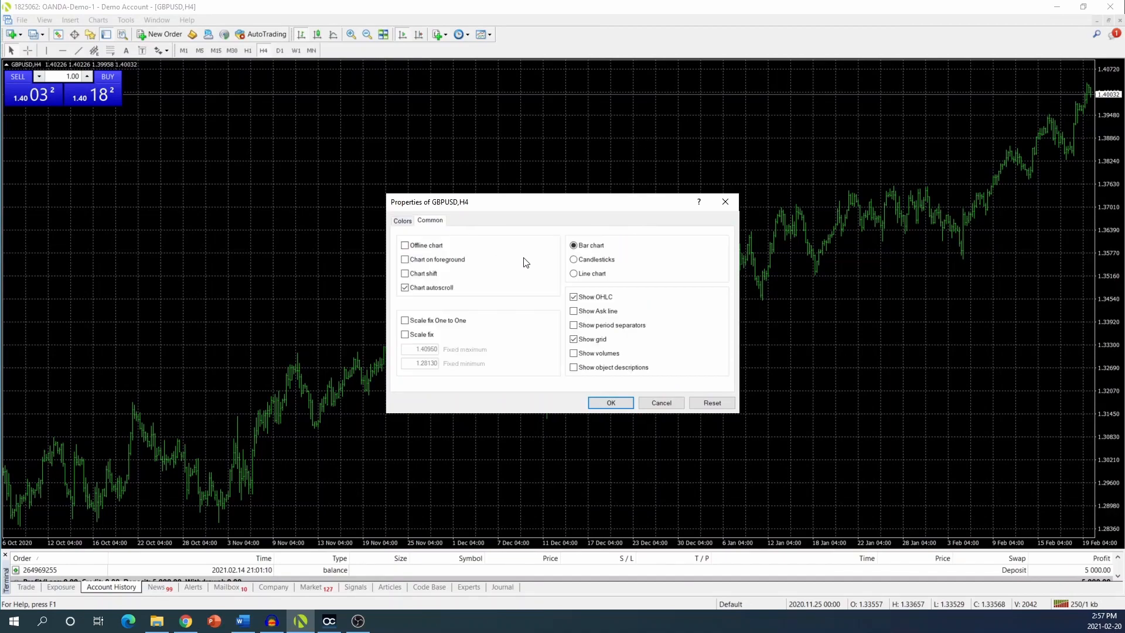
left_click(574, 245)
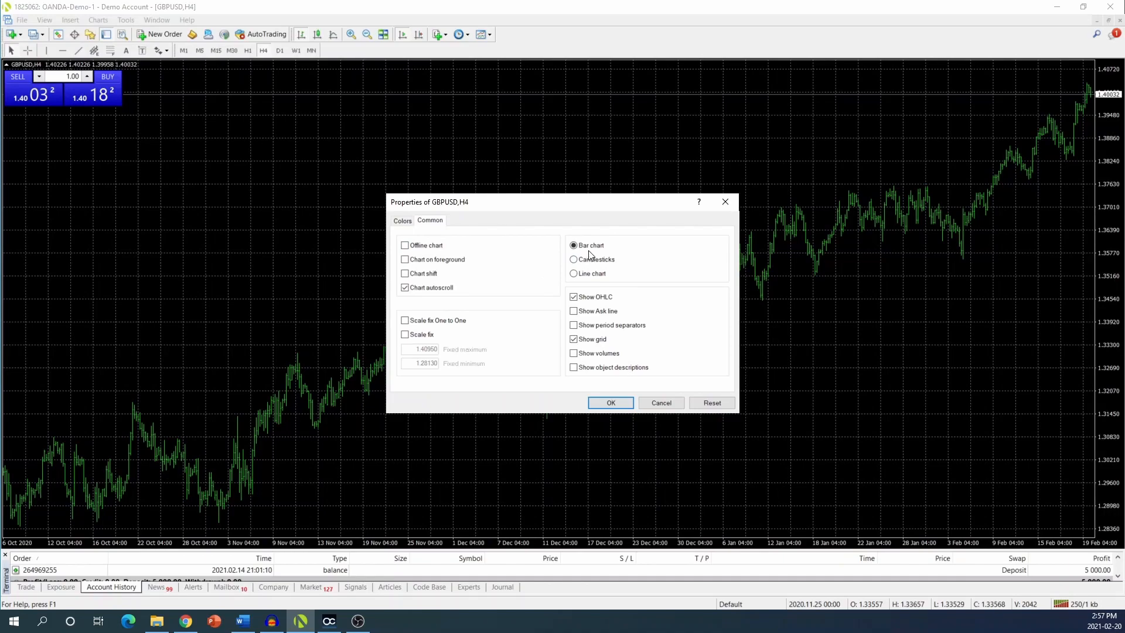
mouse_move(574, 266)
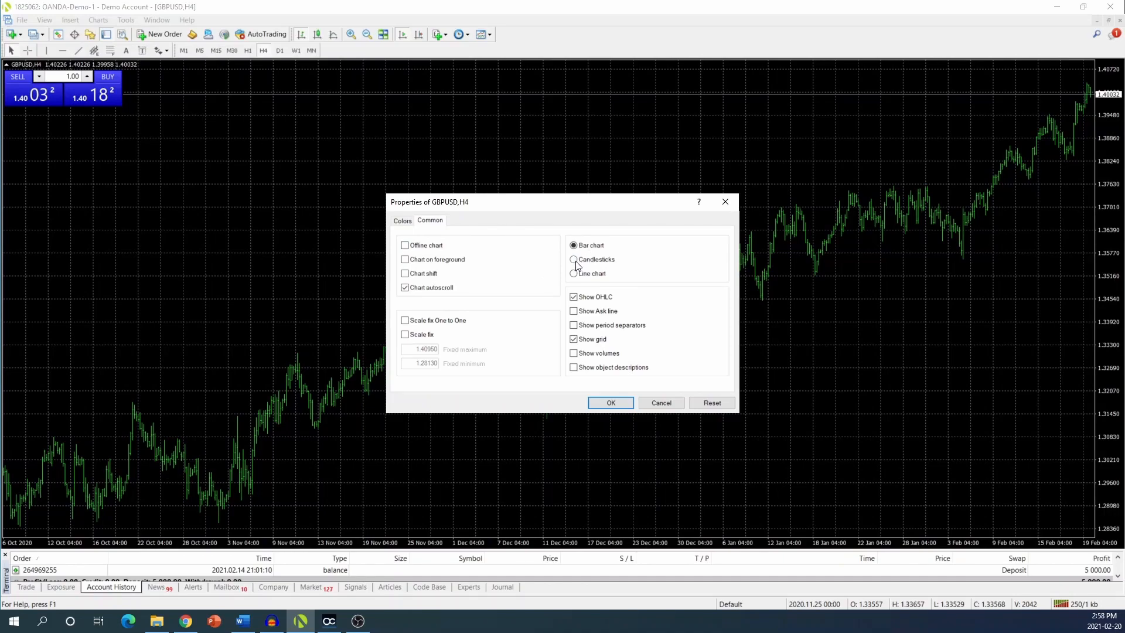
left_click(573, 259)
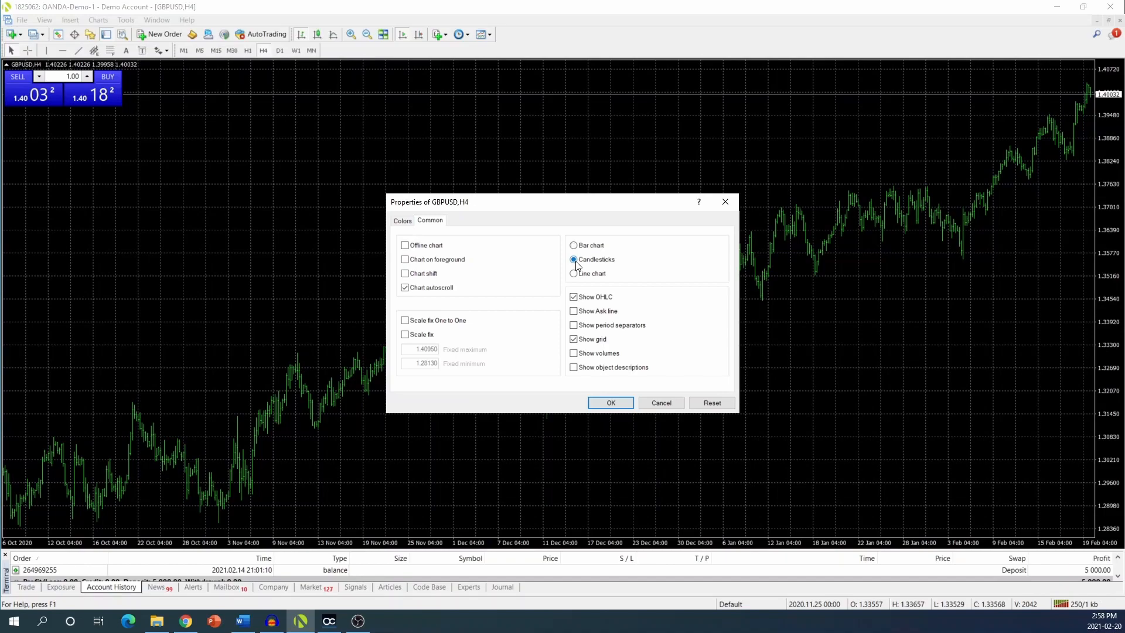
left_click(573, 259)
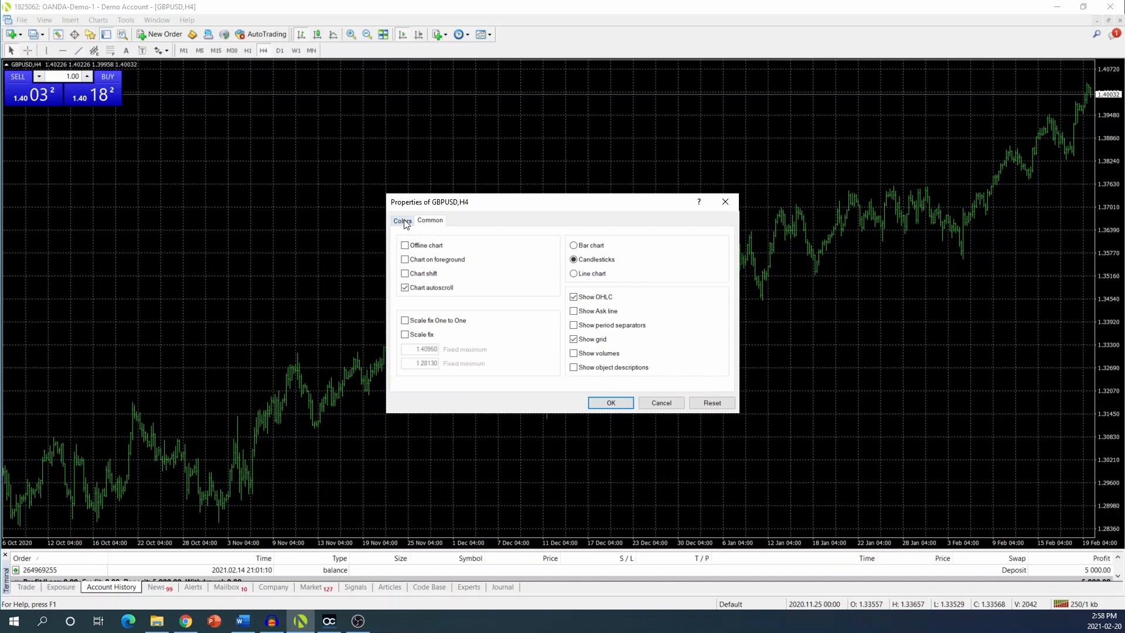
- On Colors, set Background White and Foreground Black, then begin a custom Grid colour
left_click(402, 220)
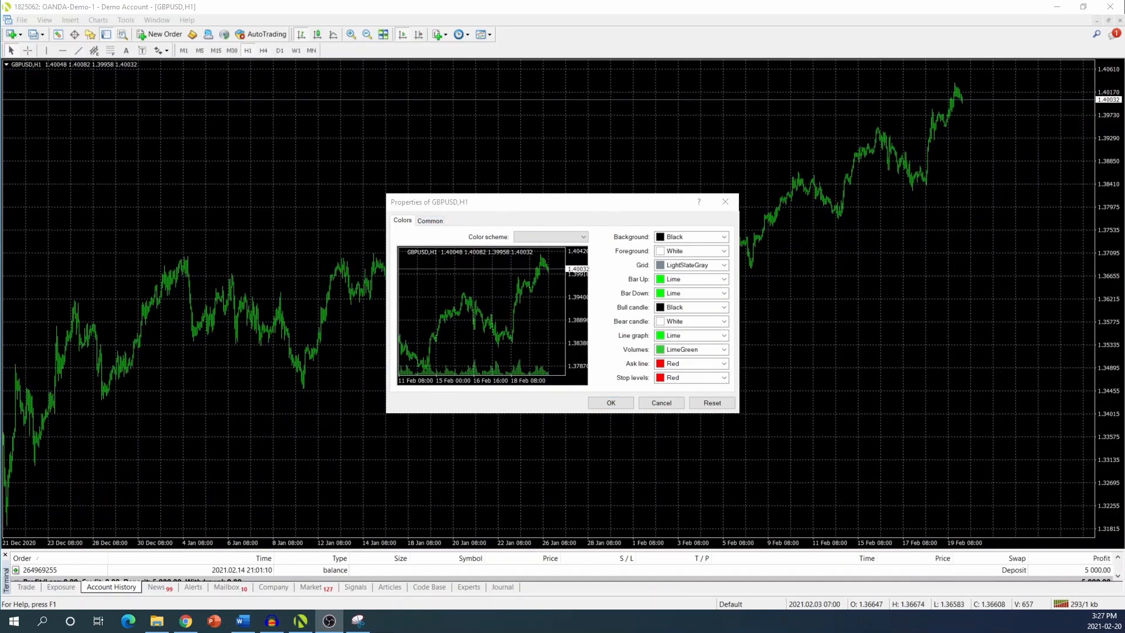
mouse_move(464, 228)
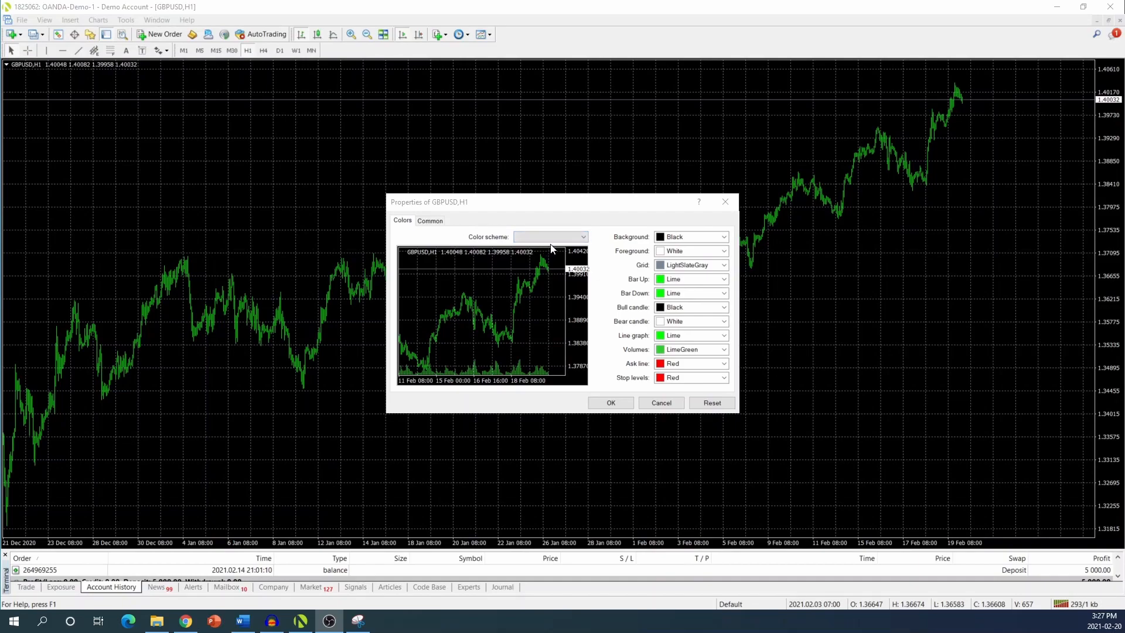
mouse_move(624, 220)
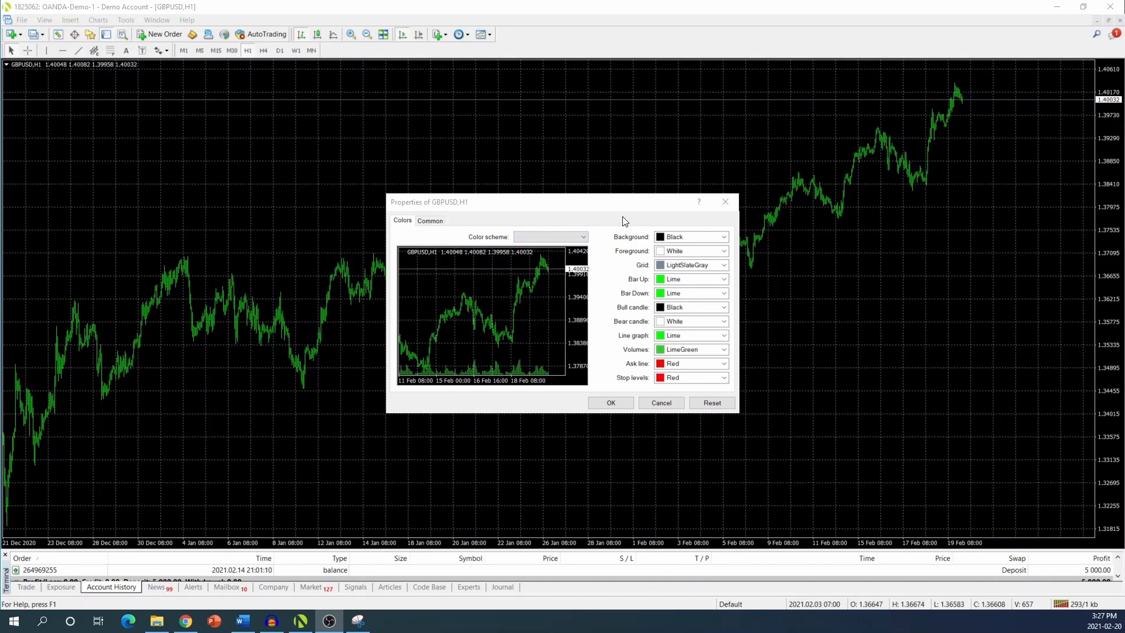
mouse_move(671, 225)
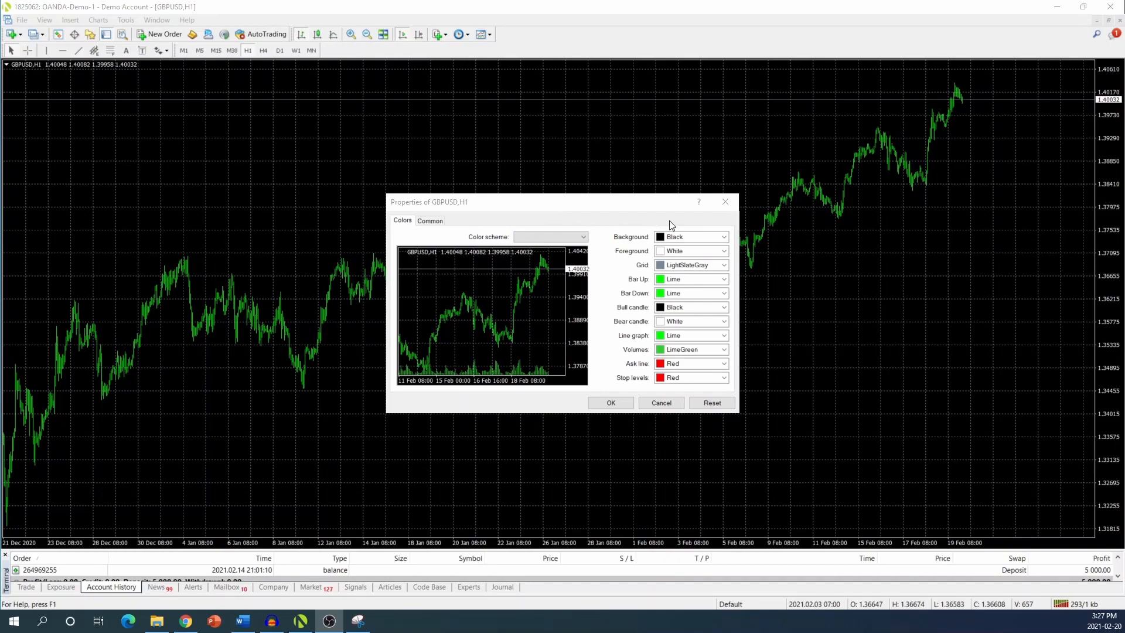
mouse_move(724, 232)
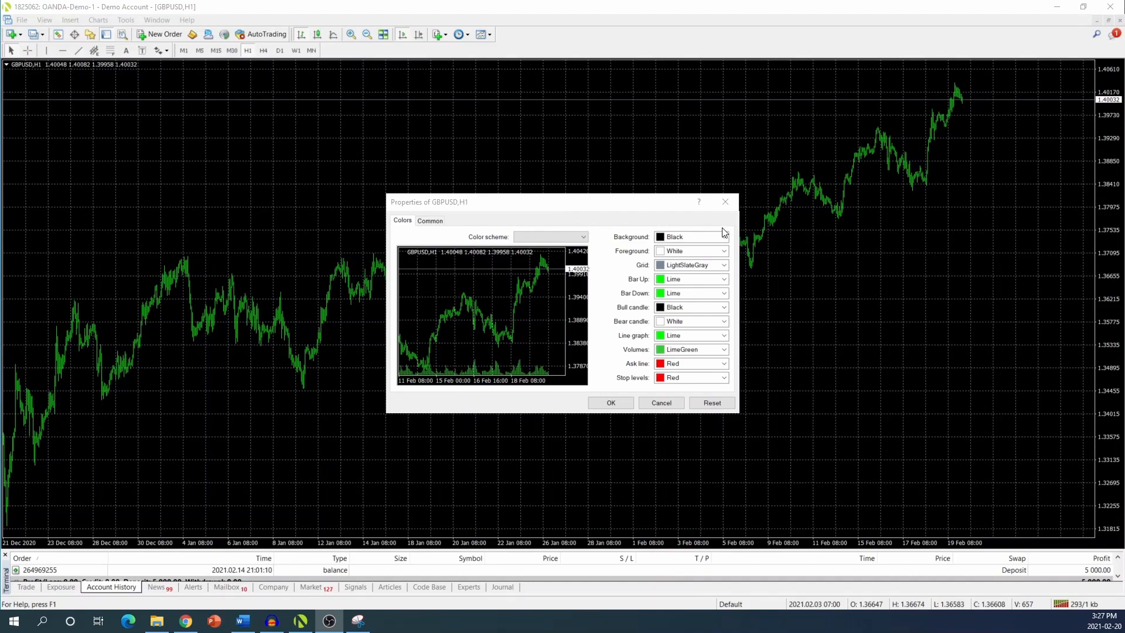
mouse_move(705, 225)
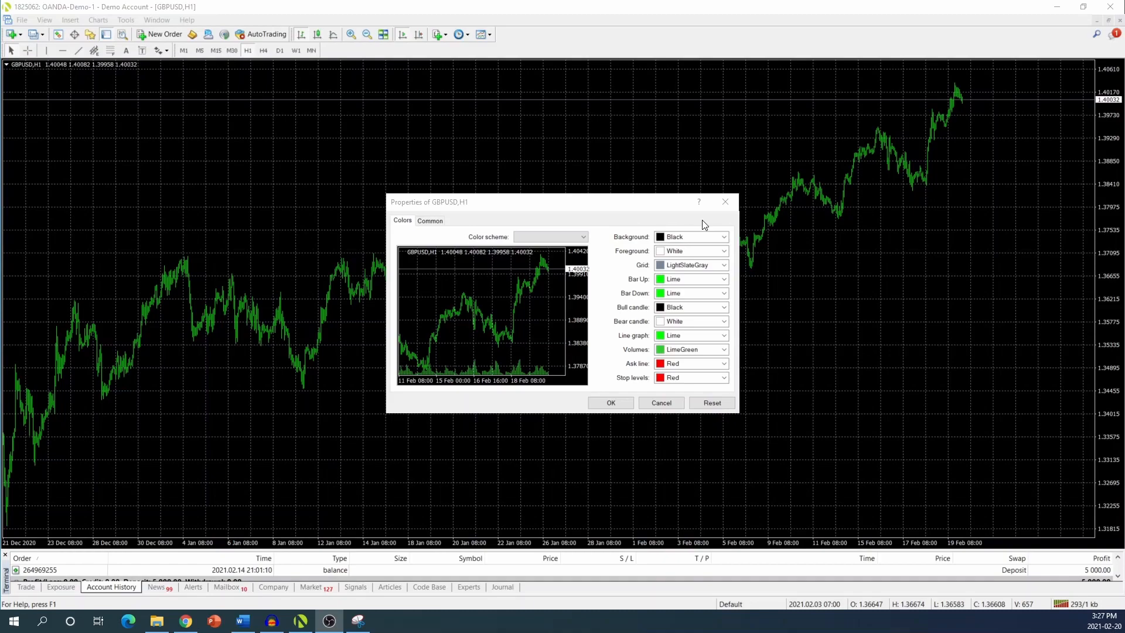
left_click(724, 236)
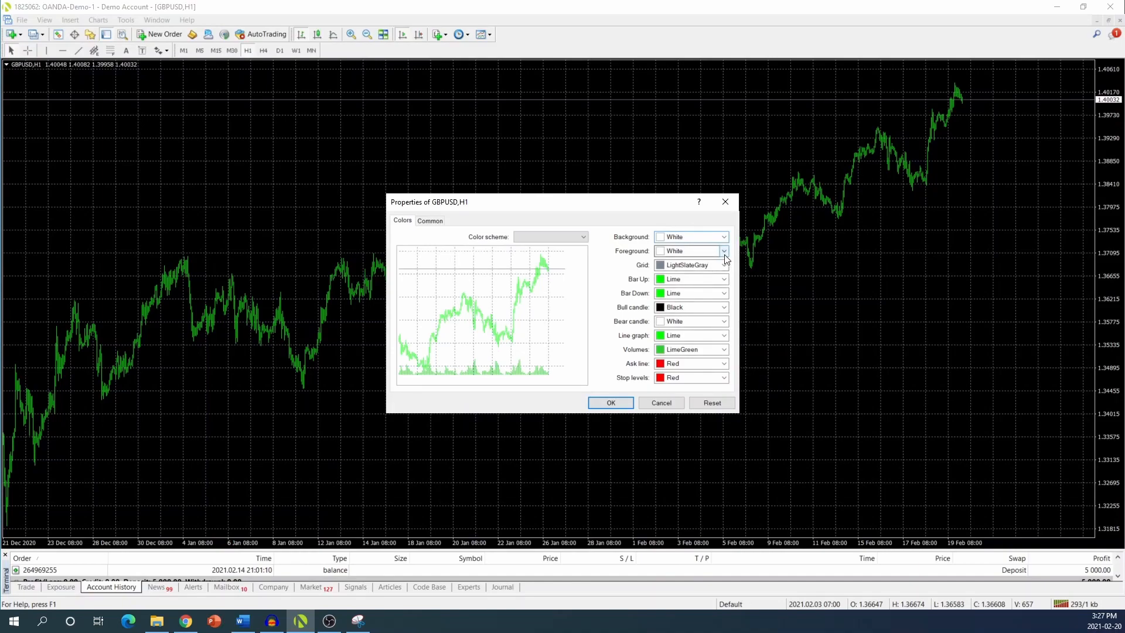
left_click(723, 265)
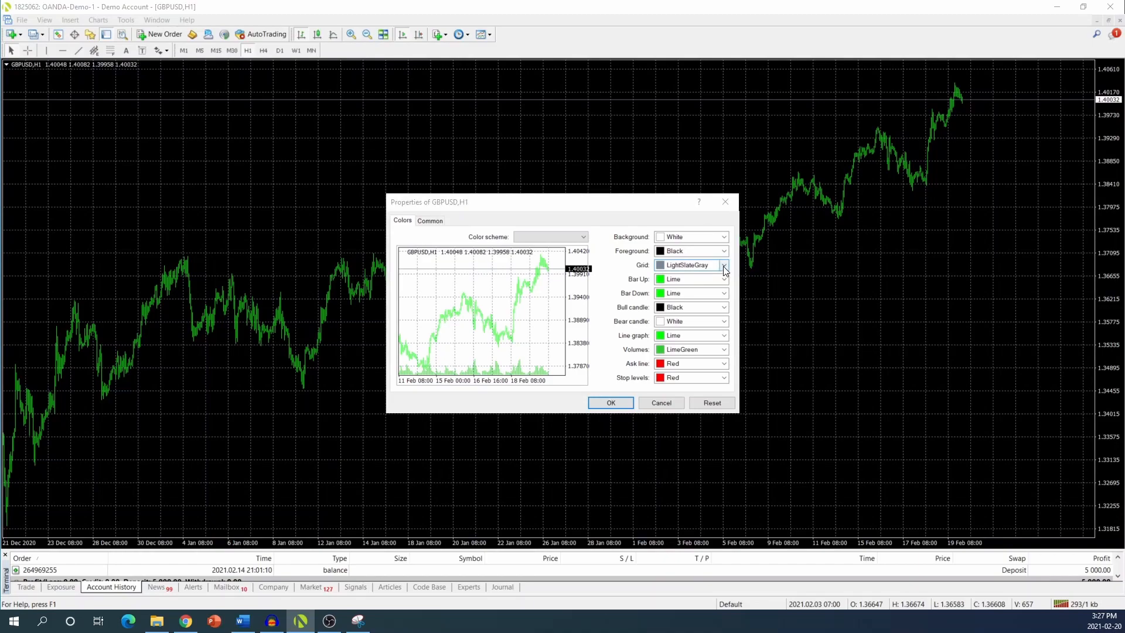
left_click(723, 279)
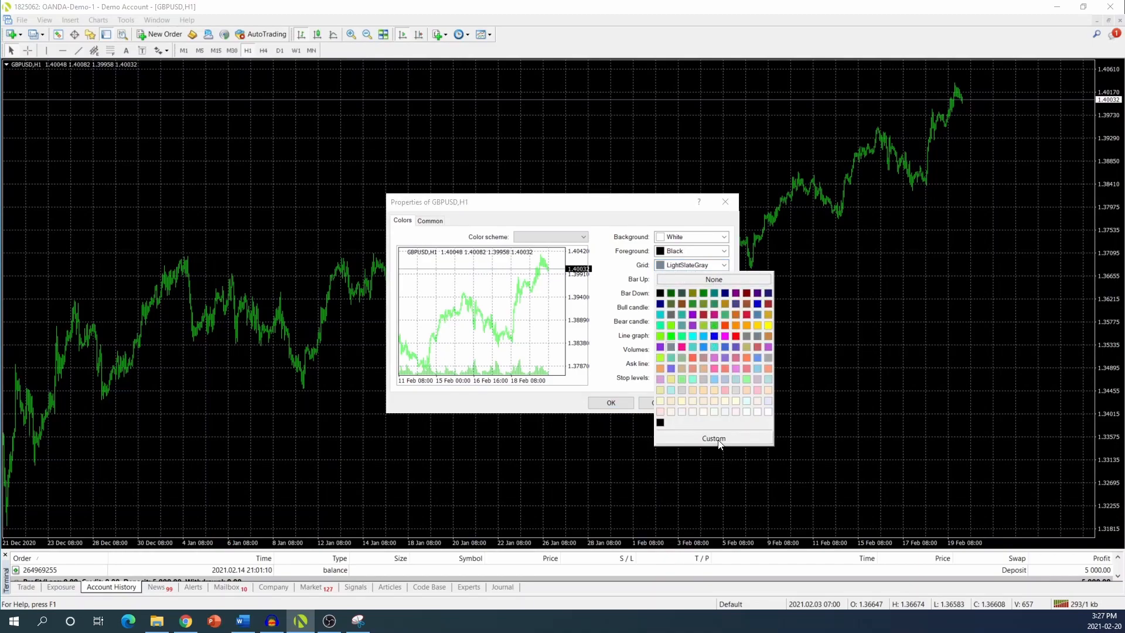
left_click(714, 439)
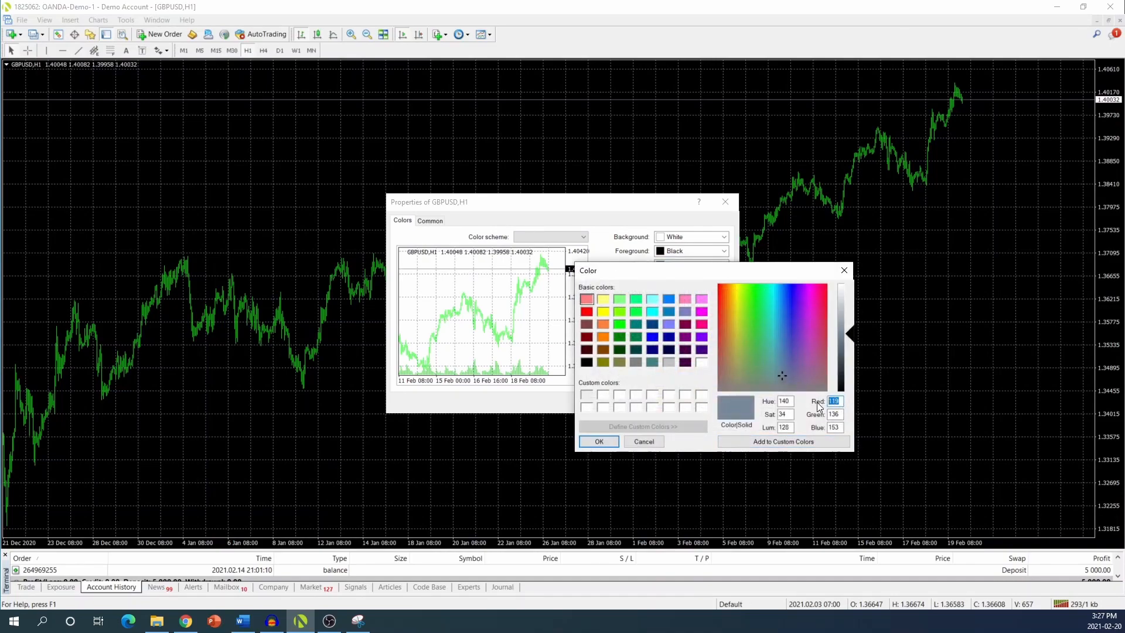
mouse_move(802, 391)
type("236")
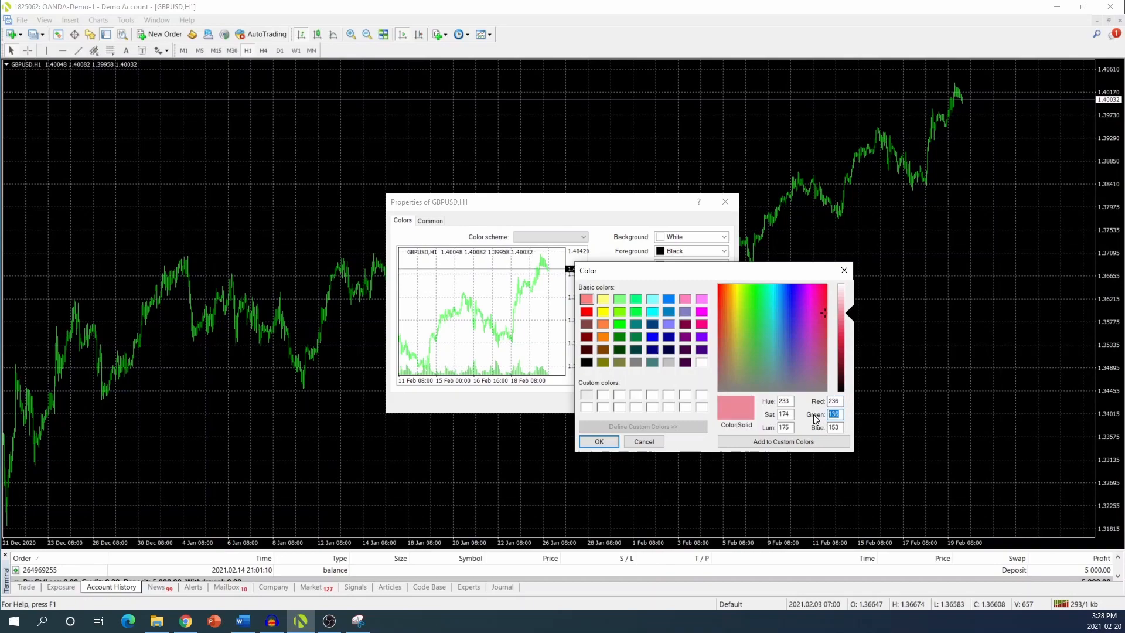
- Confirm a custom light grey grid colour of 236, 236, 236
left_click(736, 317)
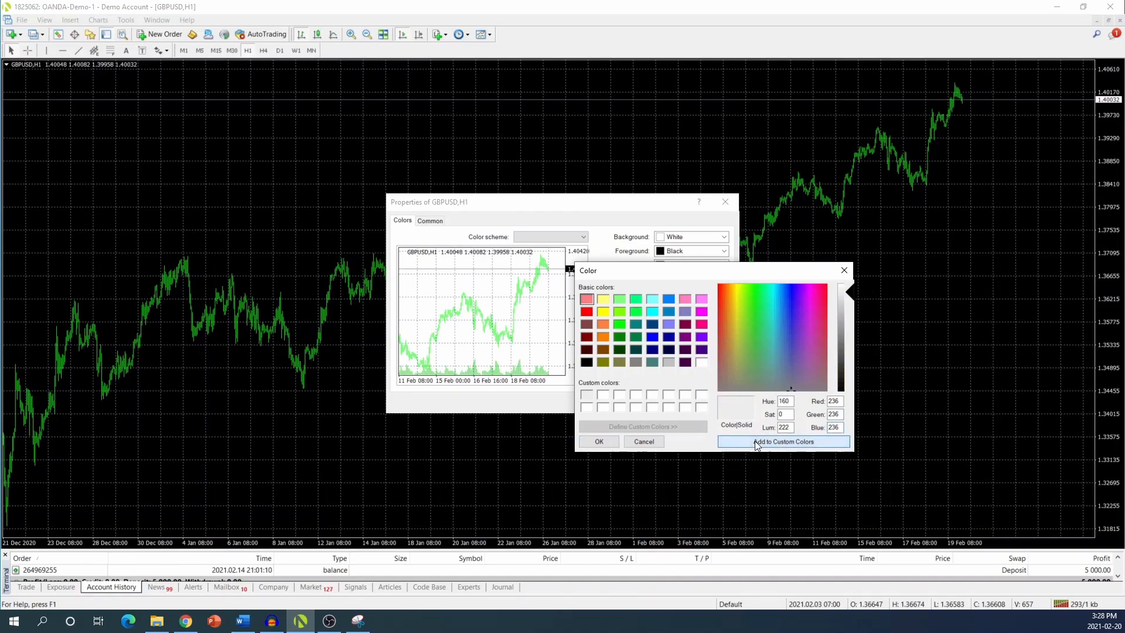
left_click(599, 442)
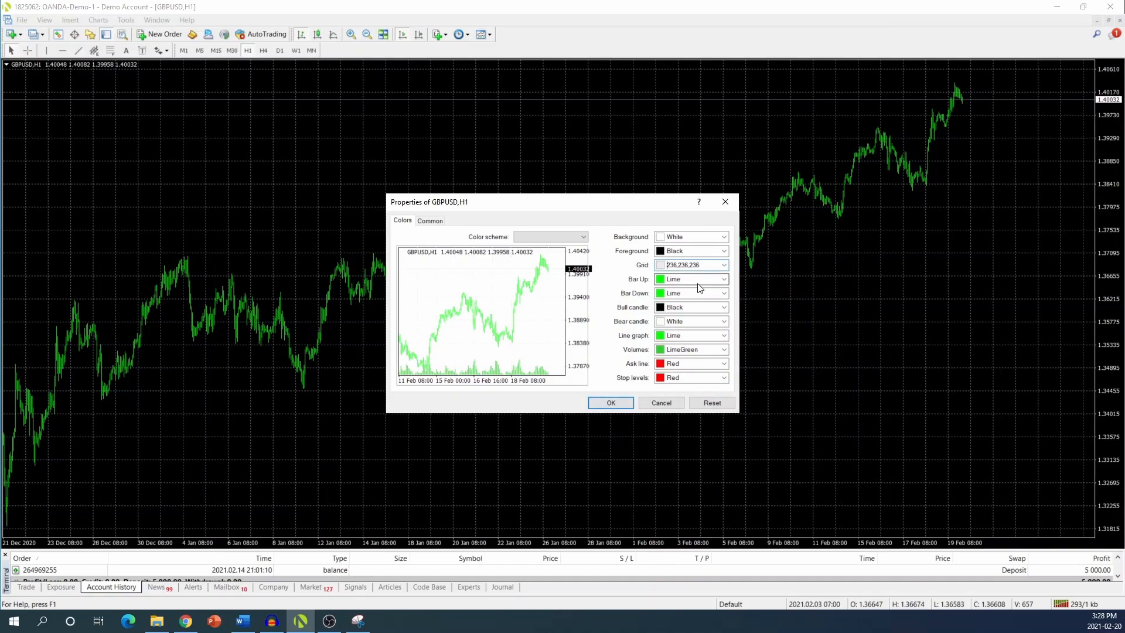
mouse_move(697, 289)
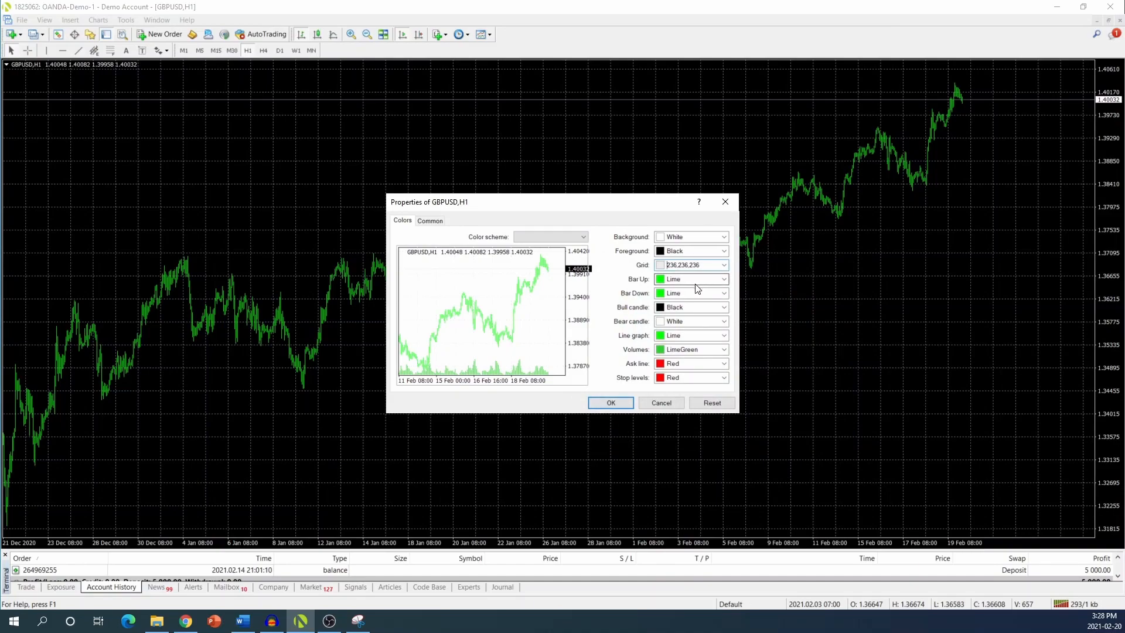
mouse_move(721, 293)
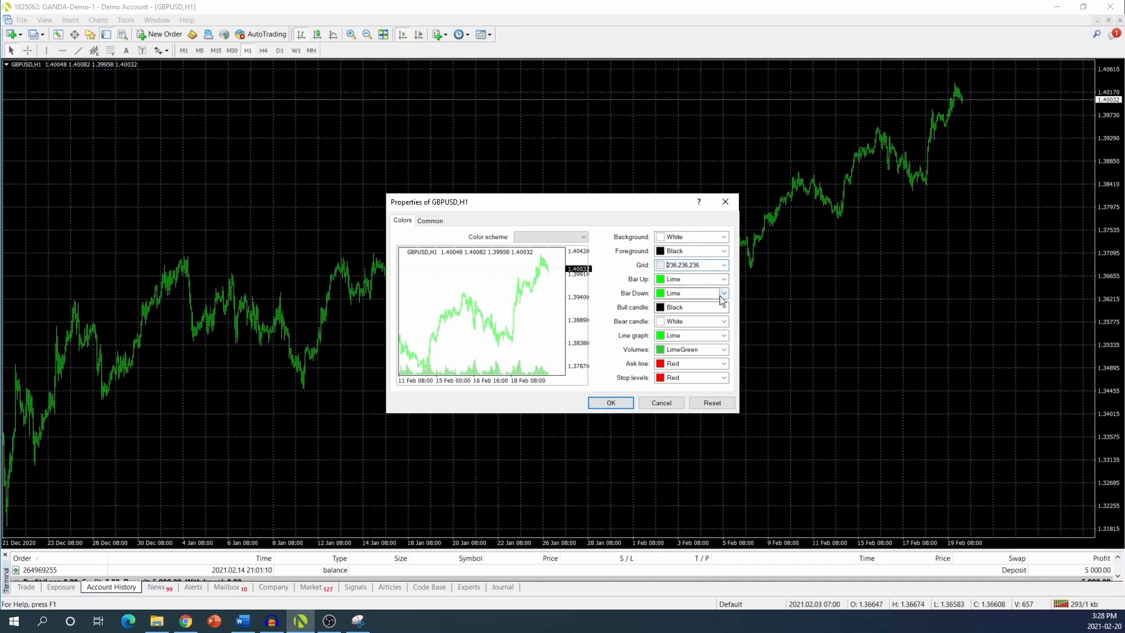
- Set Bull candle Lime, Bear candle Red and Ask line Black, then apply the colours
left_click(723, 308)
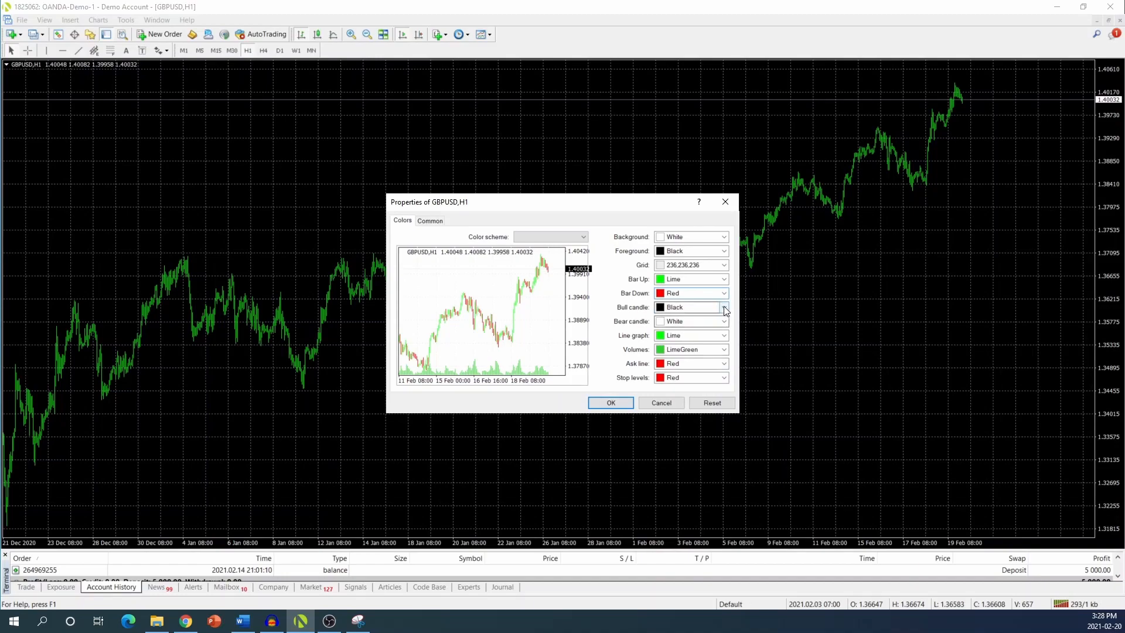
left_click(723, 307)
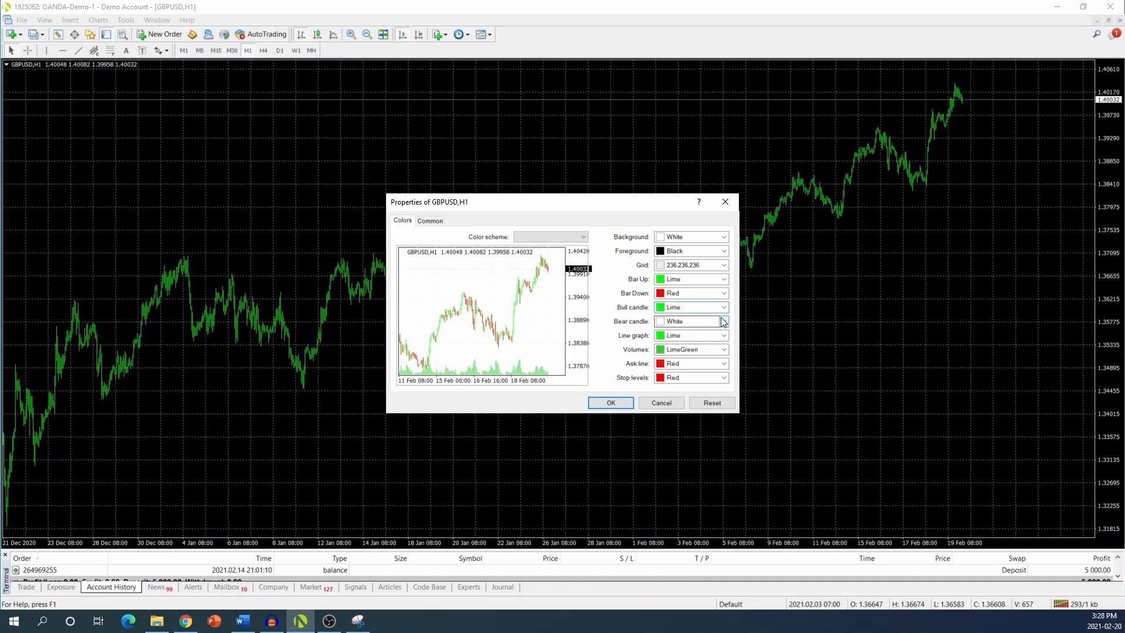
left_click(724, 321)
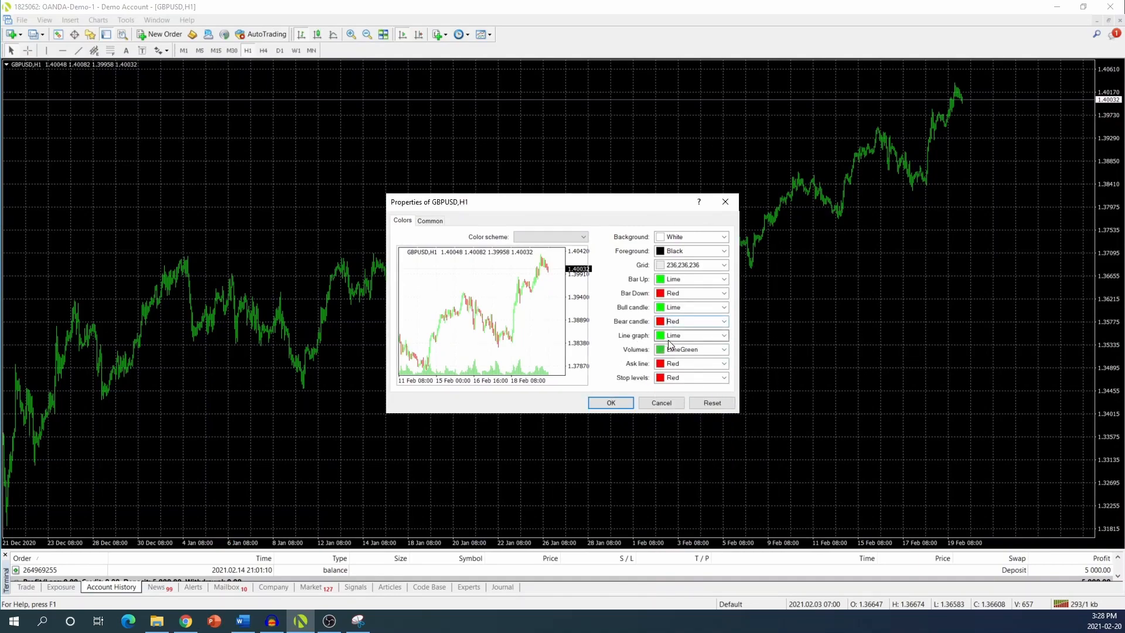
left_click(691, 349)
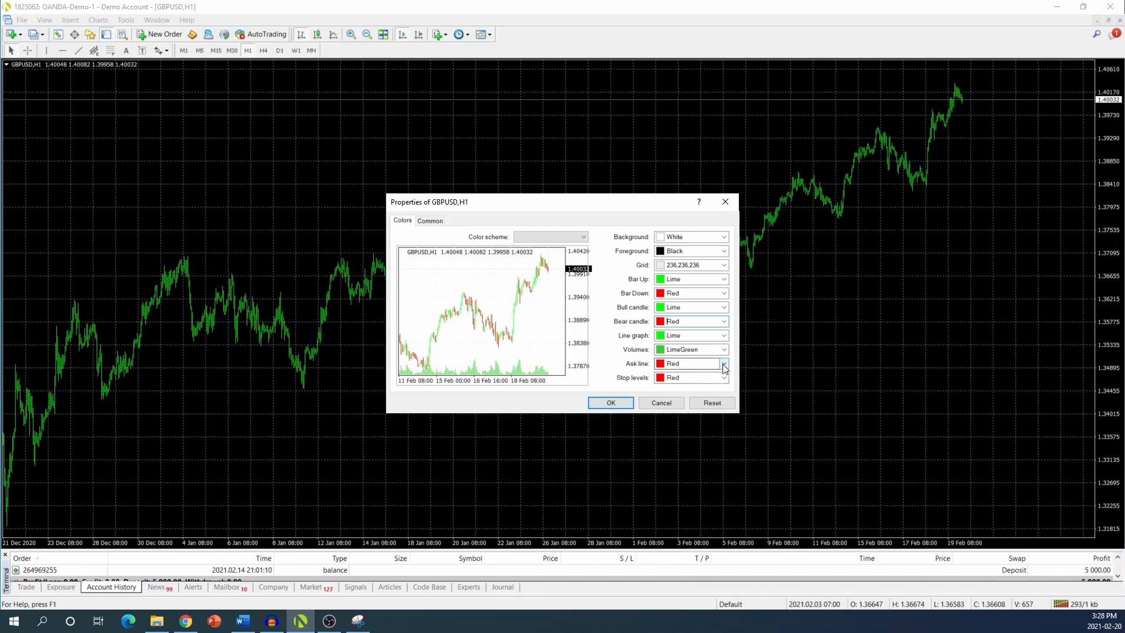
left_click(724, 377)
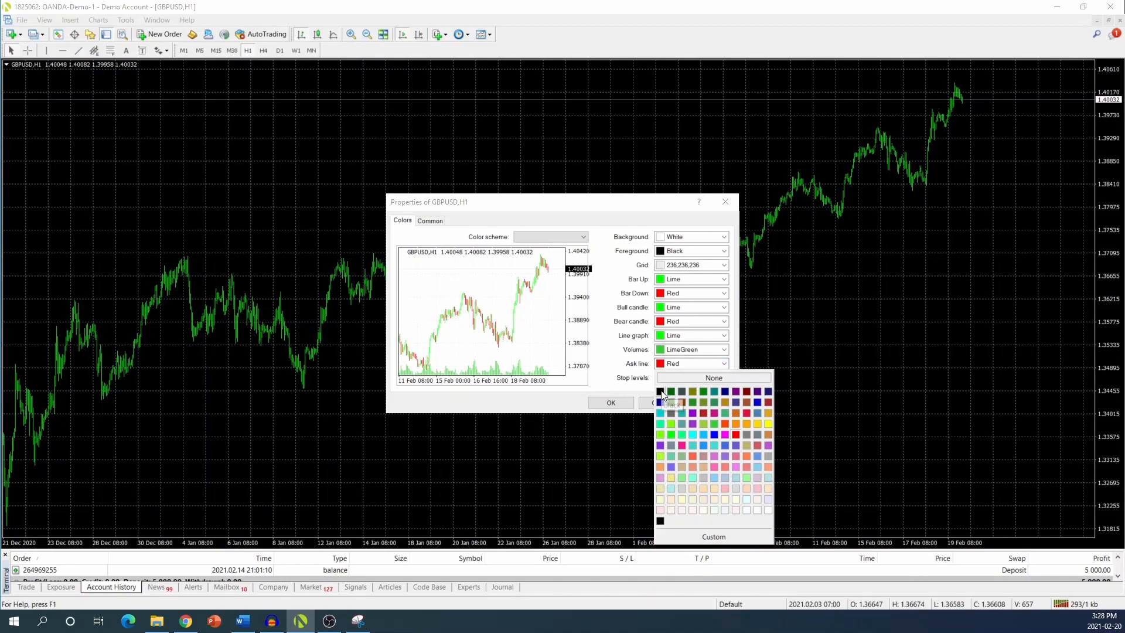
left_click(660, 392)
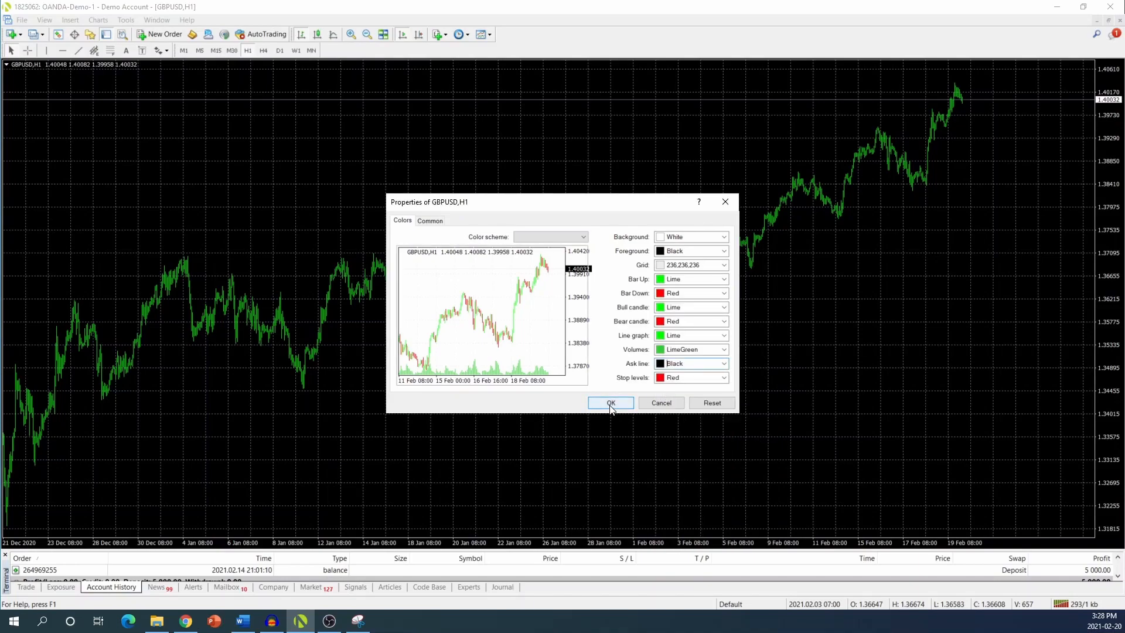
left_click(610, 402)
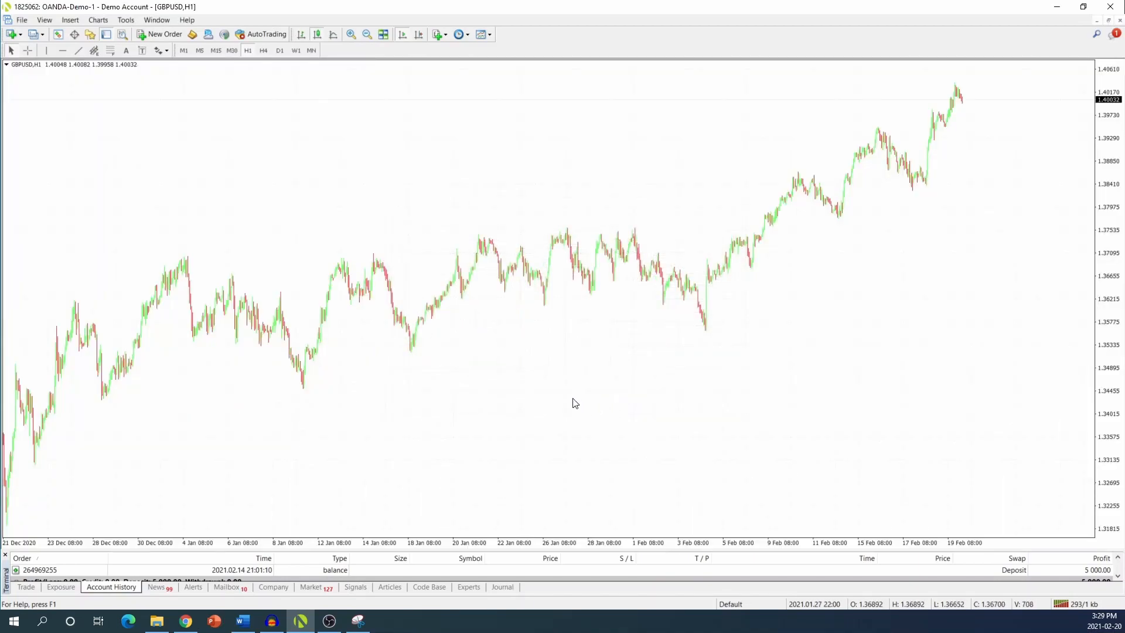
- Zoom the GBPUSD chart so the lime and red candles are clearly visible
left_click(350, 34)
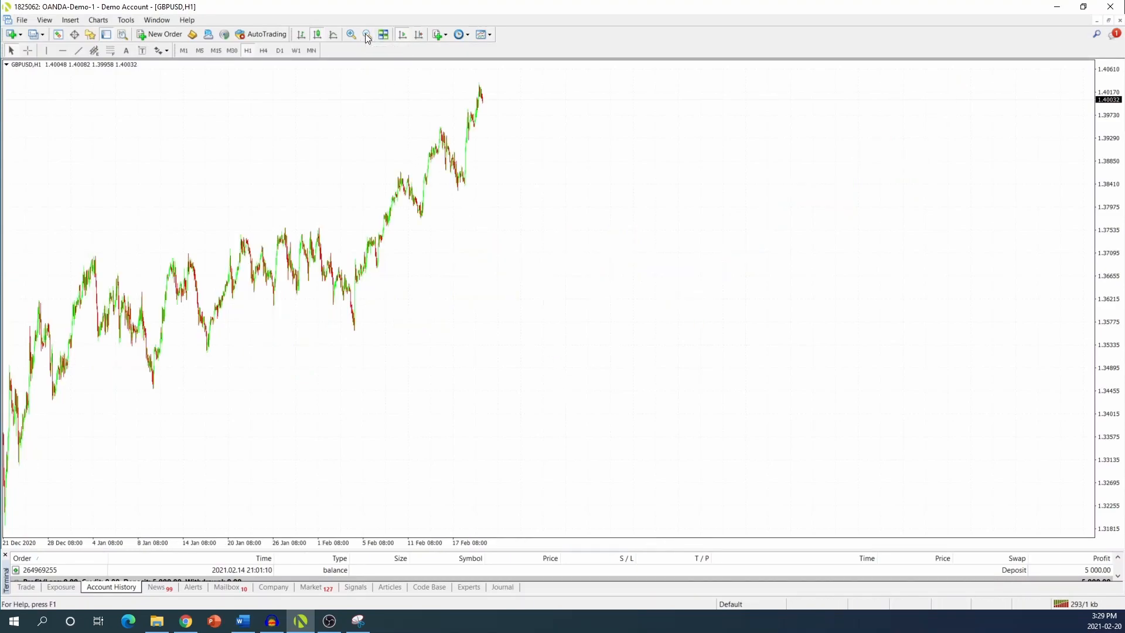
left_click(351, 34)
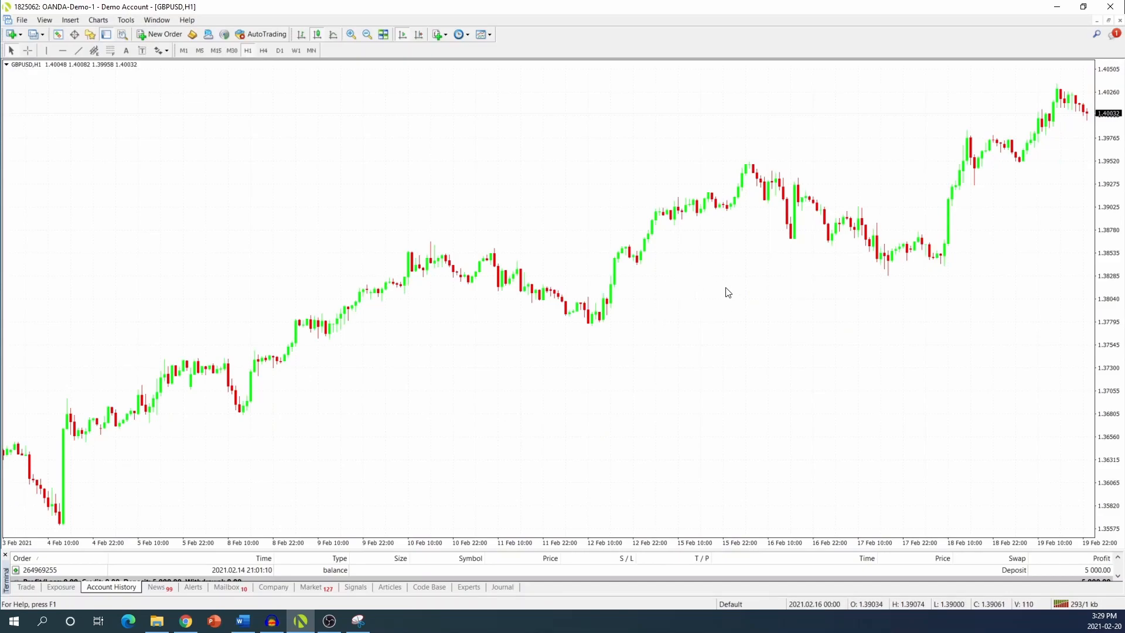
mouse_move(695, 300)
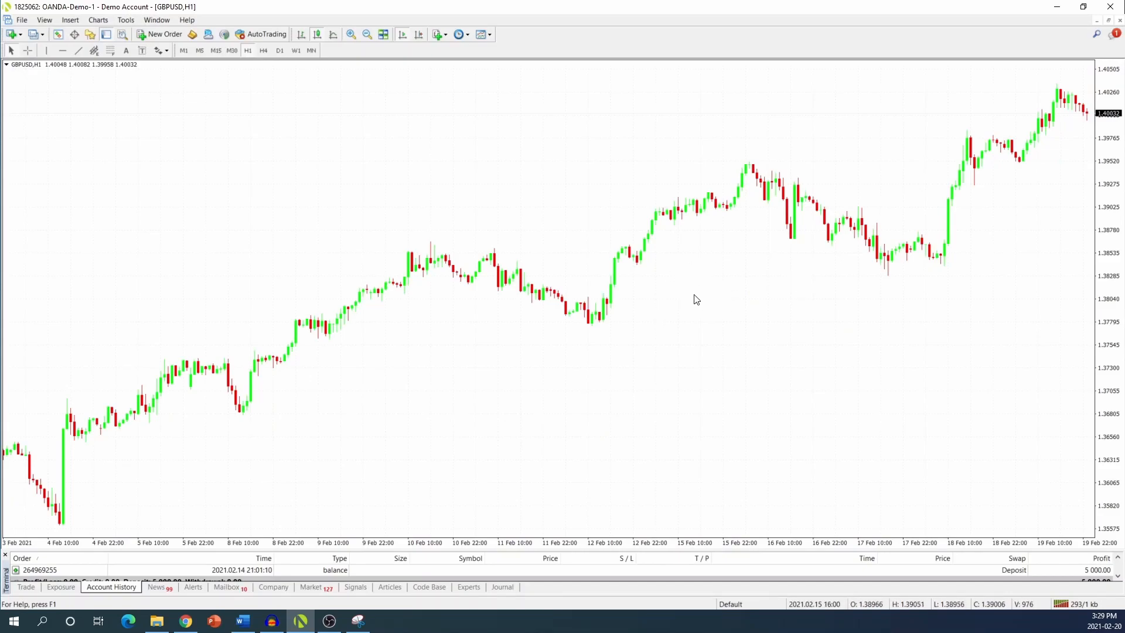
- Set the chart Background to Black and Foreground to White and apply it
right_click(695, 299)
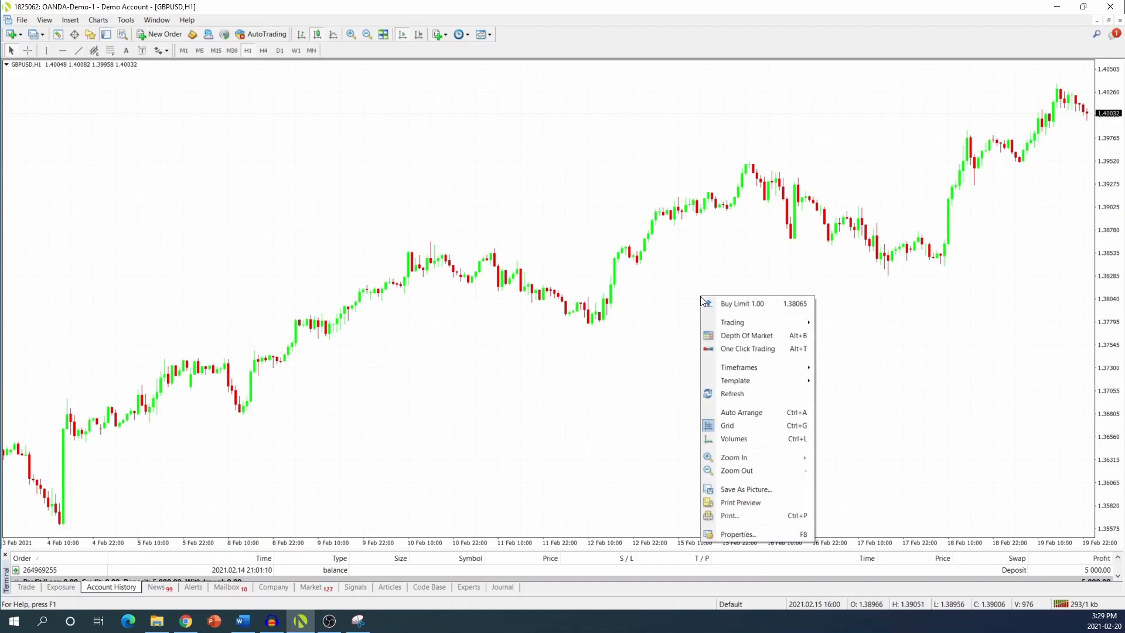
left_click(738, 535)
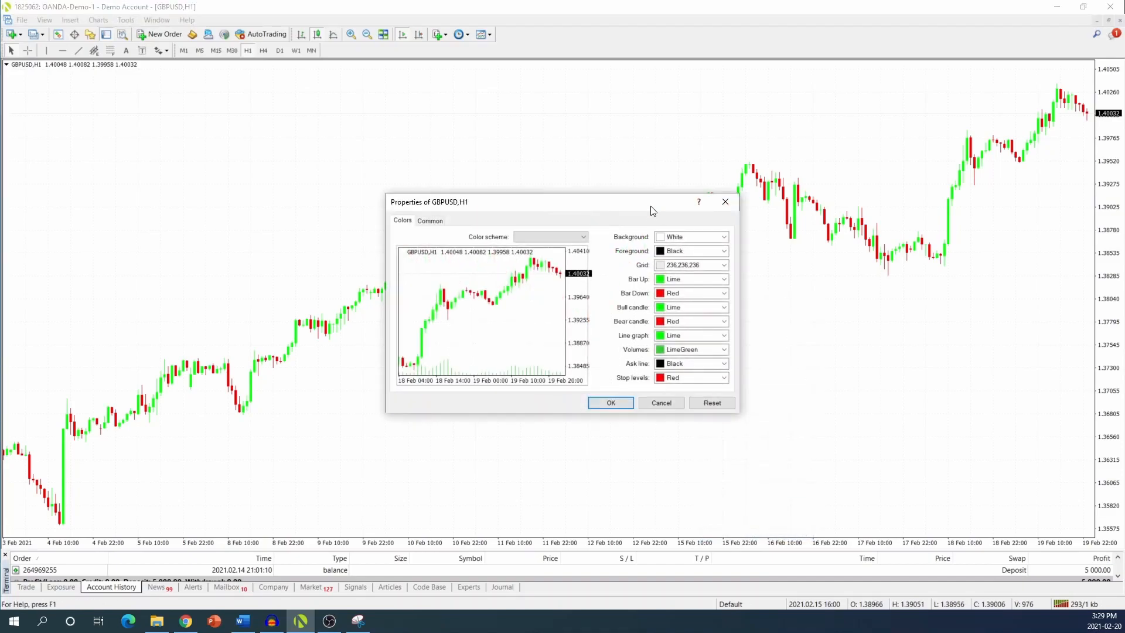
left_click(724, 237)
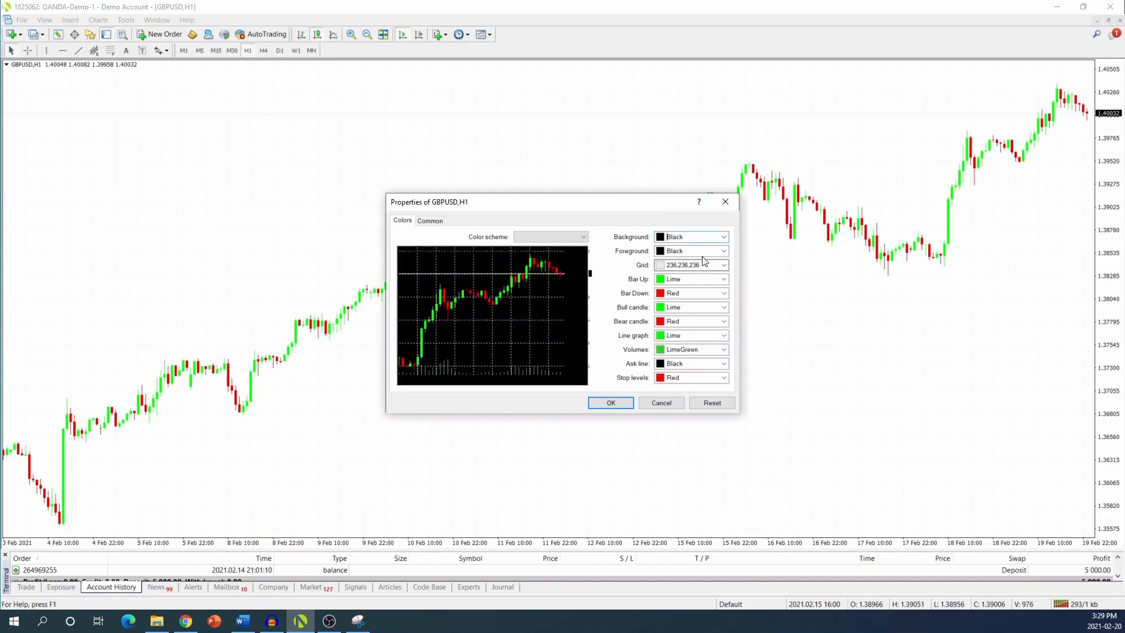
left_click(723, 265)
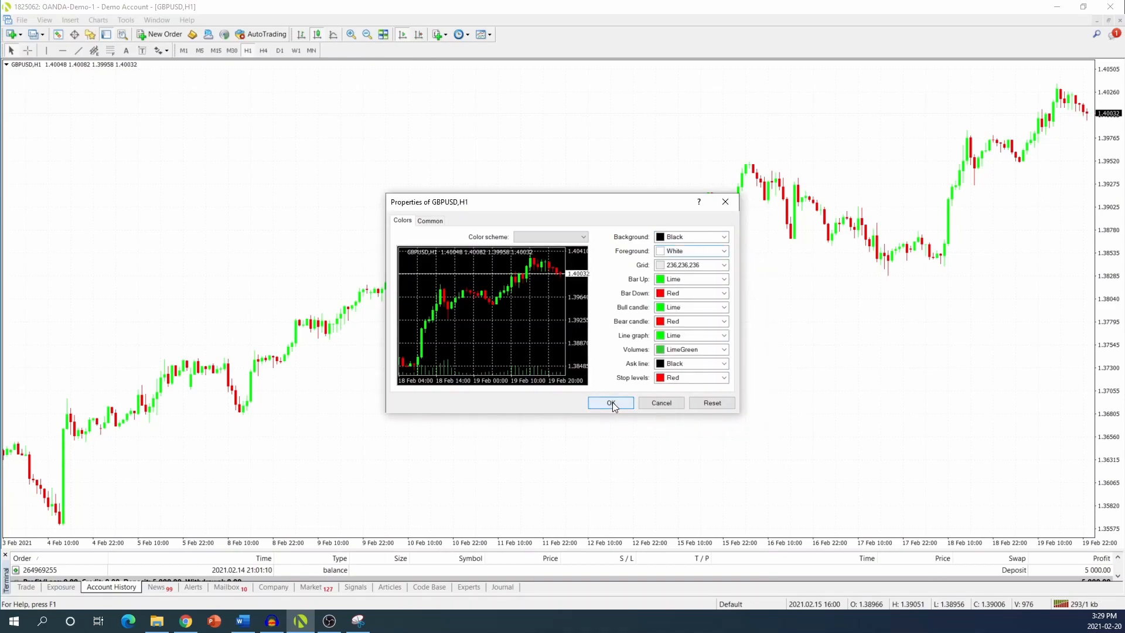
left_click(610, 403)
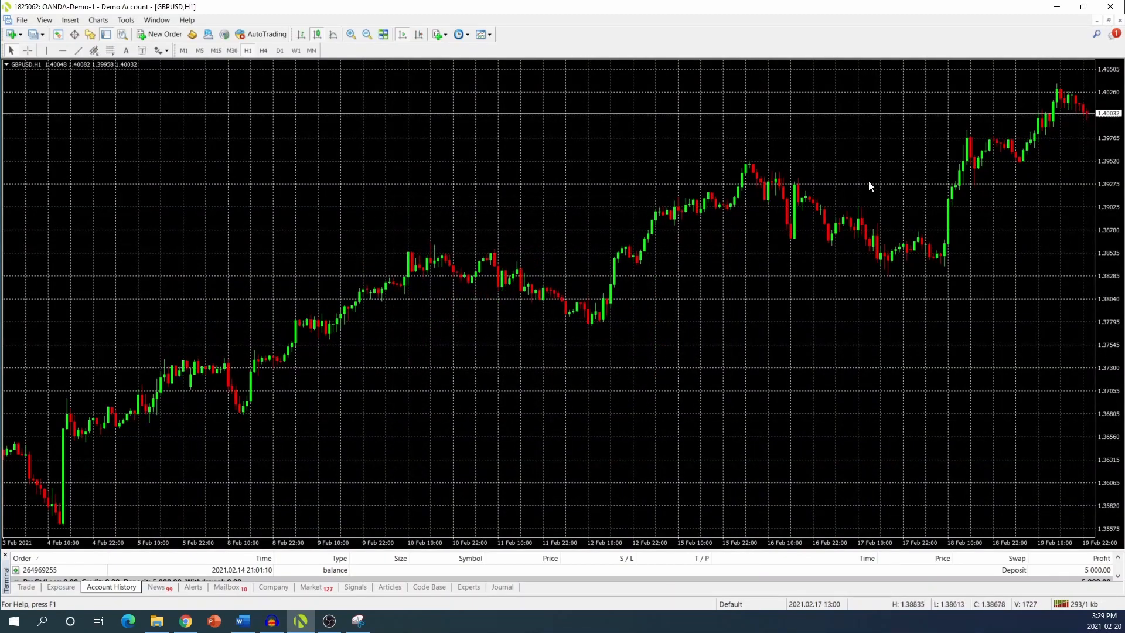
mouse_move(813, 321)
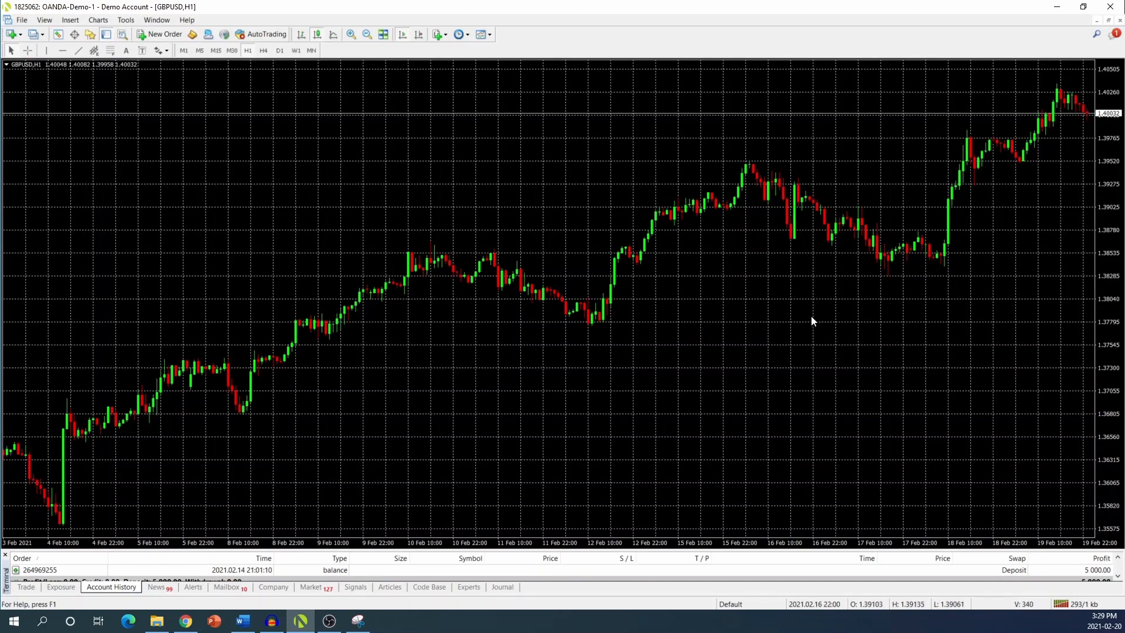
mouse_move(743, 308)
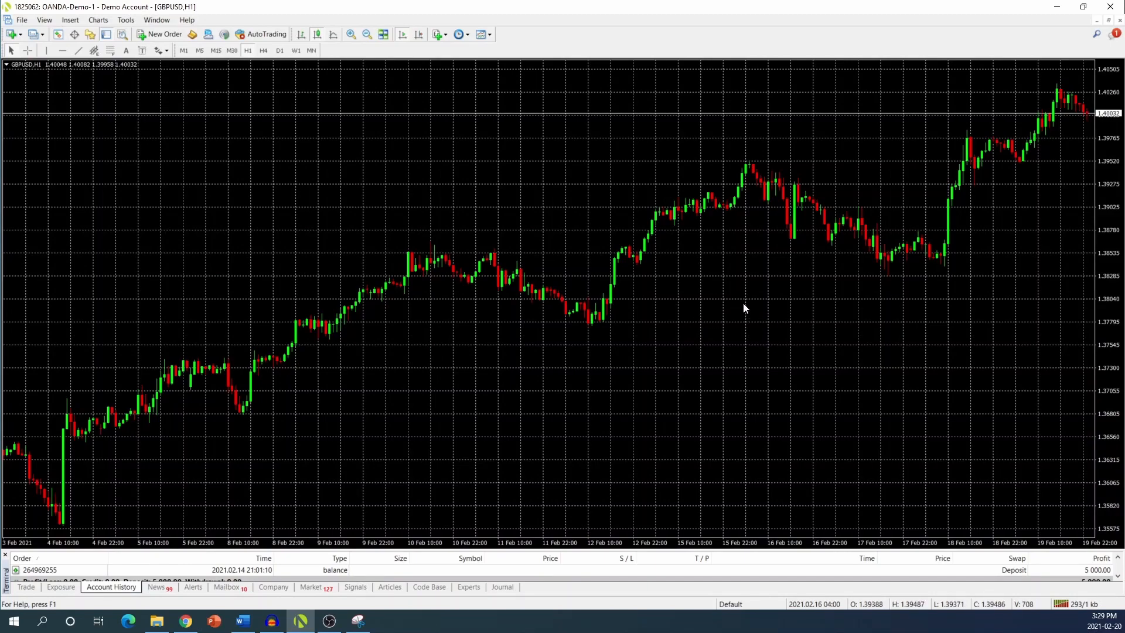
mouse_move(743, 308)
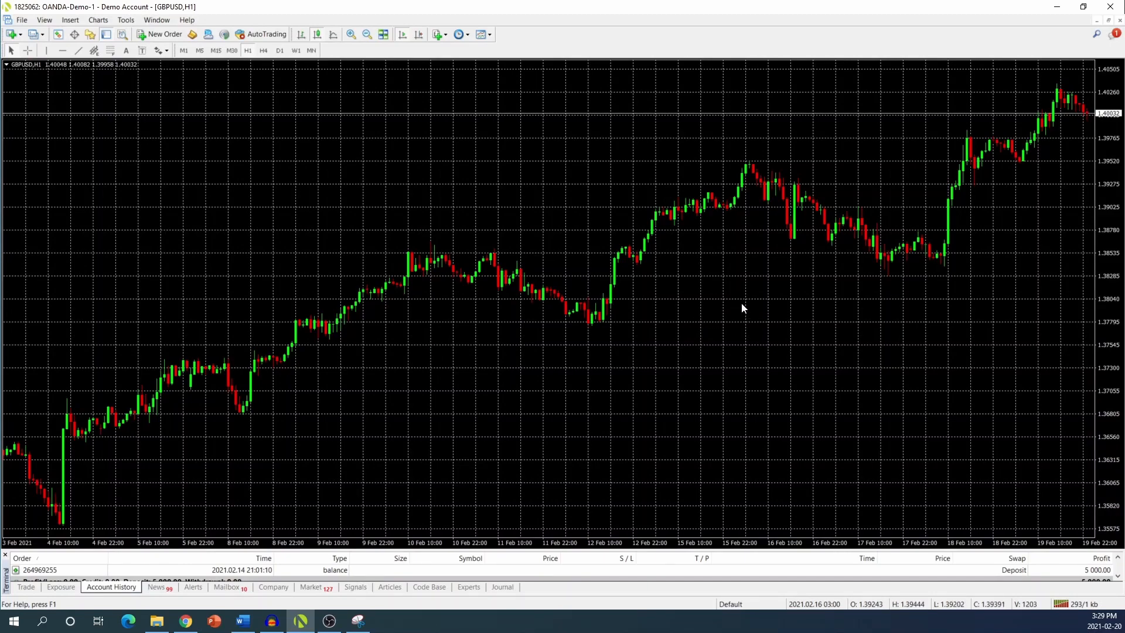
mouse_move(731, 337)
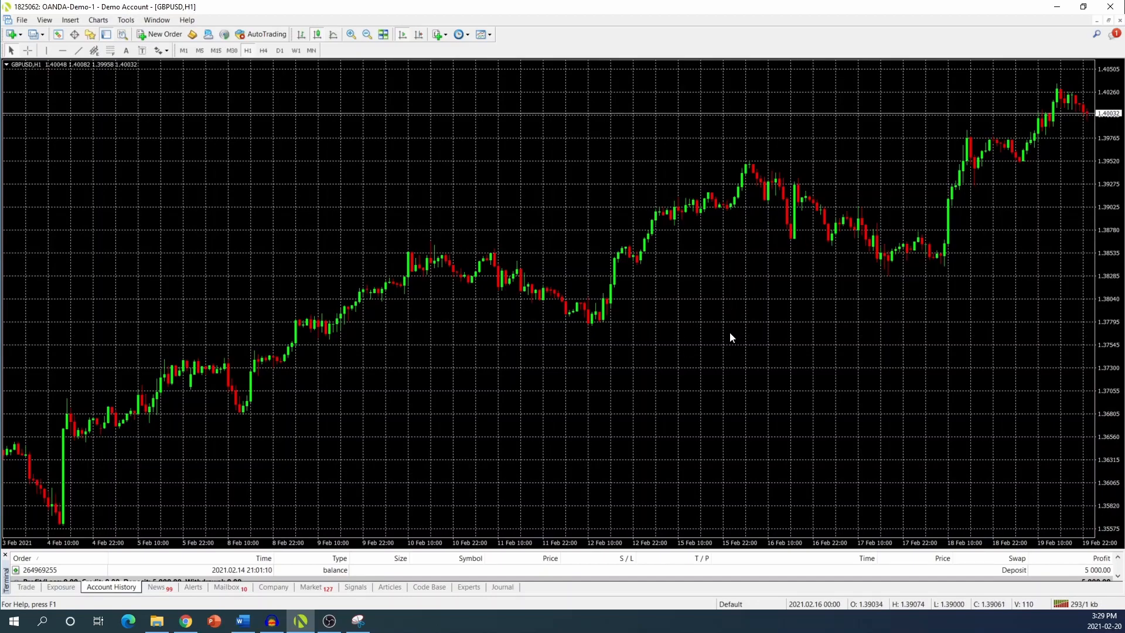
mouse_move(714, 322)
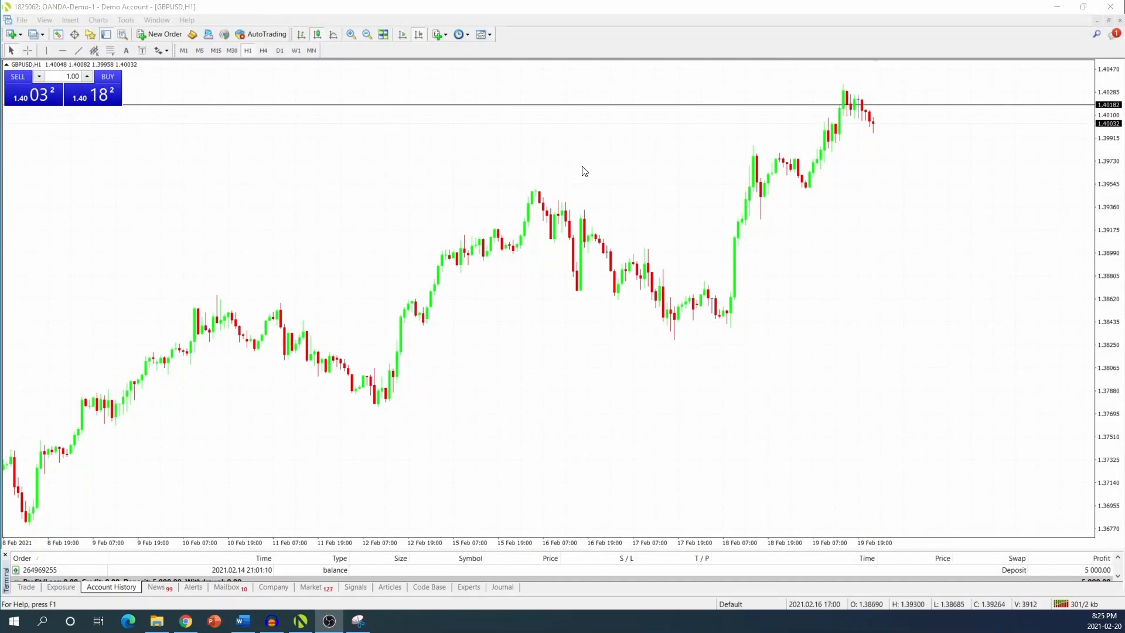
mouse_move(523, 165)
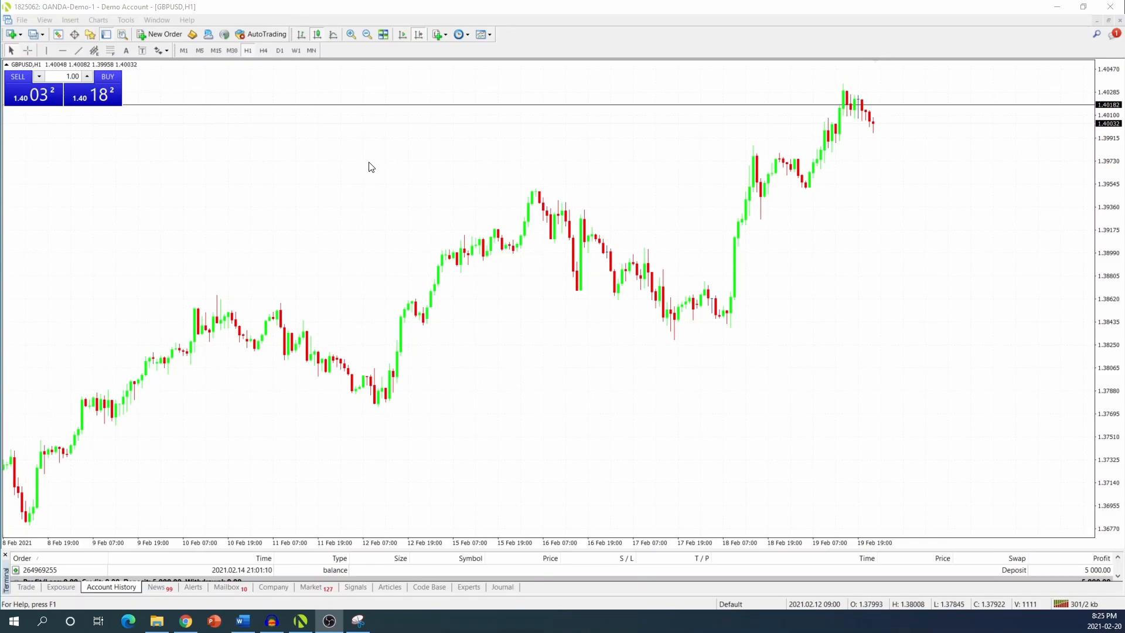
mouse_move(453, 188)
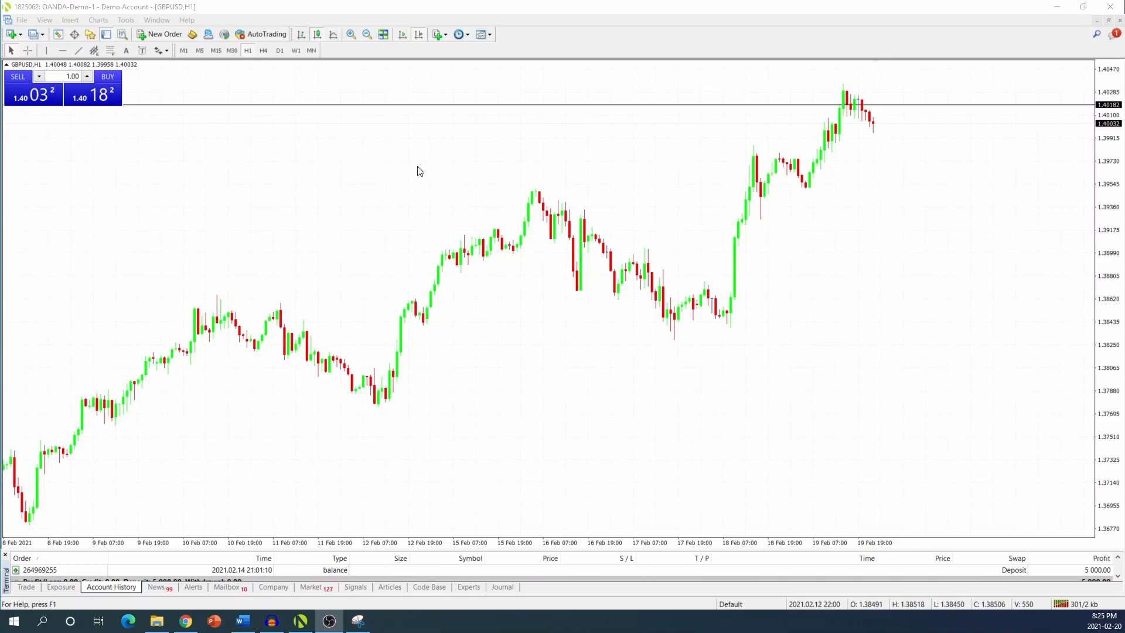
right_click(420, 171)
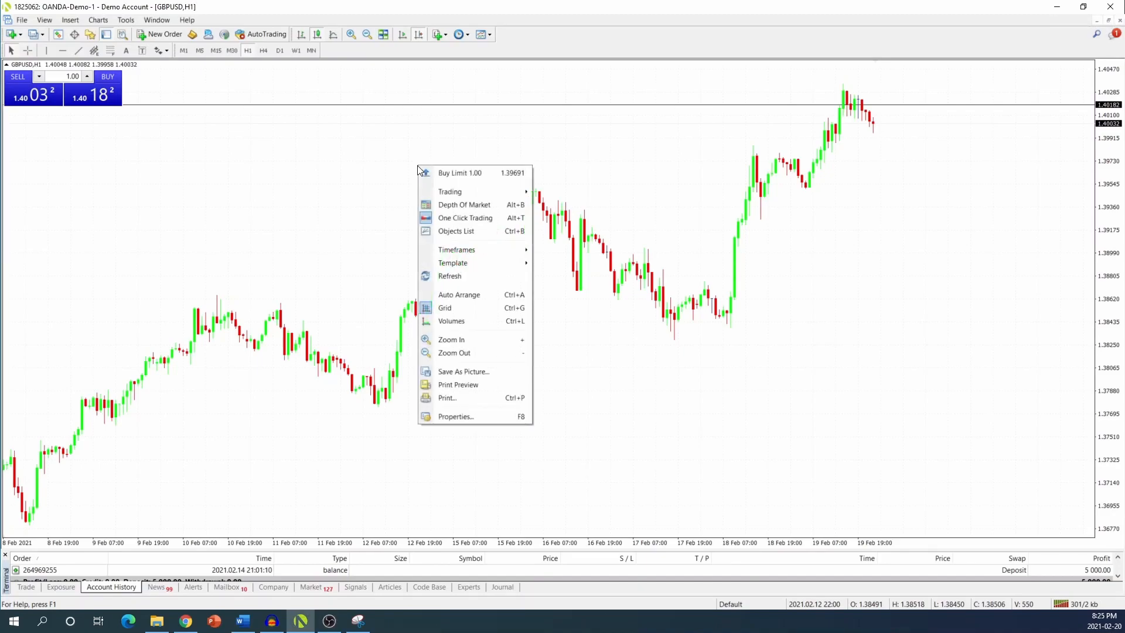
mouse_move(456, 250)
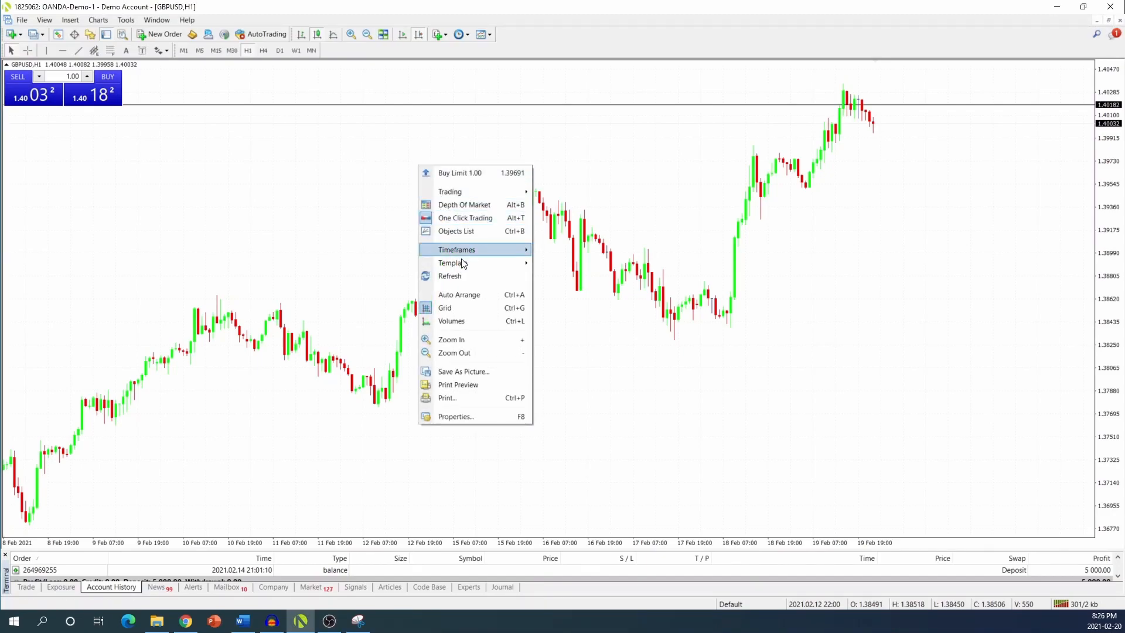
mouse_move(452, 262)
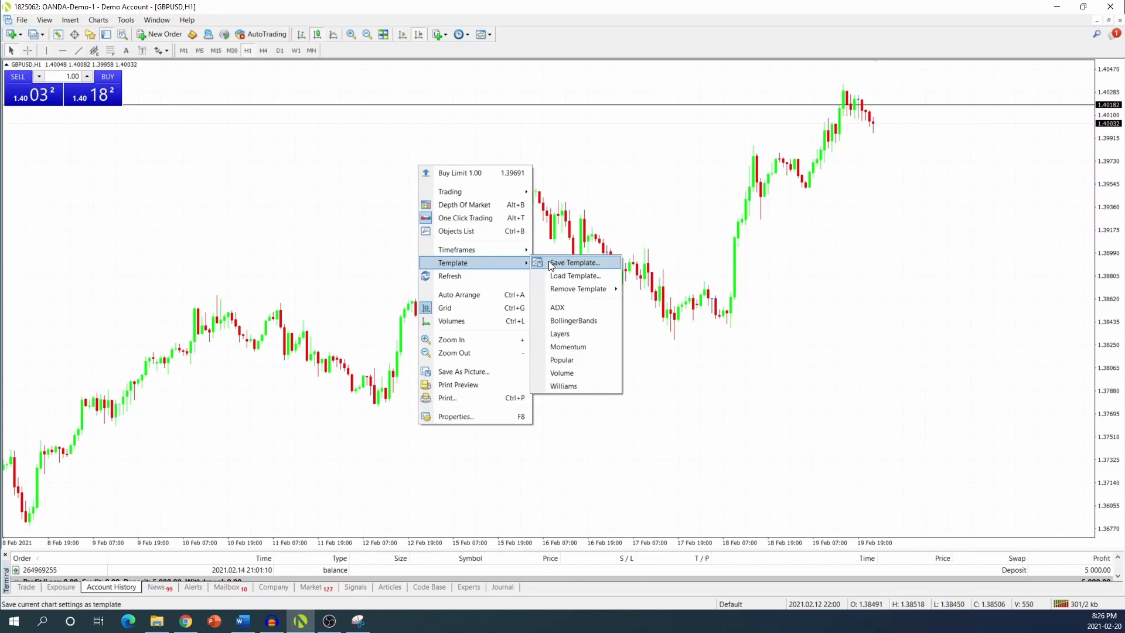
left_click(574, 262)
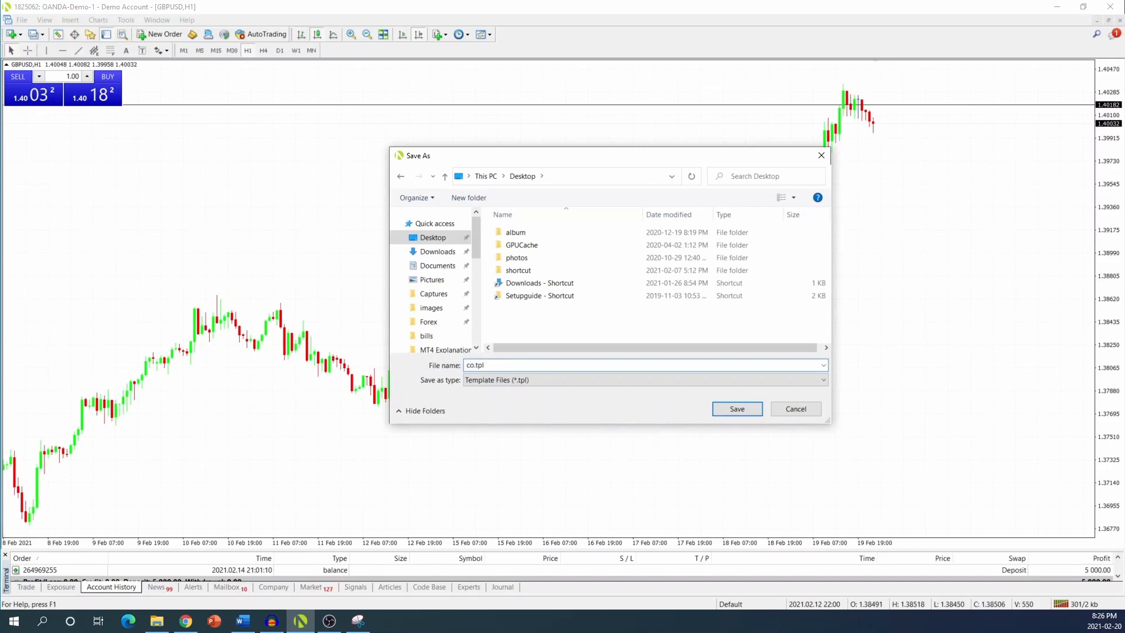
type("lor")
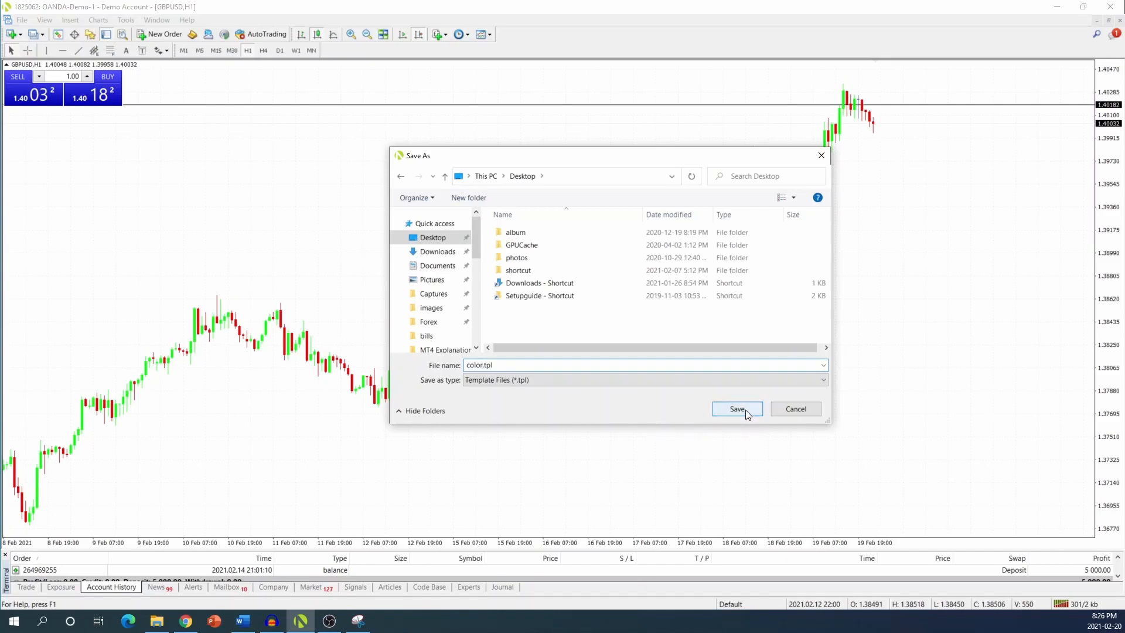
left_click(736, 408)
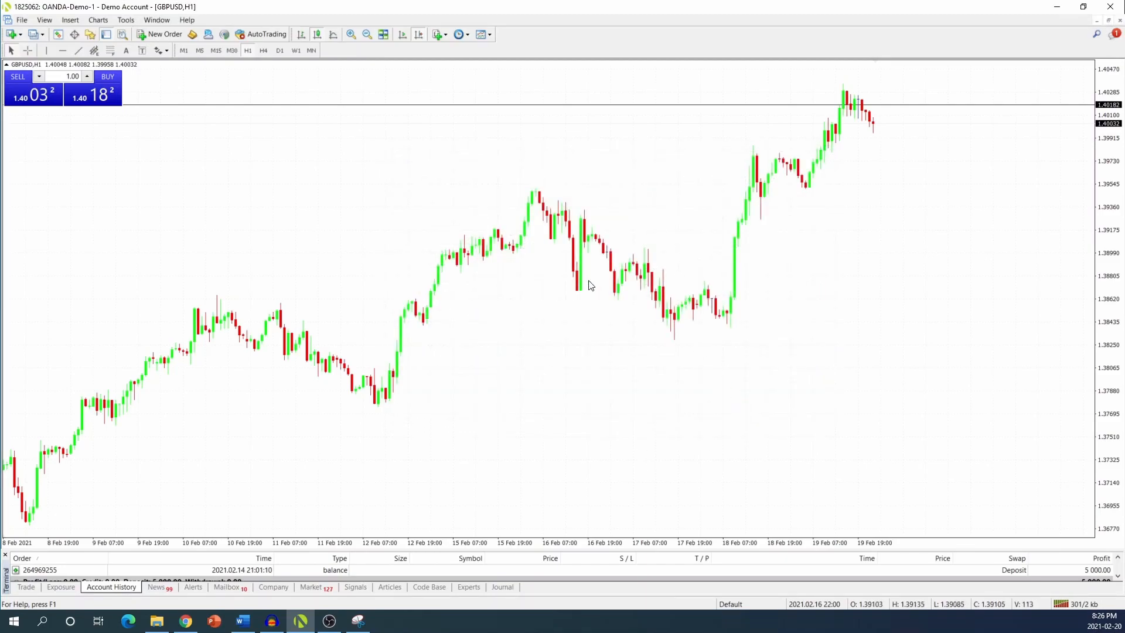
mouse_move(249, 270)
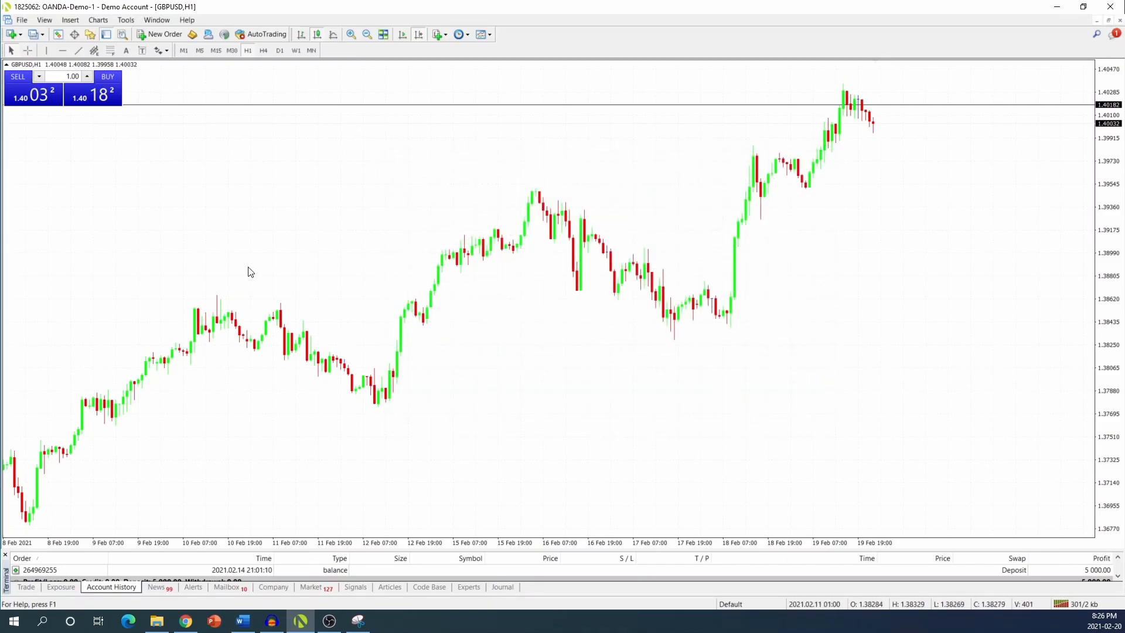
left_click(21, 20)
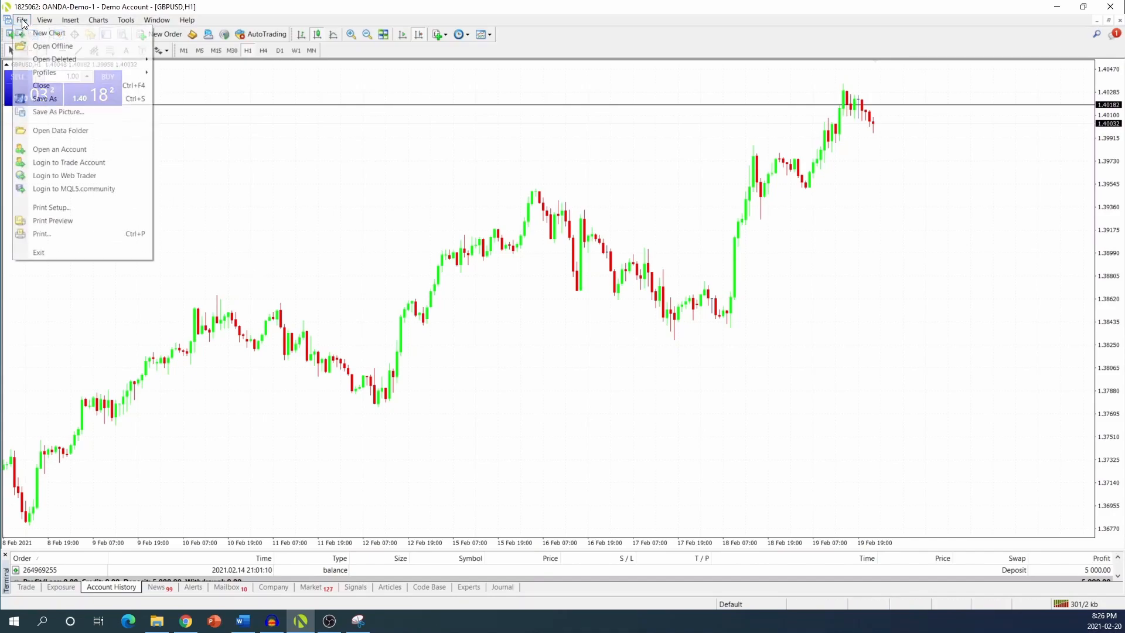
mouse_move(50, 33)
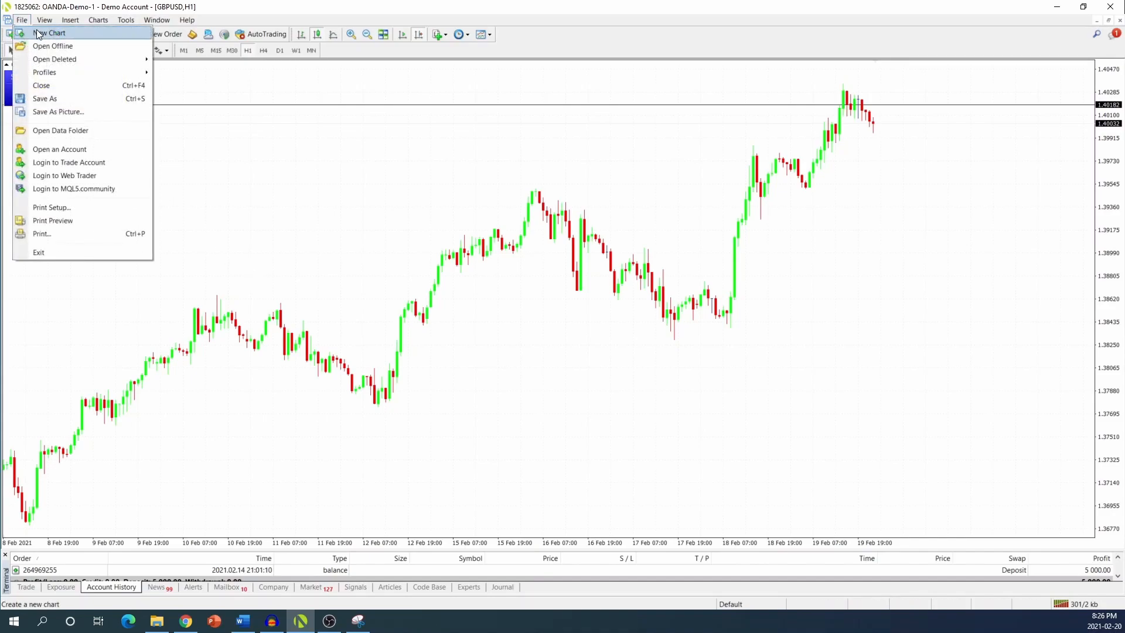
left_click(13, 34)
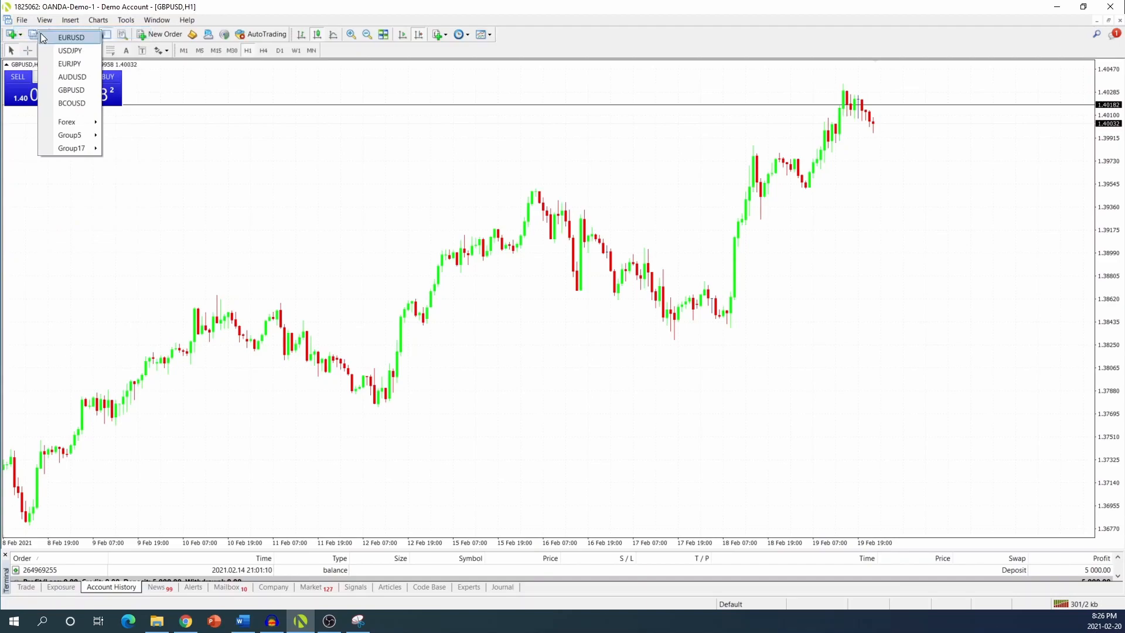
mouse_move(65, 121)
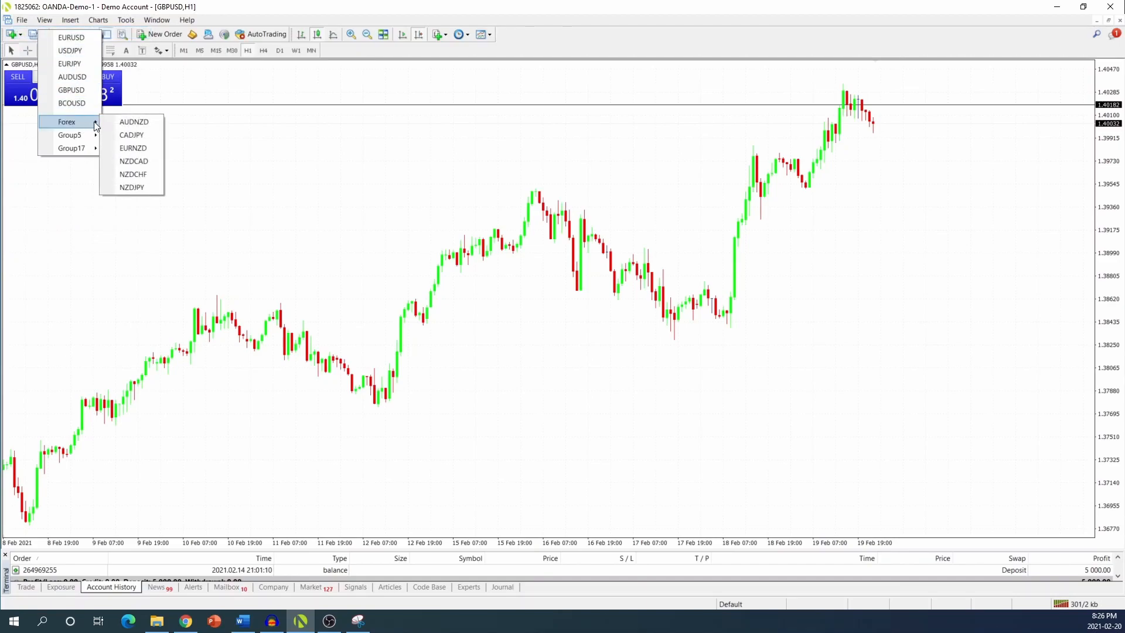
mouse_move(70, 135)
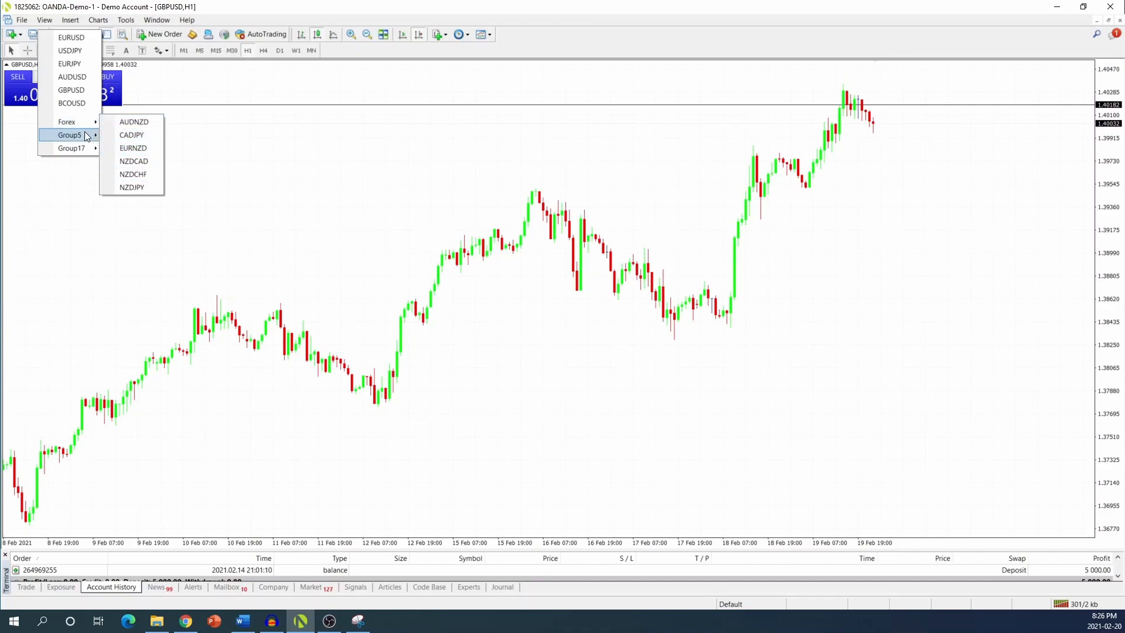
mouse_move(71, 148)
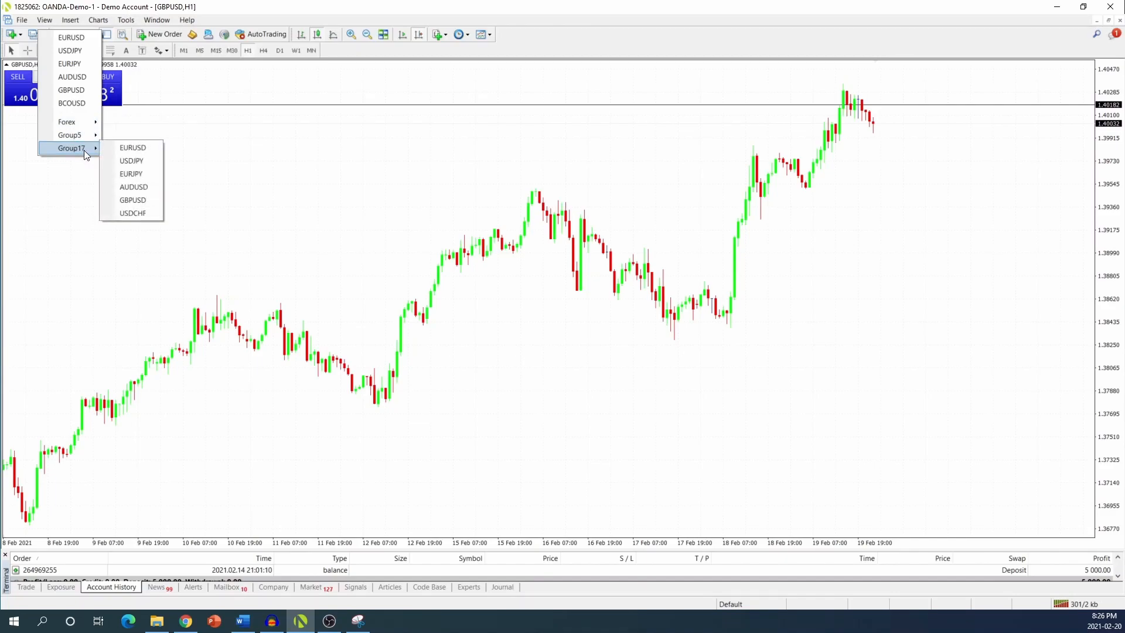
mouse_move(133, 187)
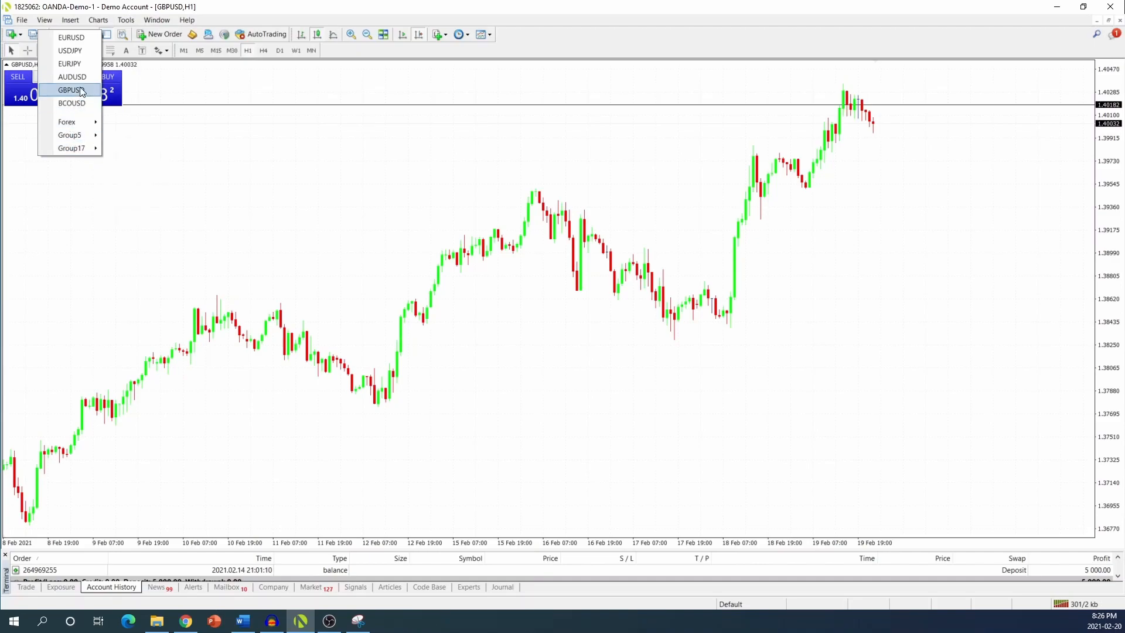
mouse_move(165, 151)
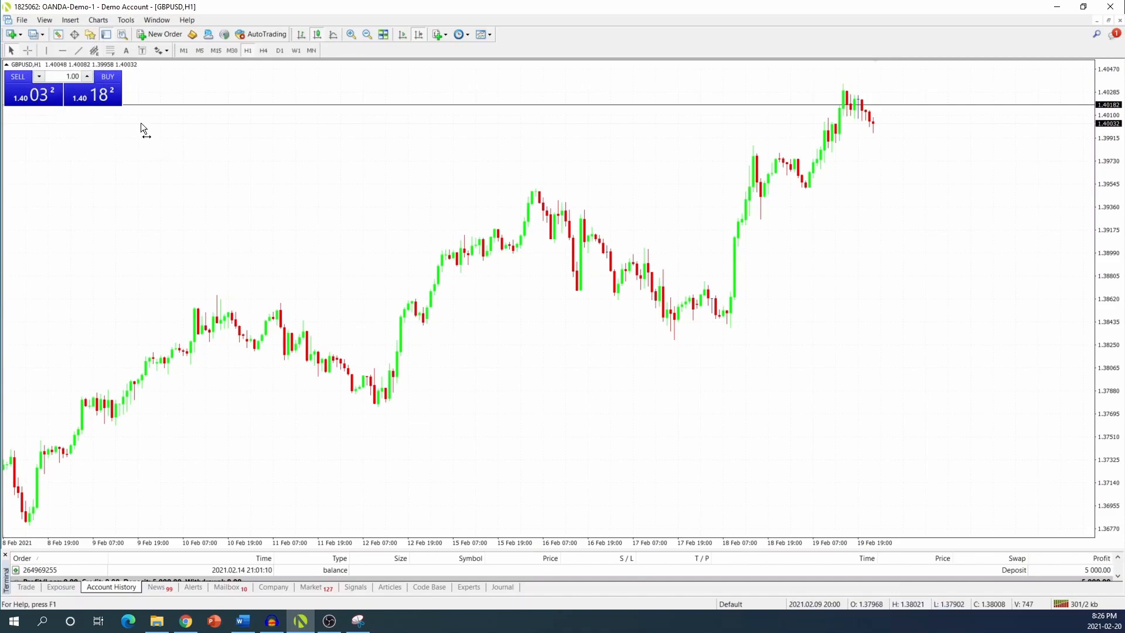
left_click(43, 20)
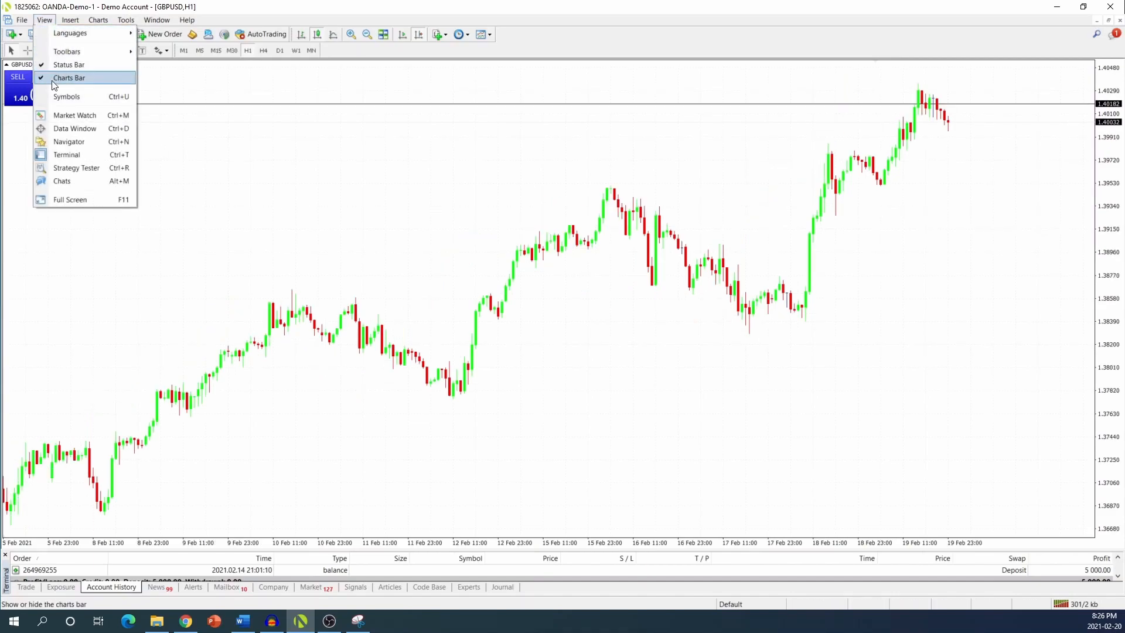
left_click(67, 96)
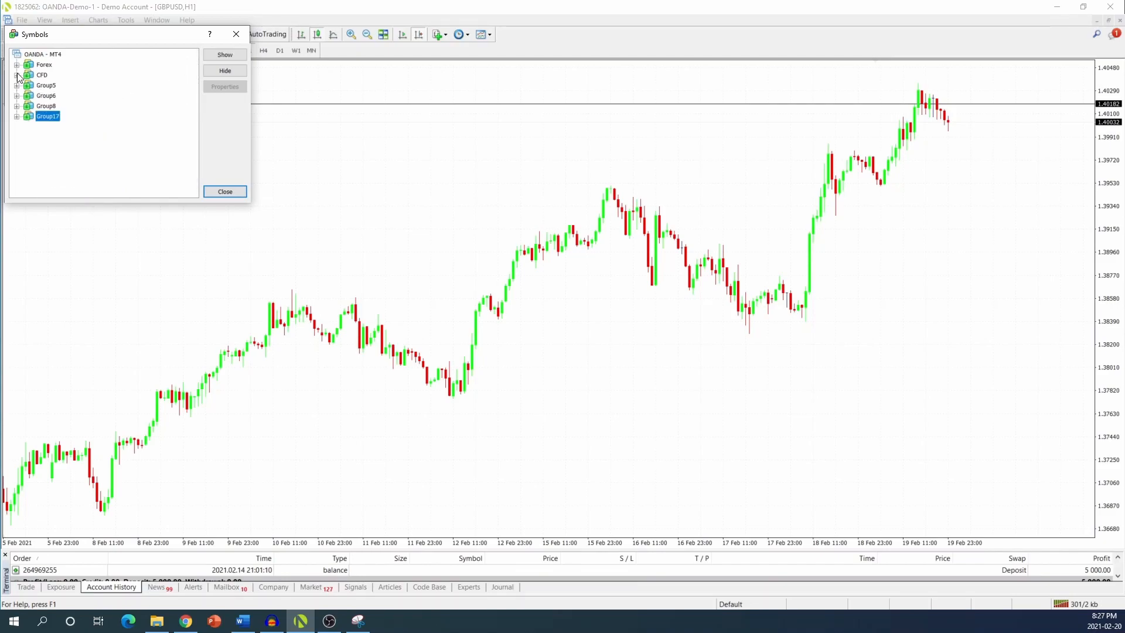
left_click(17, 65)
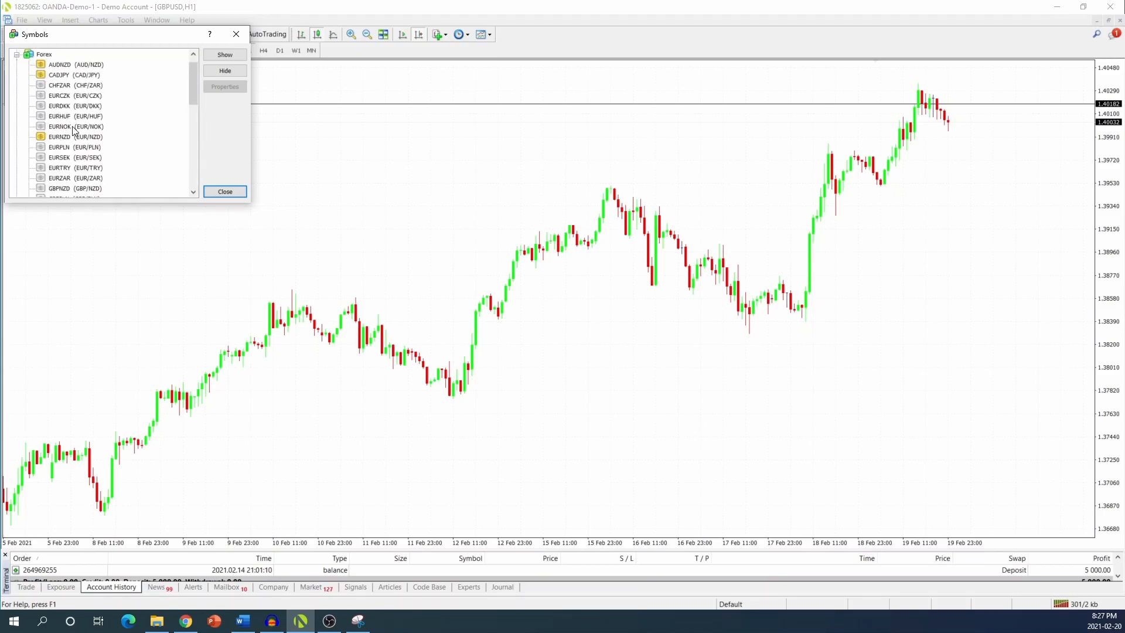
scroll("down", 3)
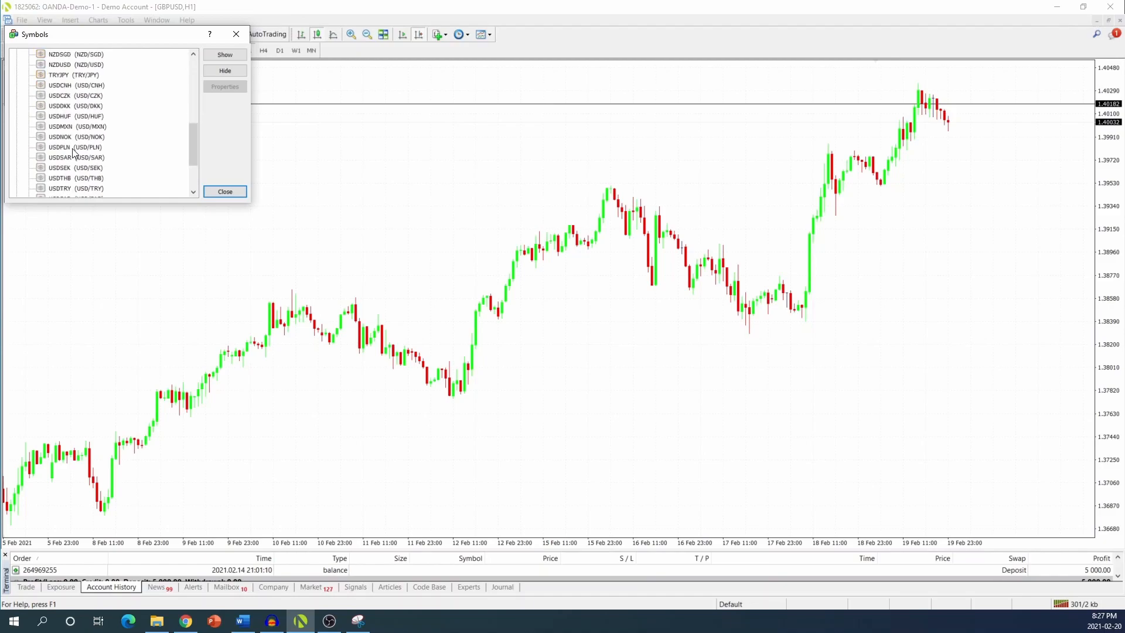
scroll("down", 3)
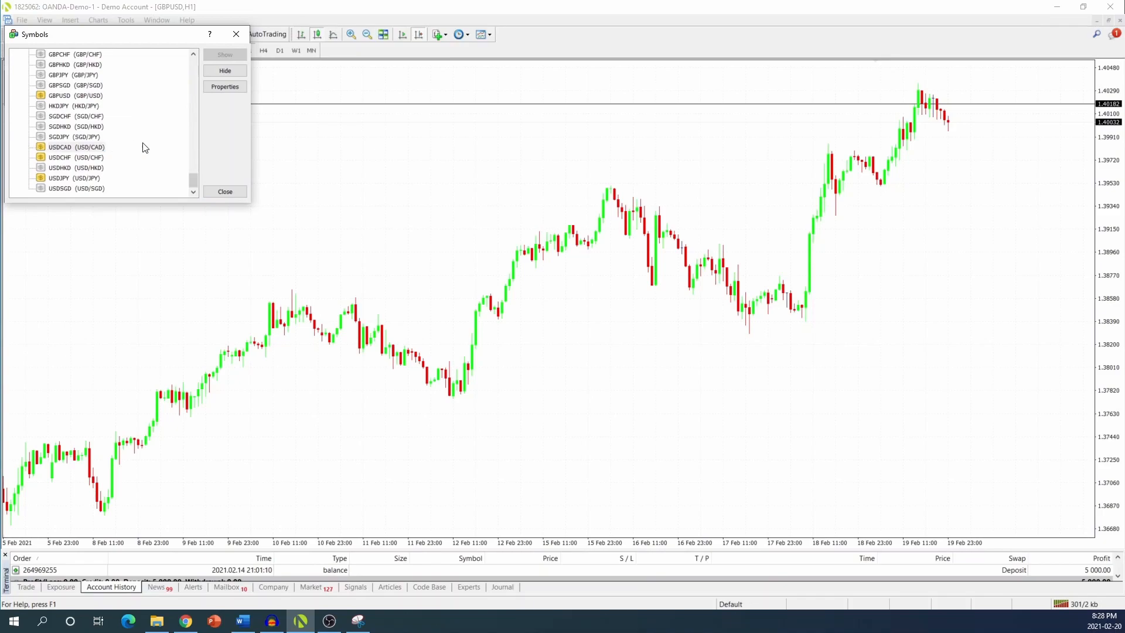
mouse_move(225, 203)
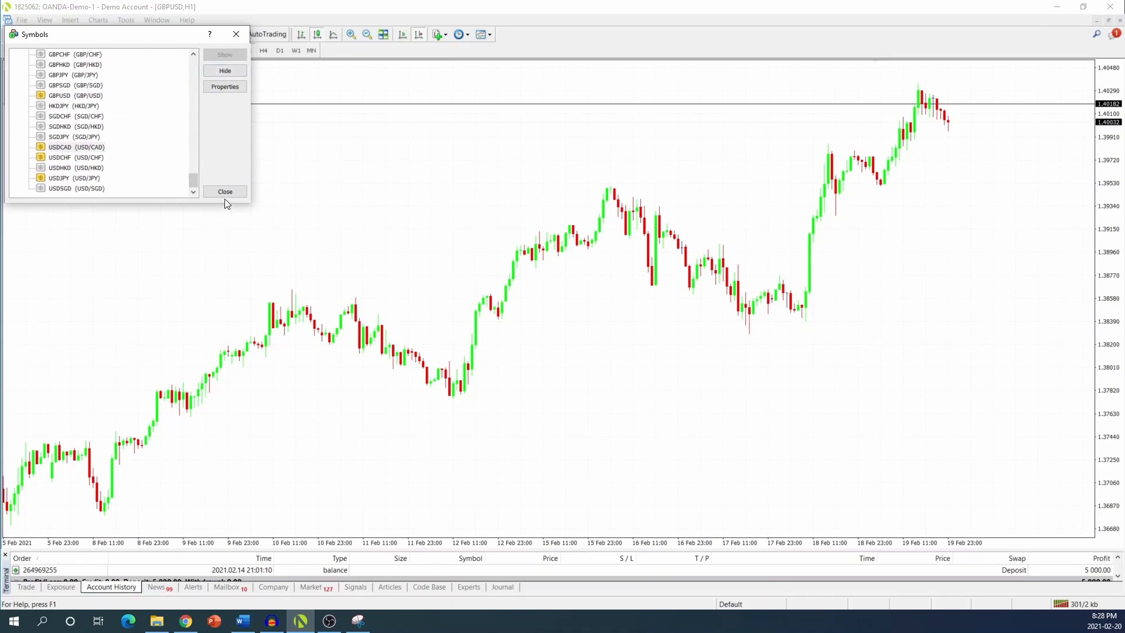
left_click(225, 191)
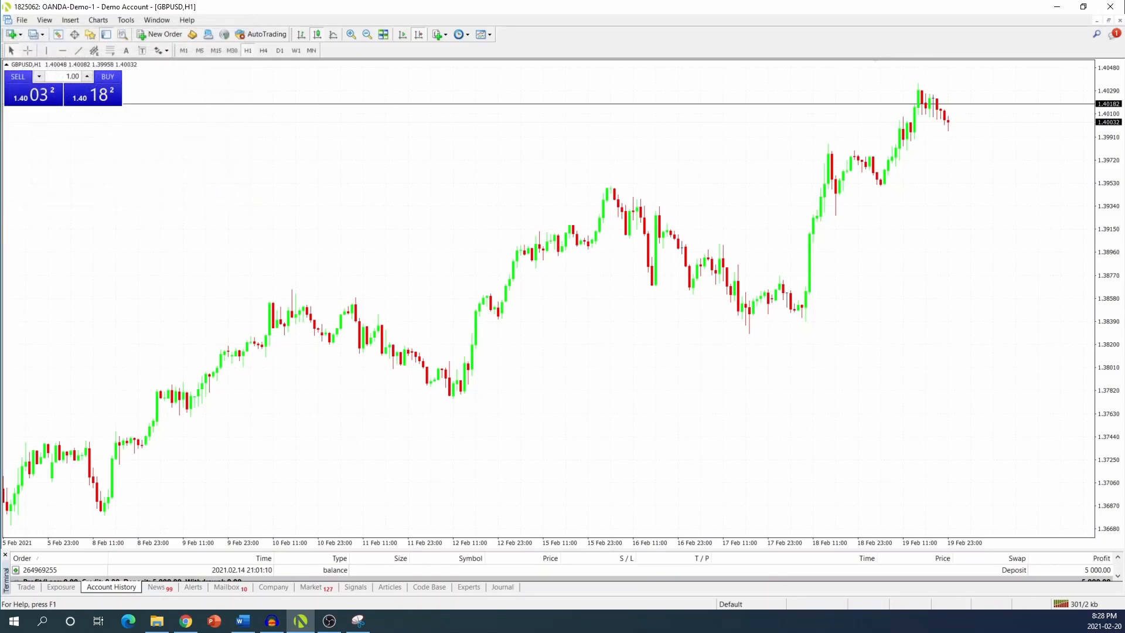
- Create a new USDCAD chart from File > New Chart > Group17
left_click(21, 20)
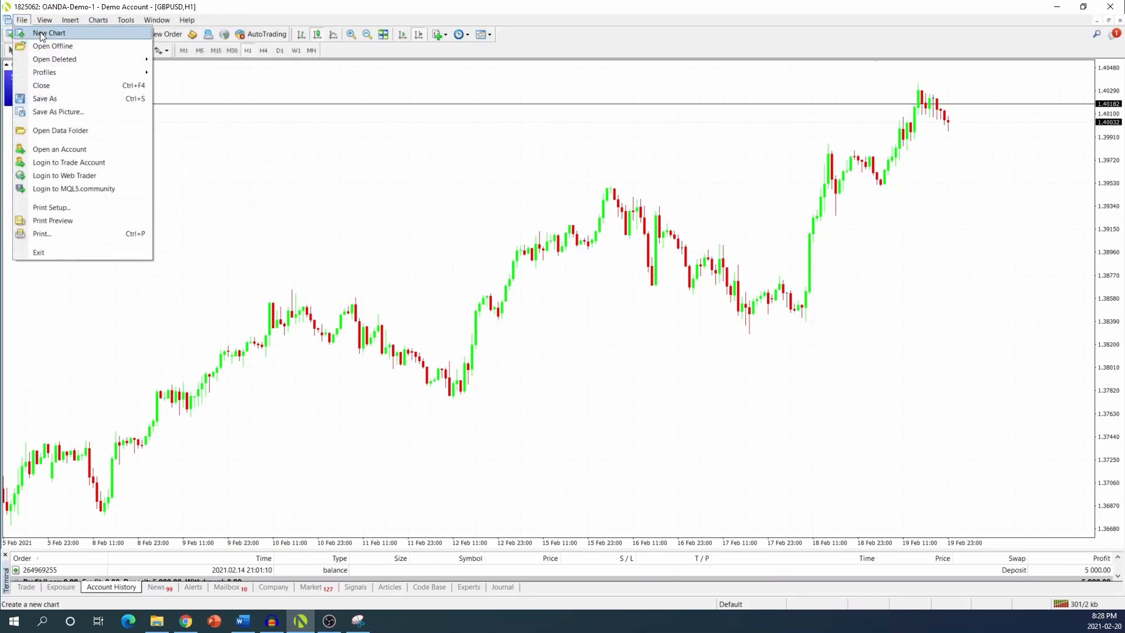
left_click(49, 33)
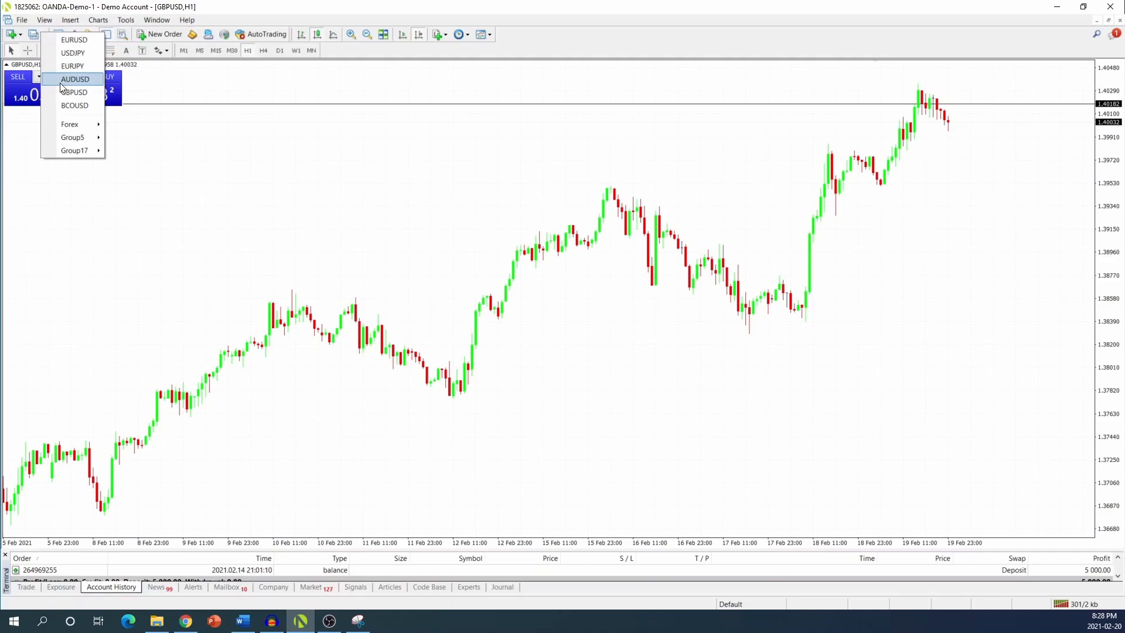
mouse_move(74, 151)
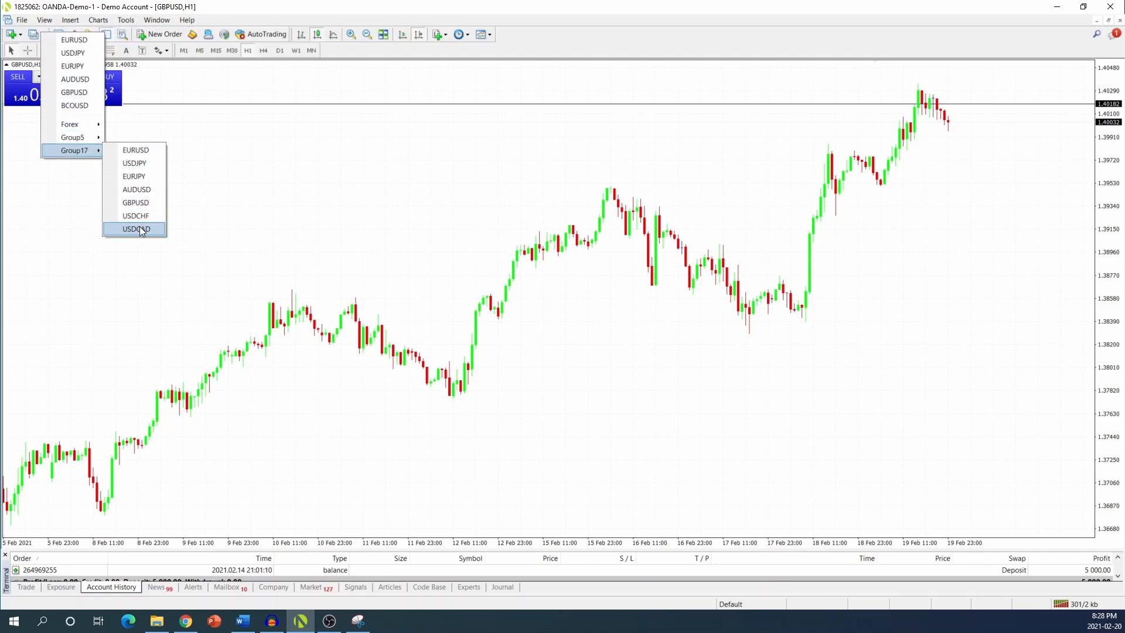
left_click(135, 229)
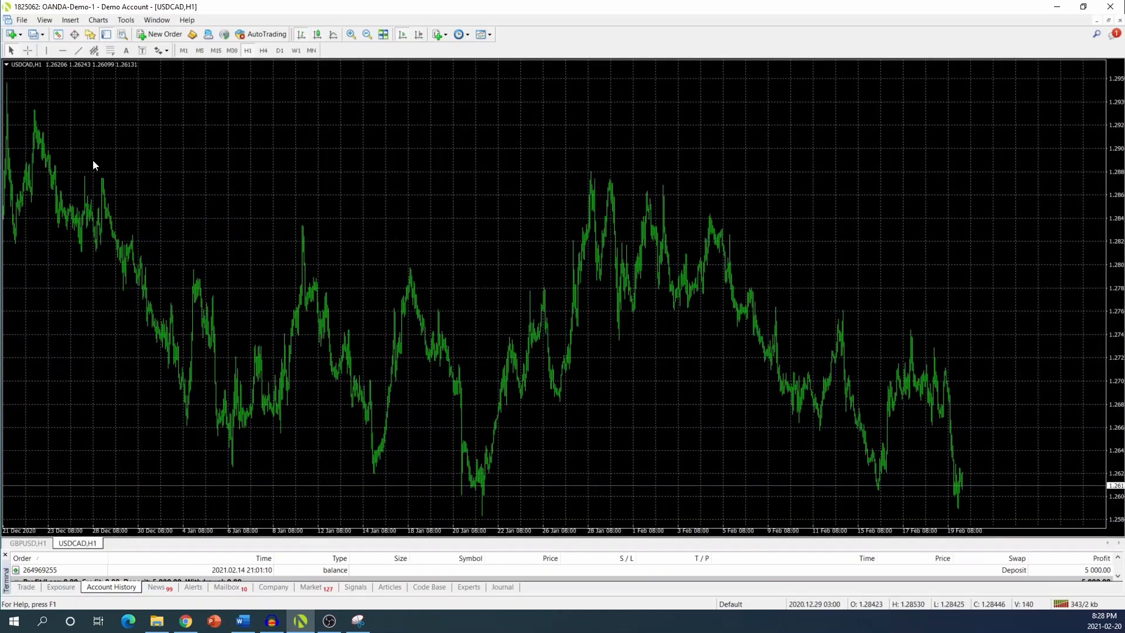
mouse_move(382, 185)
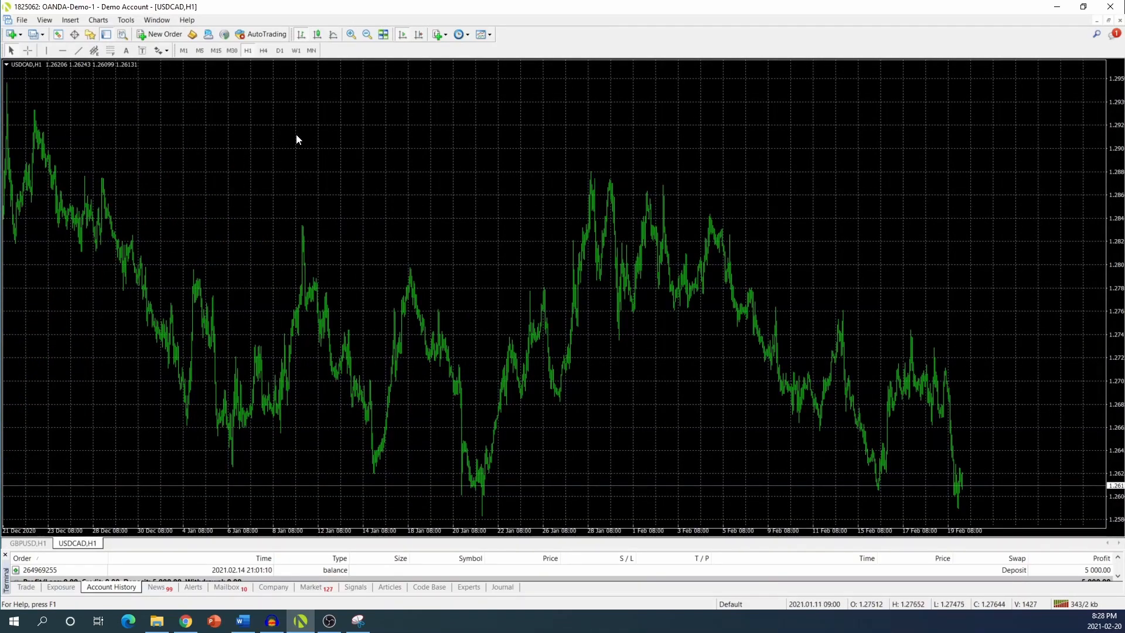
- Load the color.tpl template from Desktop onto the USDCAD chart
right_click(331, 149)
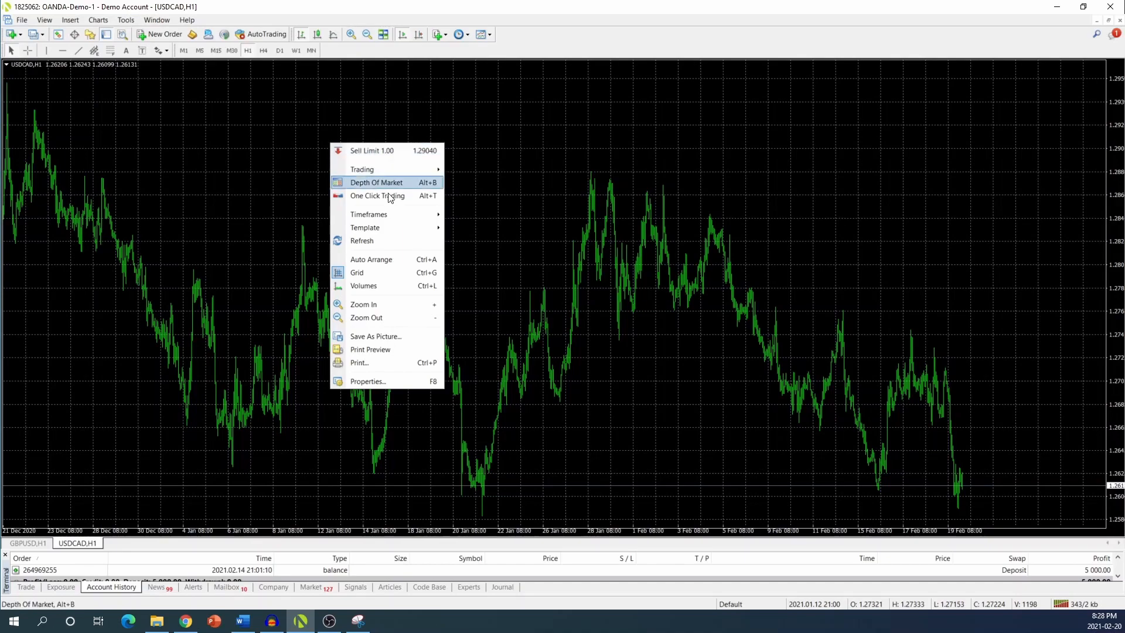
mouse_move(365, 227)
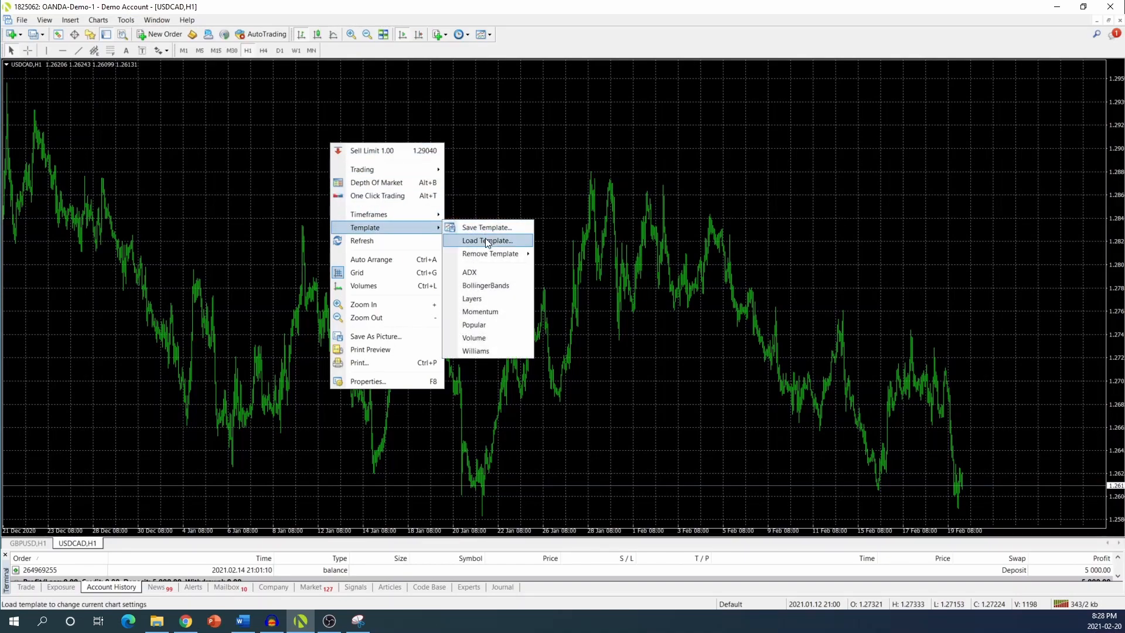
left_click(487, 240)
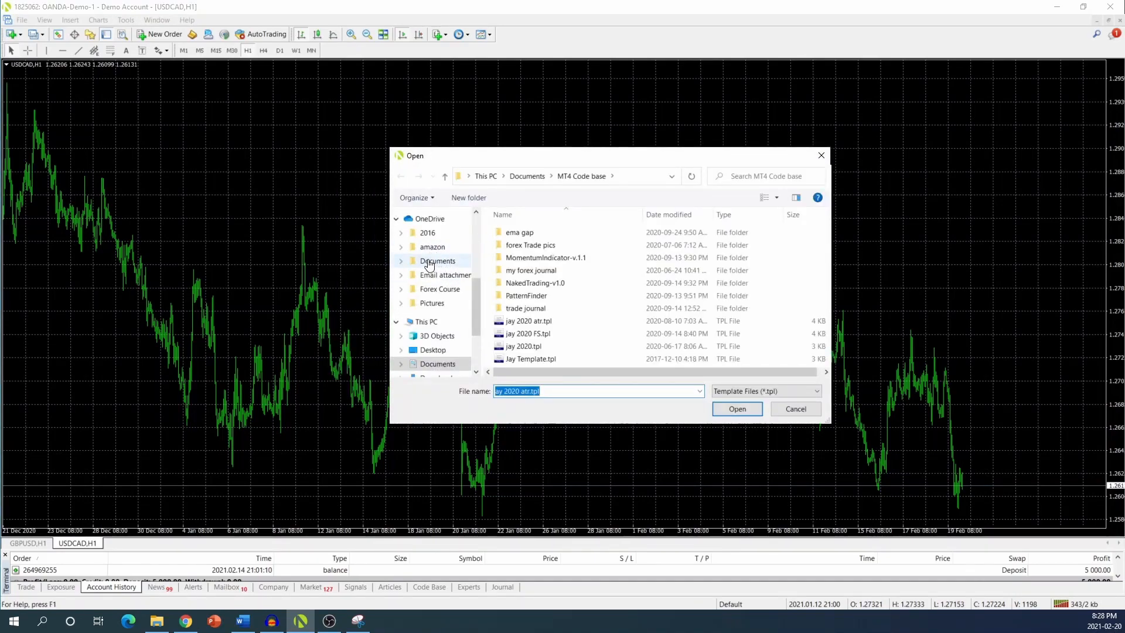
left_click(432, 350)
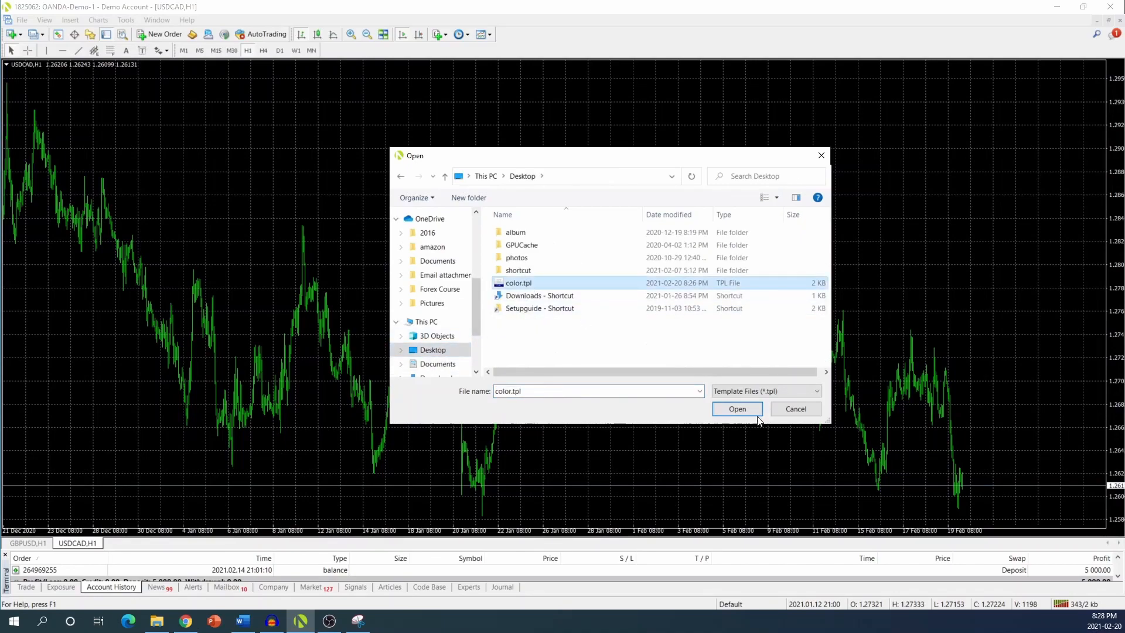
left_click(737, 408)
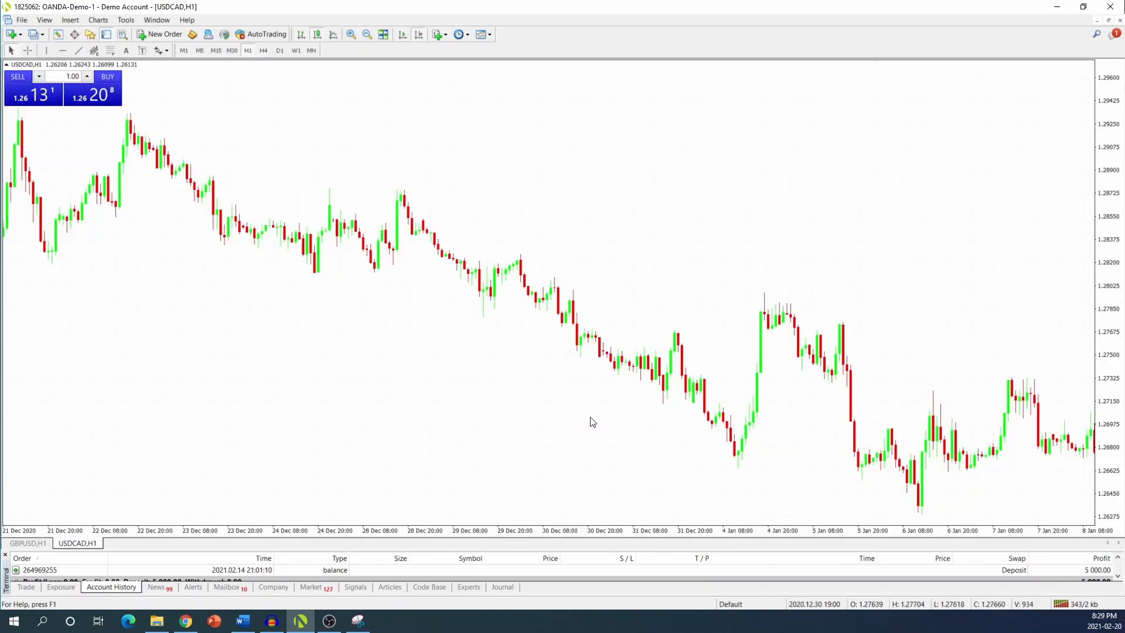
mouse_move(651, 227)
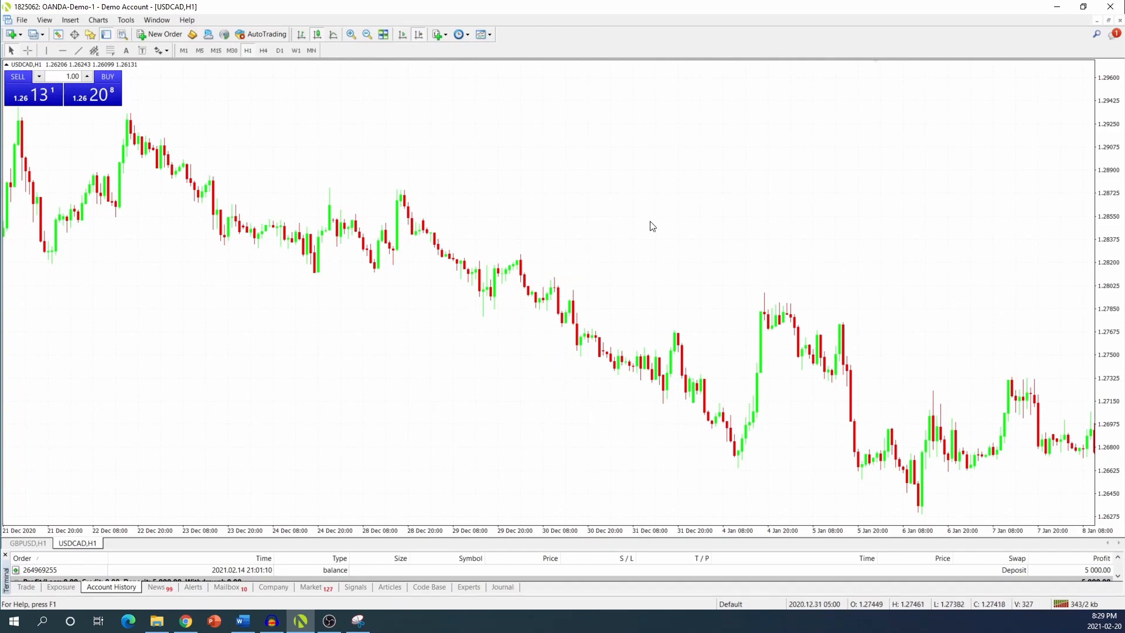
mouse_move(352, 390)
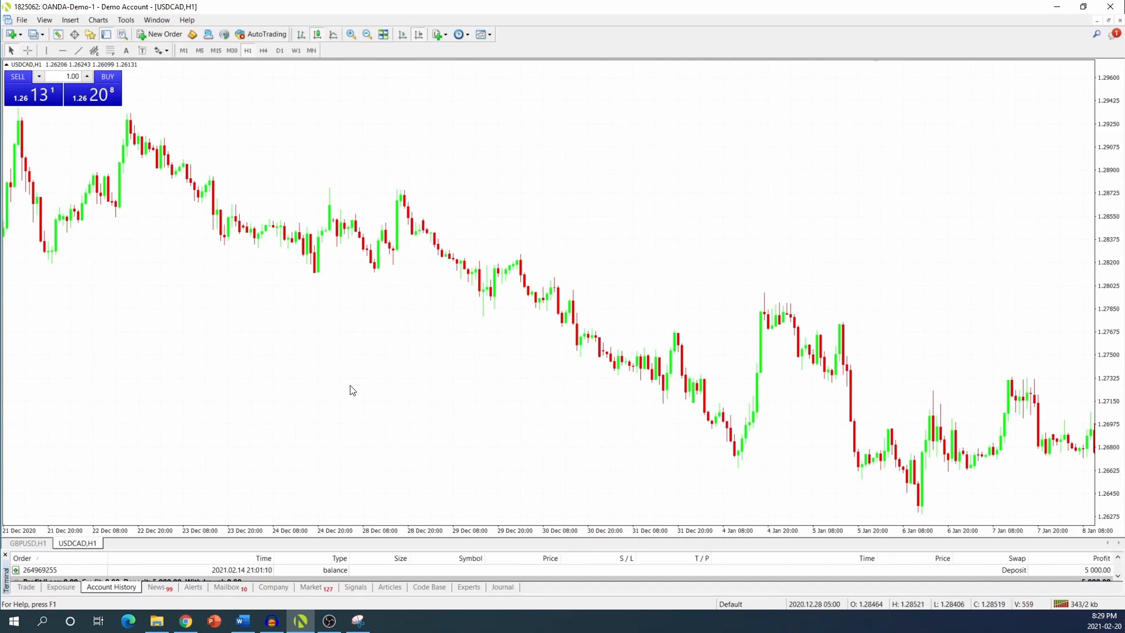
mouse_move(472, 295)
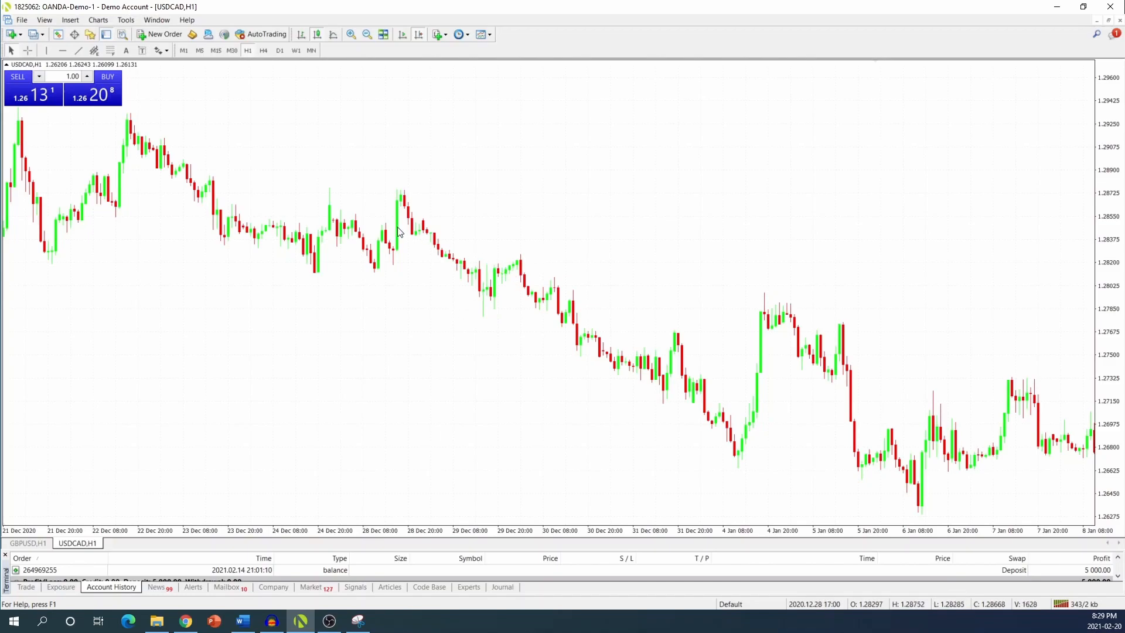
mouse_move(876, 305)
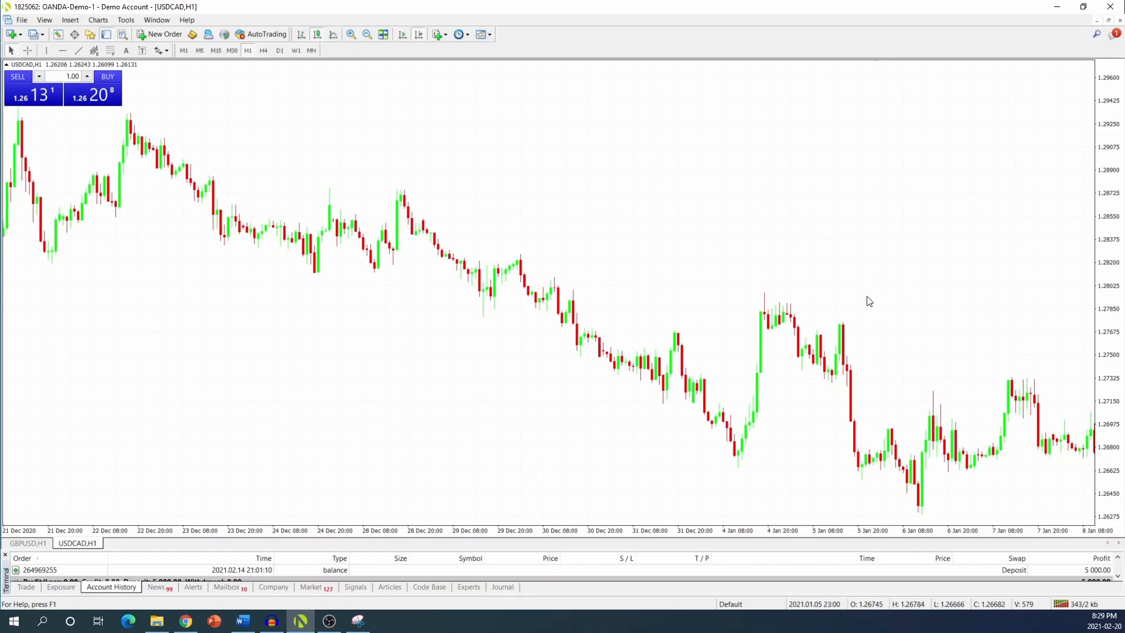
mouse_move(626, 238)
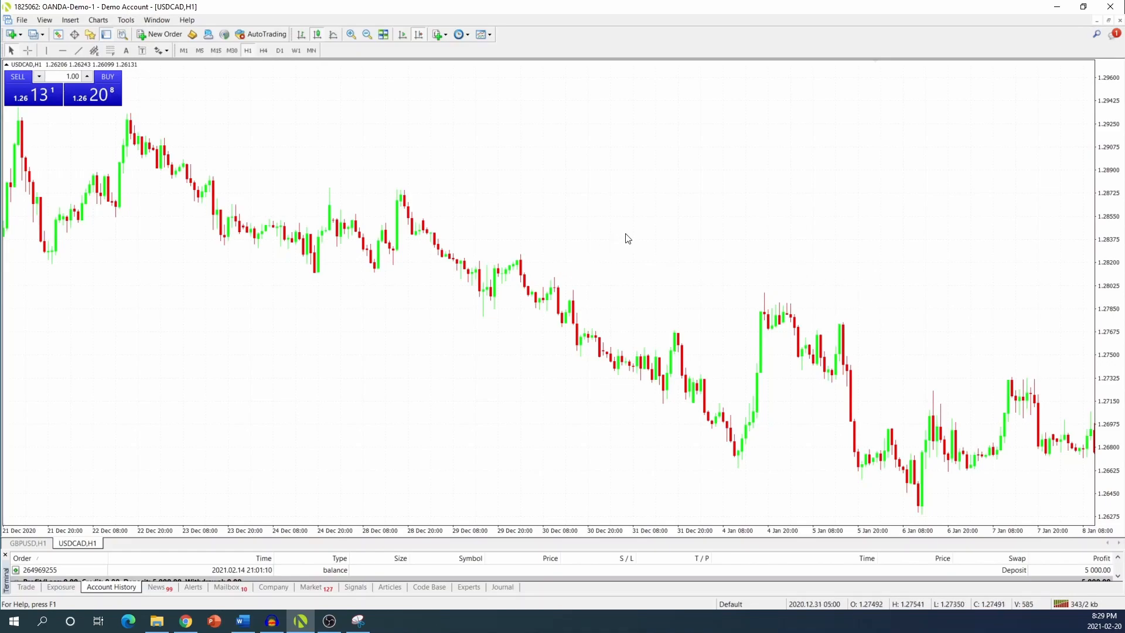
mouse_move(653, 234)
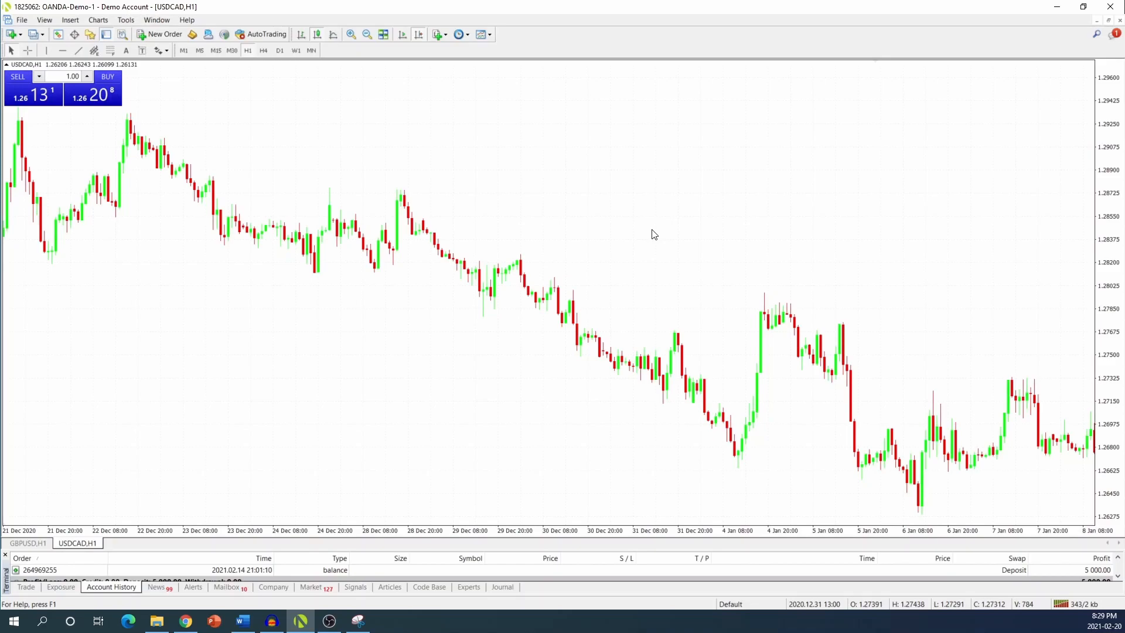
mouse_move(653, 232)
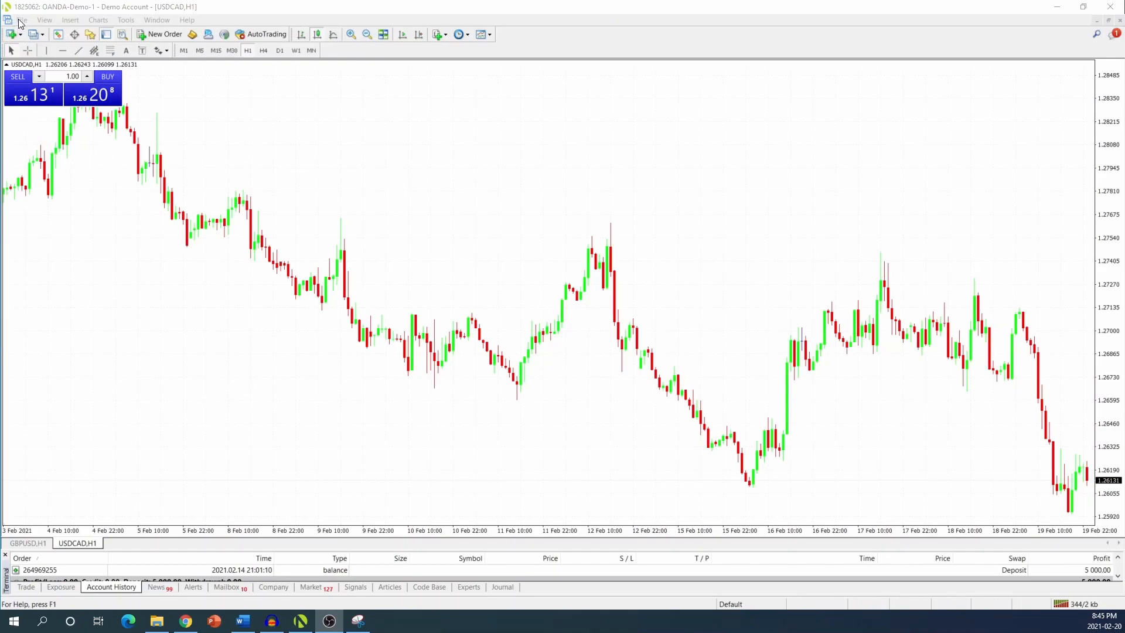
mouse_move(223, 88)
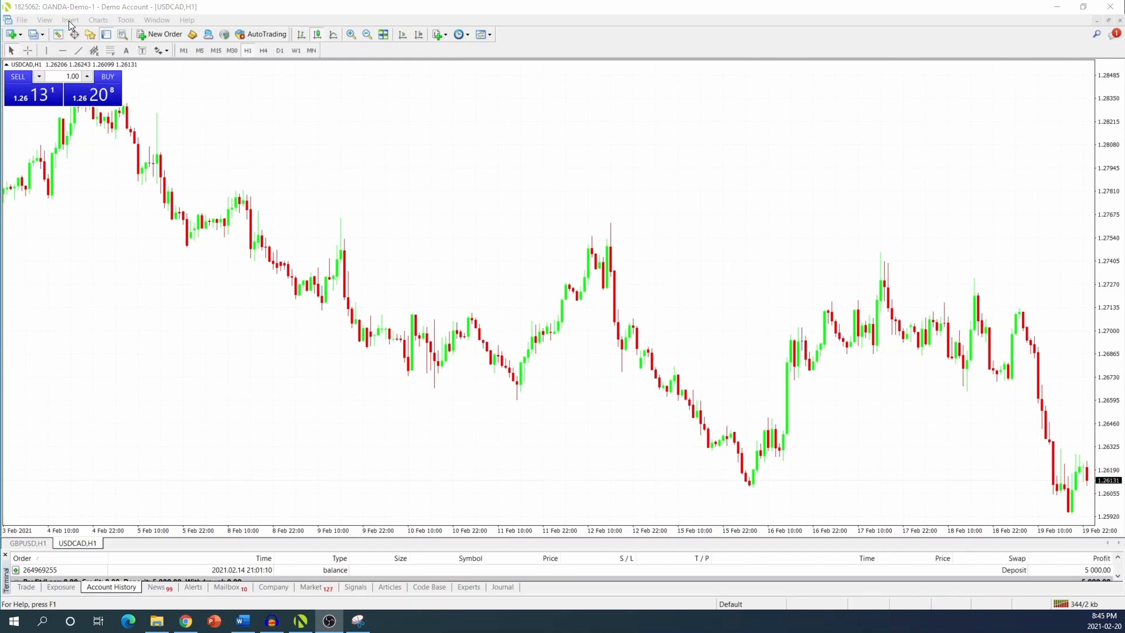
mouse_move(27, 50)
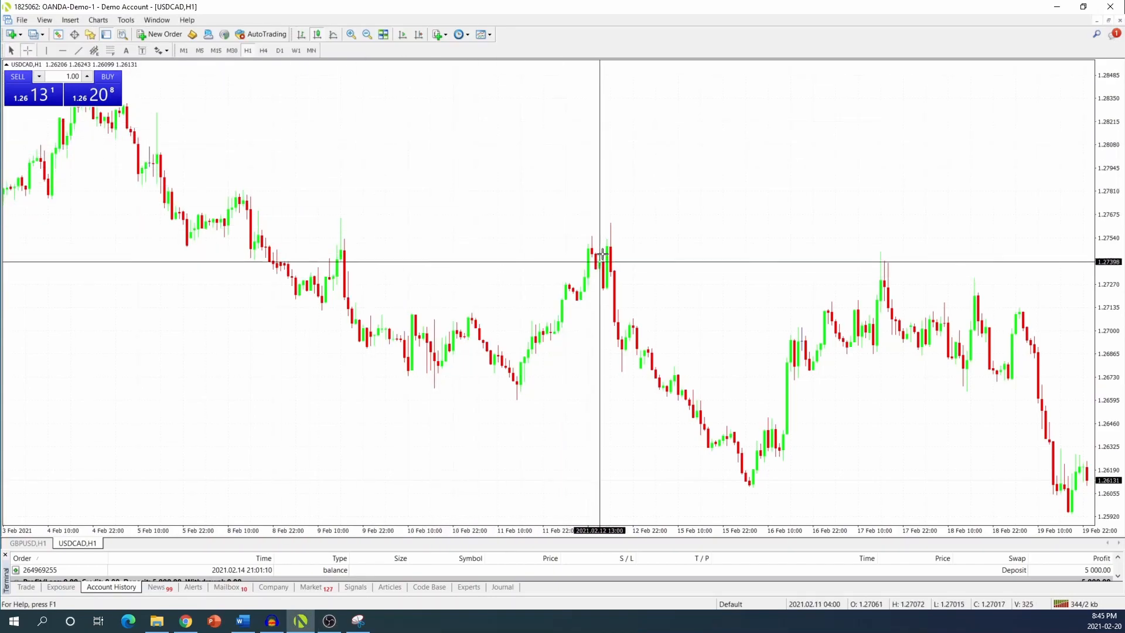
mouse_move(613, 255)
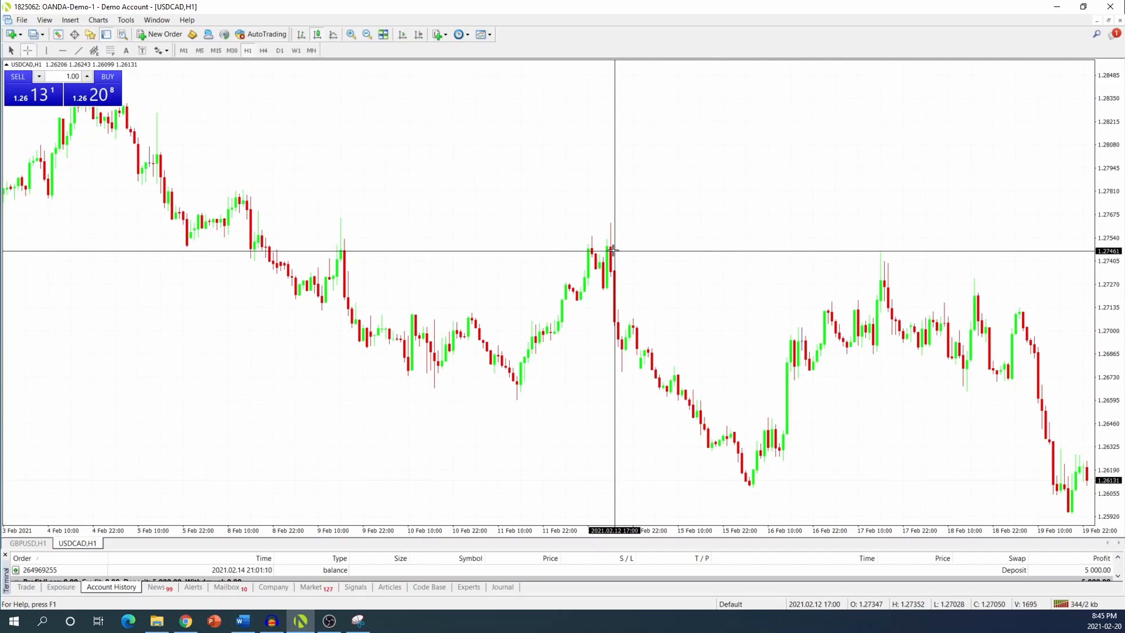
mouse_move(606, 258)
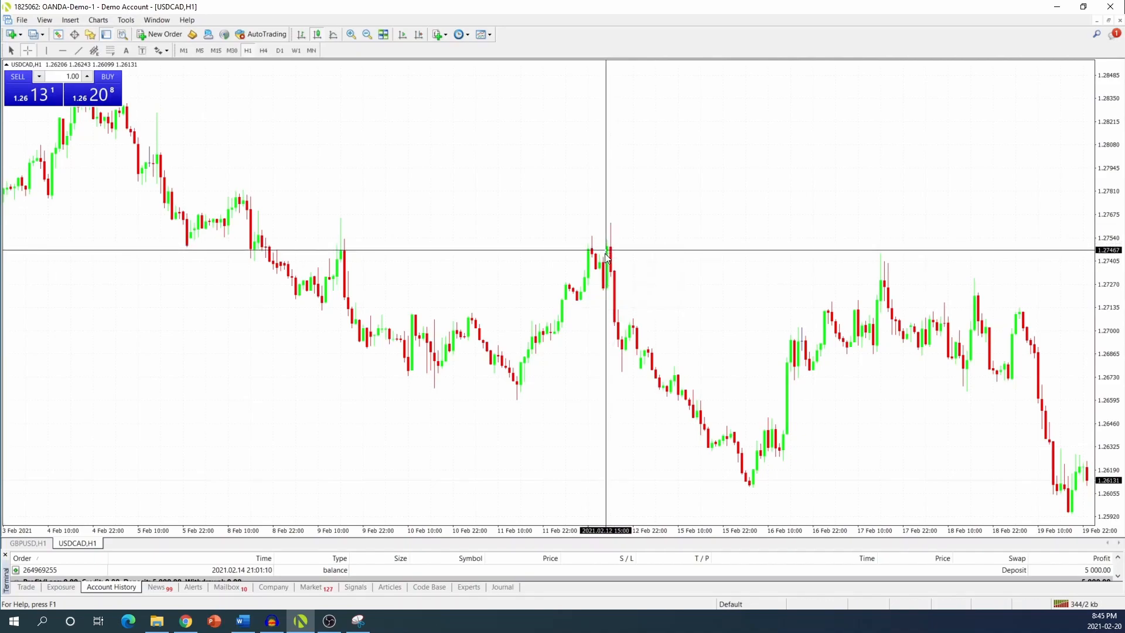
mouse_move(500, 342)
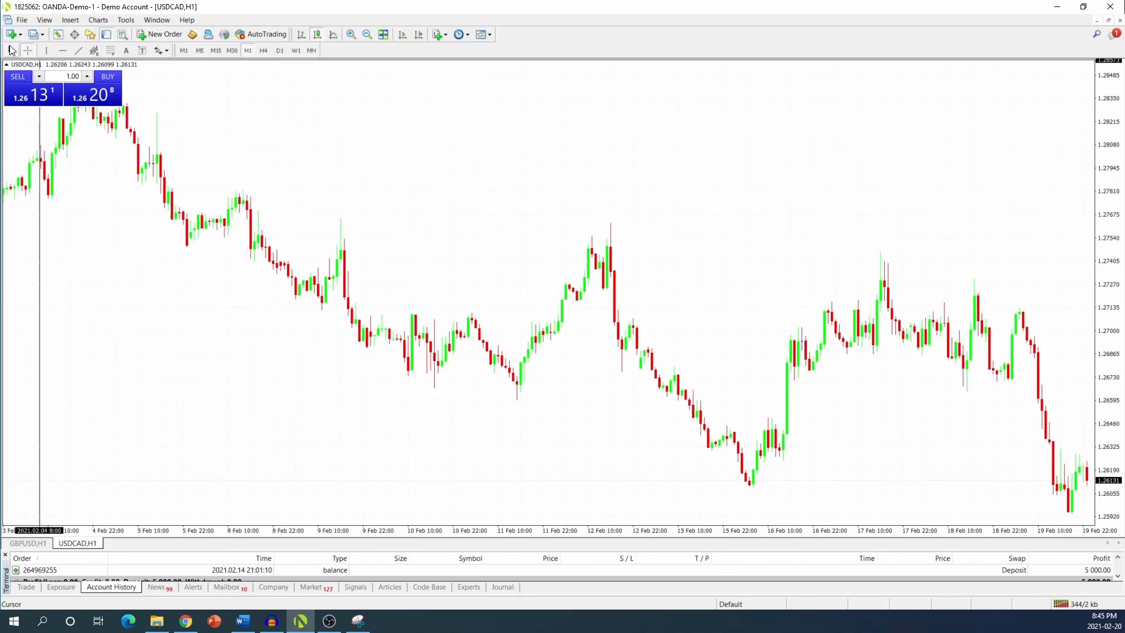
mouse_move(62, 50)
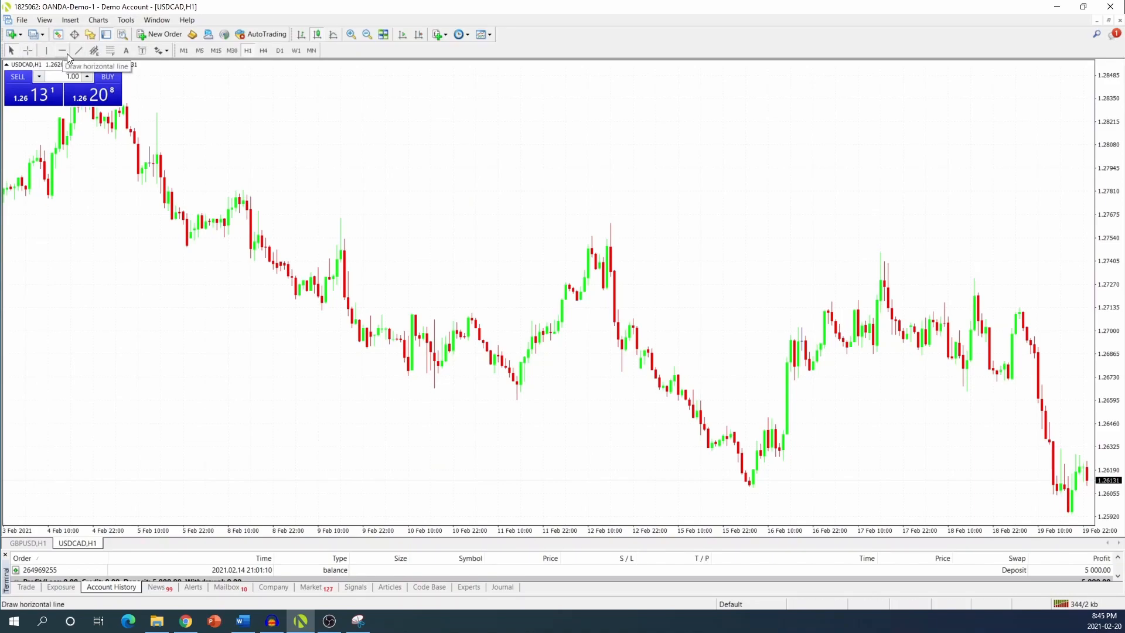
mouse_move(79, 50)
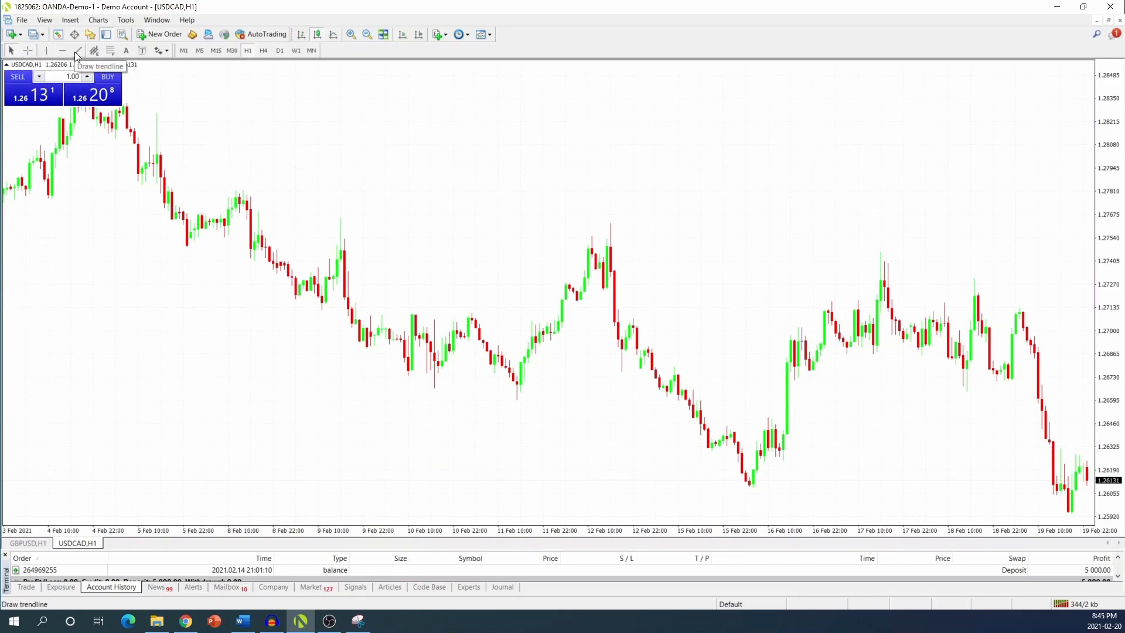
mouse_move(62, 51)
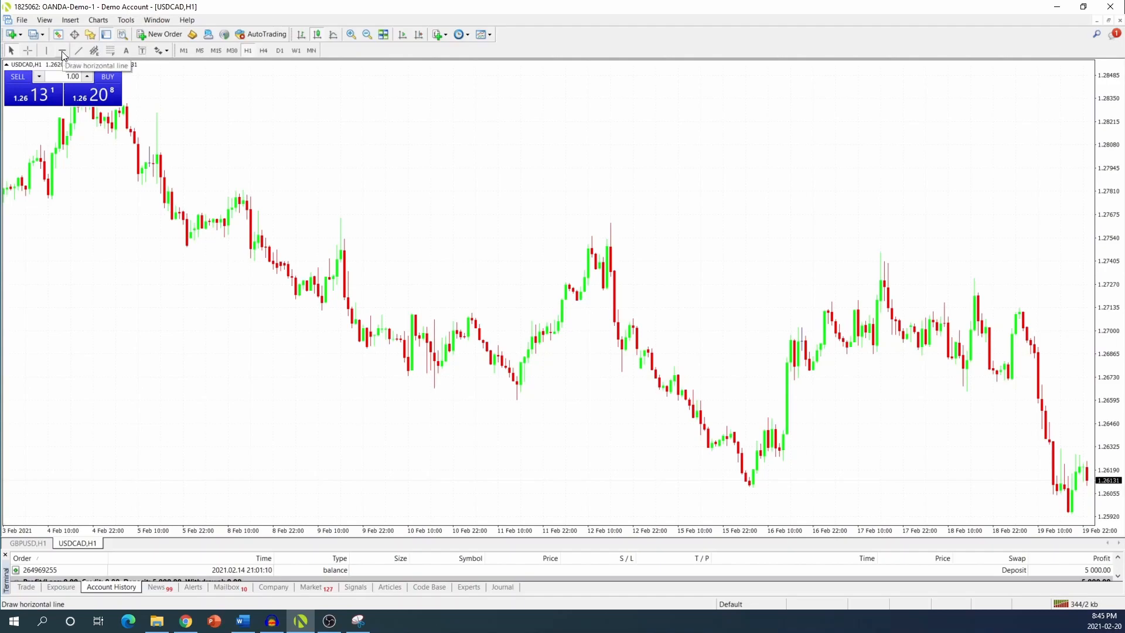
mouse_move(45, 51)
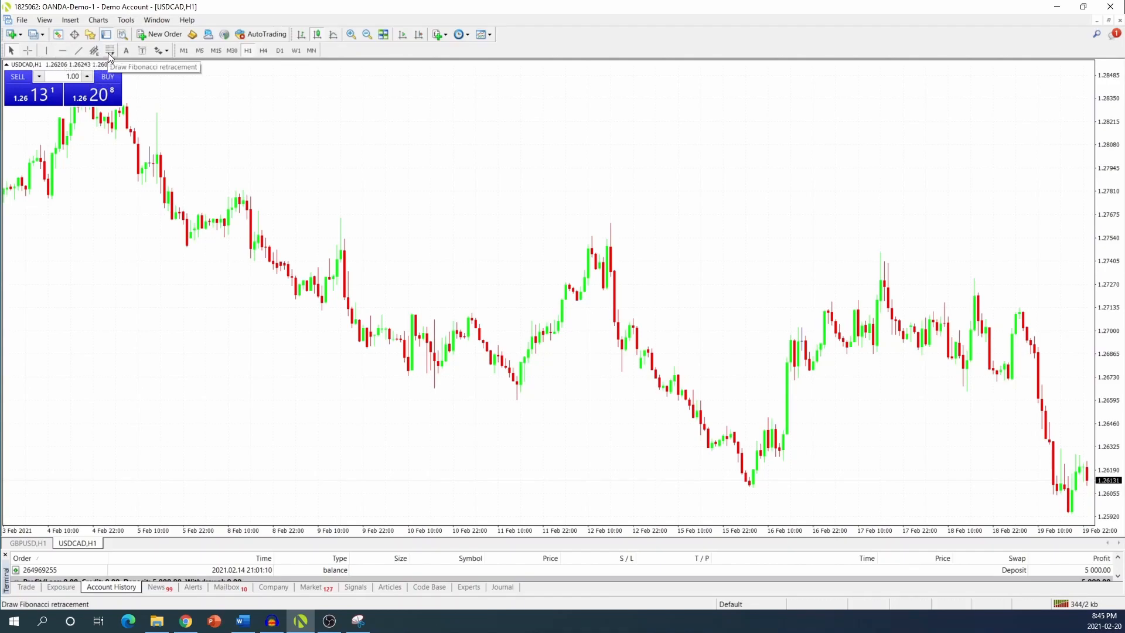
mouse_move(142, 50)
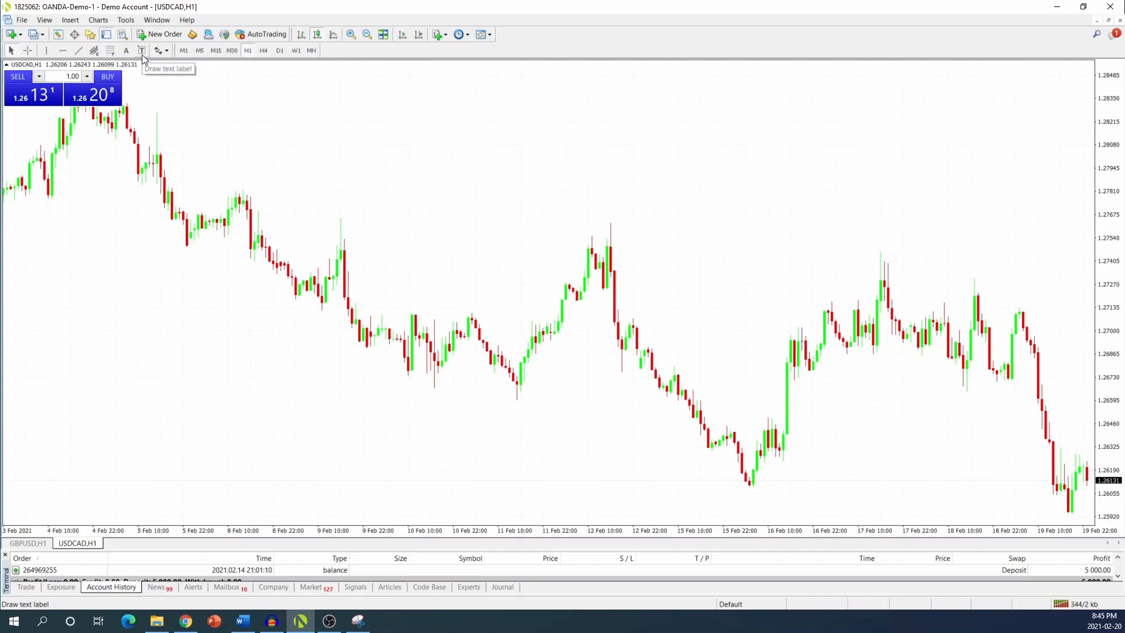
mouse_move(626, 229)
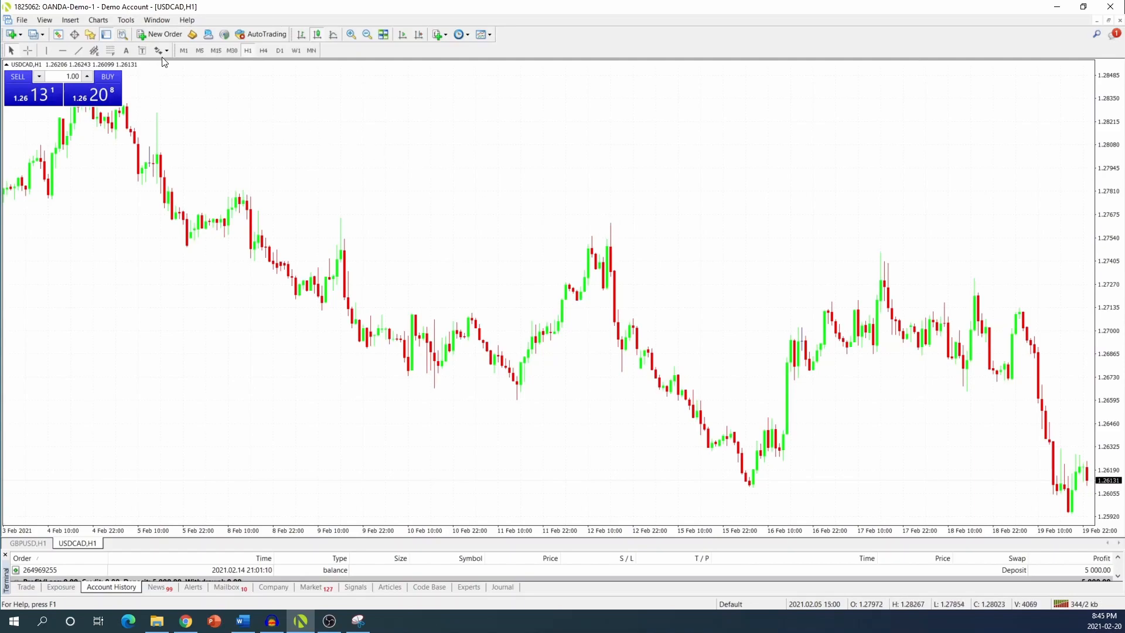
- Switch the USDCAD chart to the M1 timeframe
left_click(184, 51)
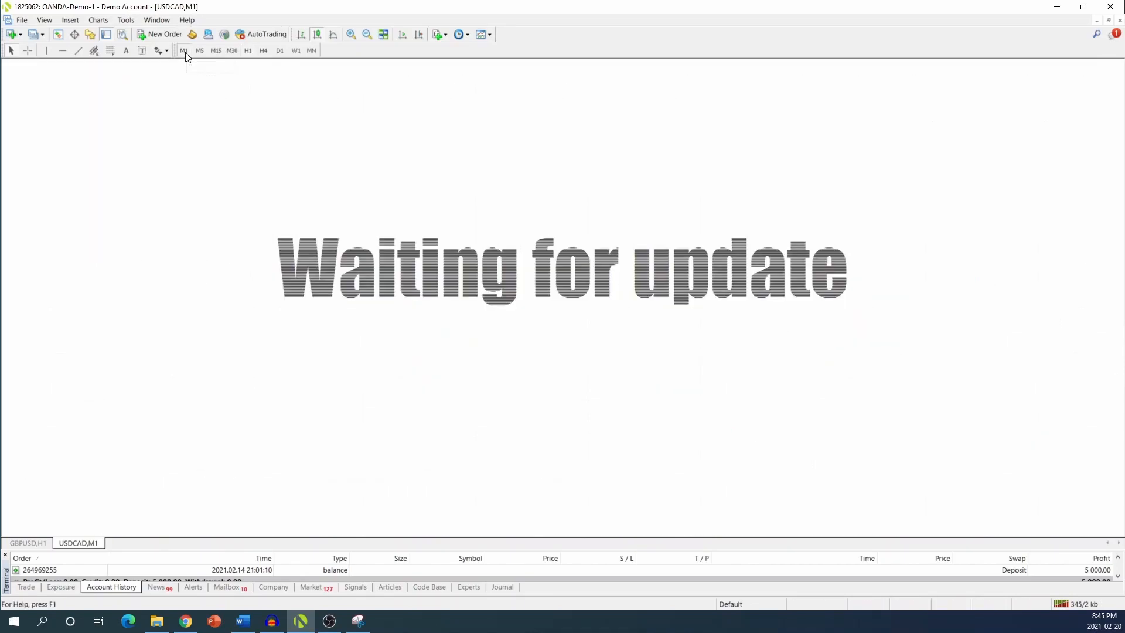
- Step through M5, M15 and M30 timeframes, then return the chart to H1
left_click(200, 50)
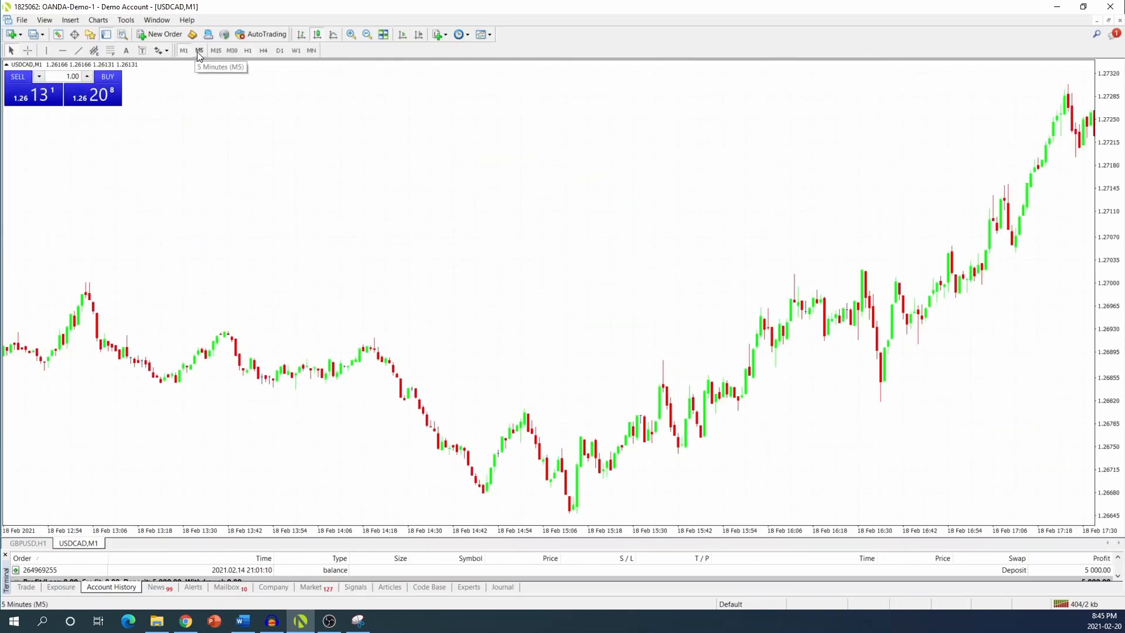
left_click(200, 51)
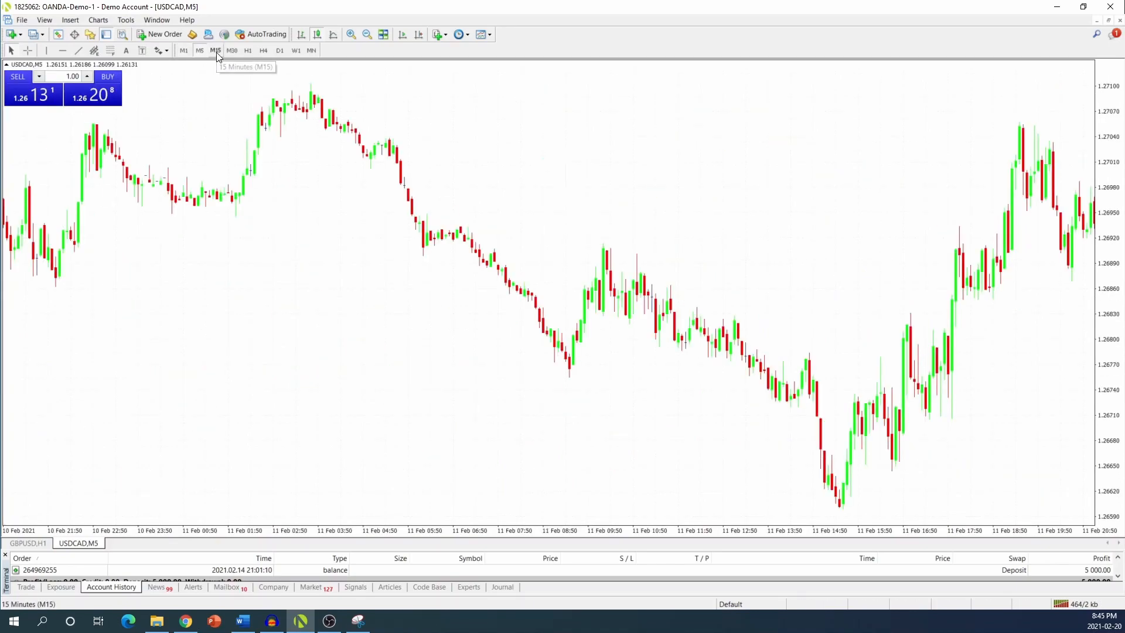
left_click(231, 50)
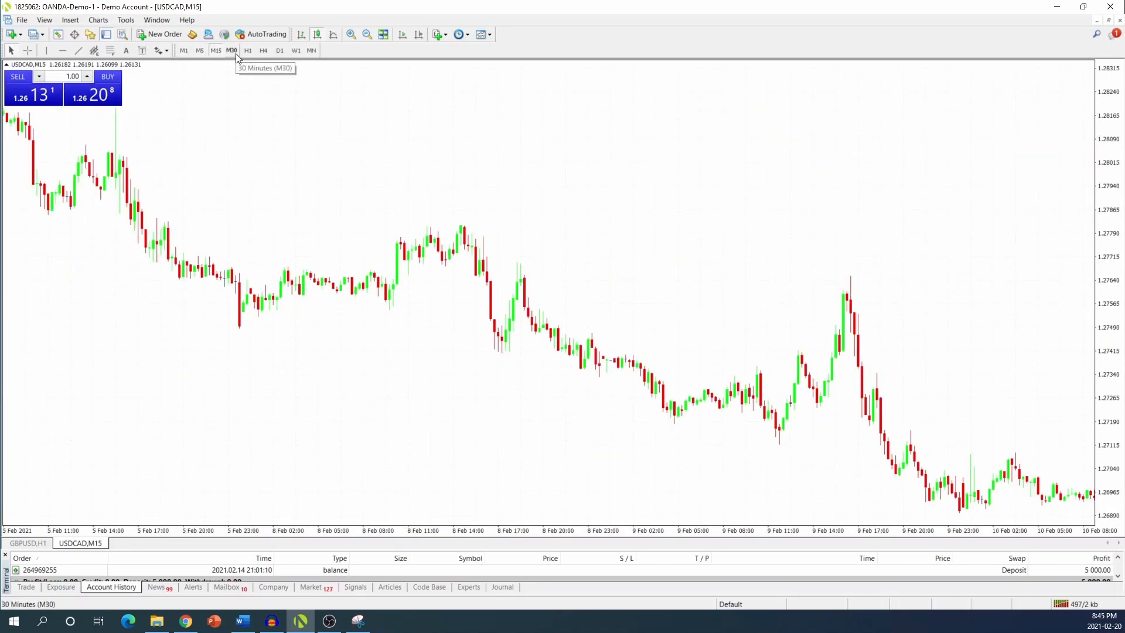
left_click(248, 51)
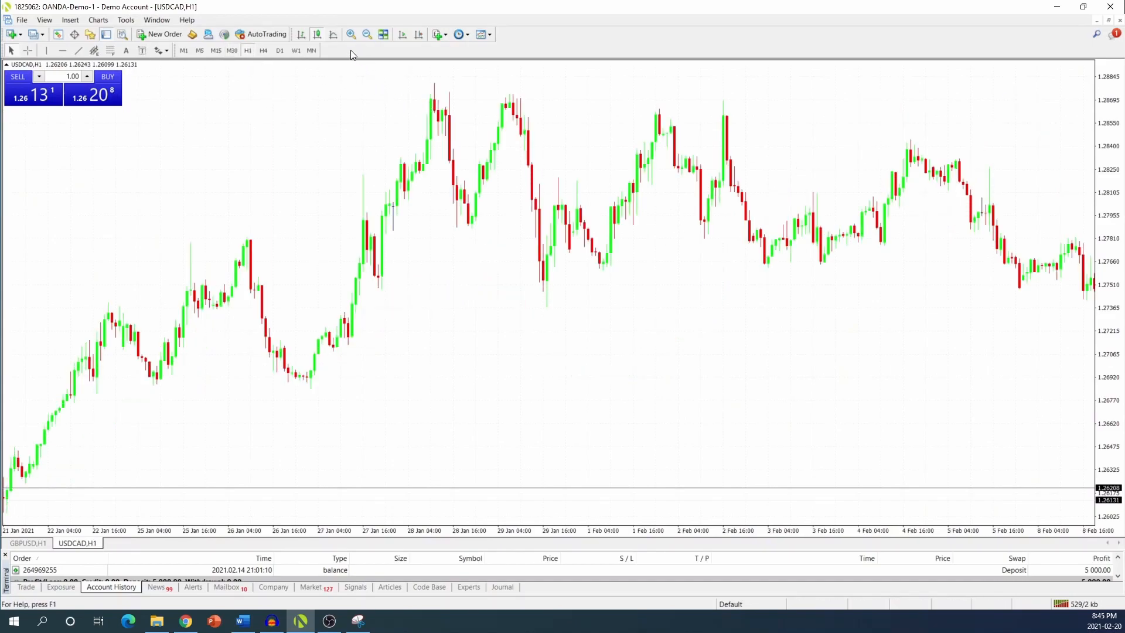
mouse_move(350, 34)
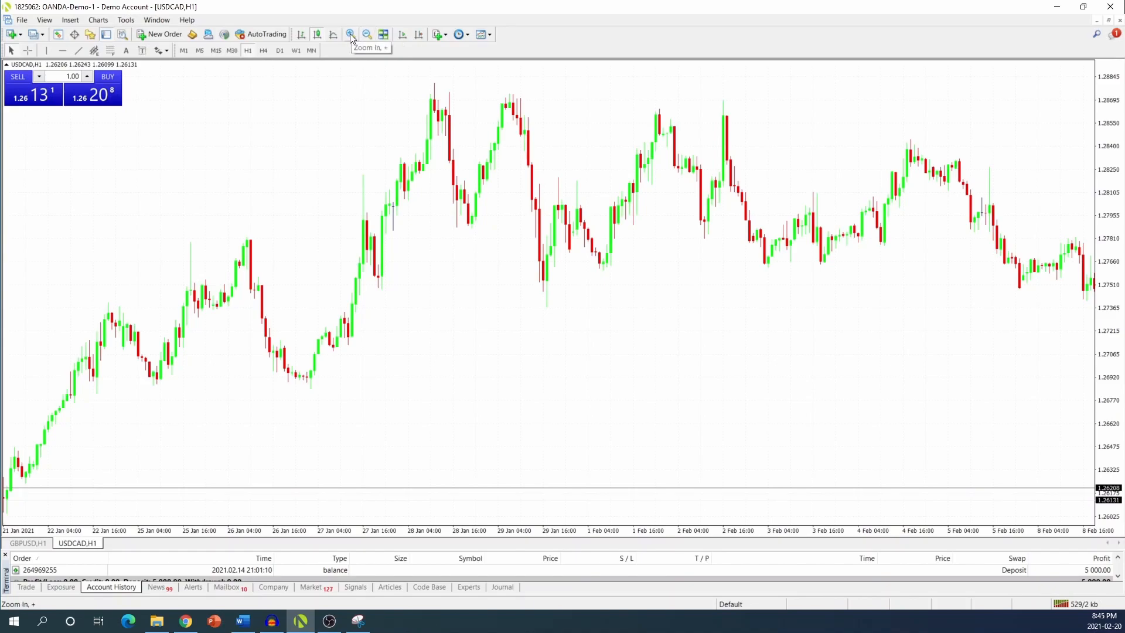
mouse_move(332, 34)
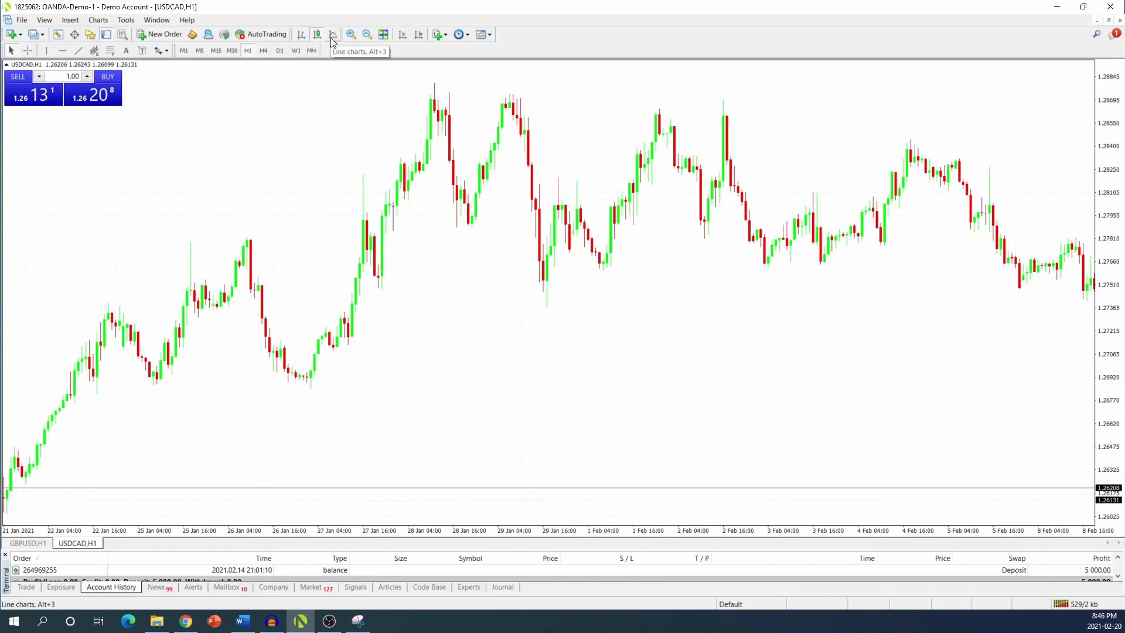
left_click(332, 34)
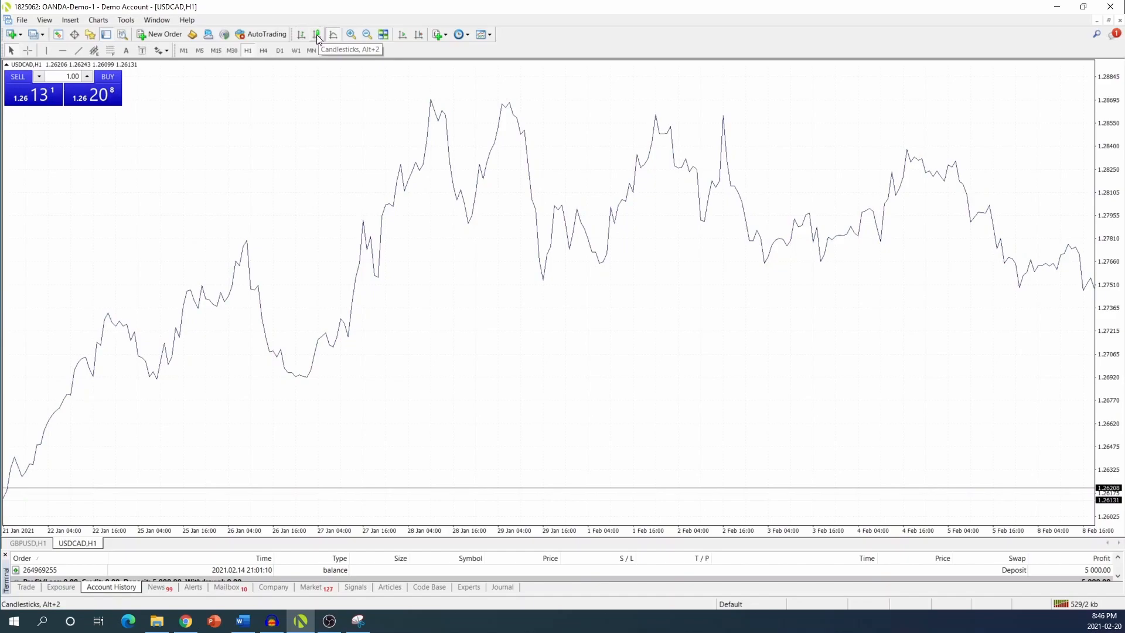
left_click(301, 34)
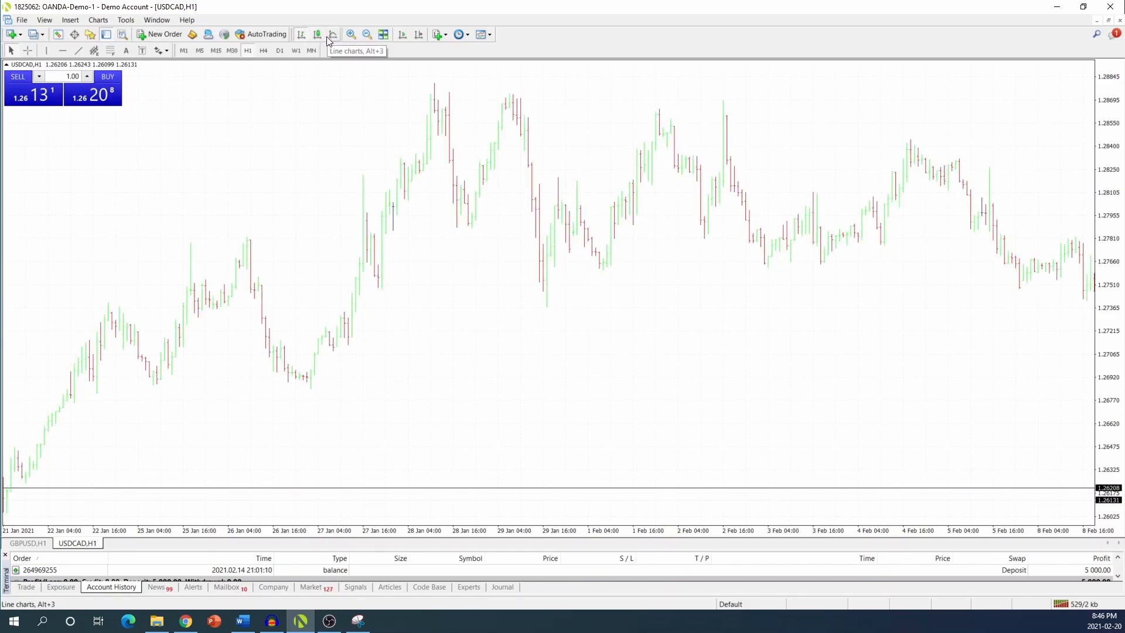
left_click(315, 34)
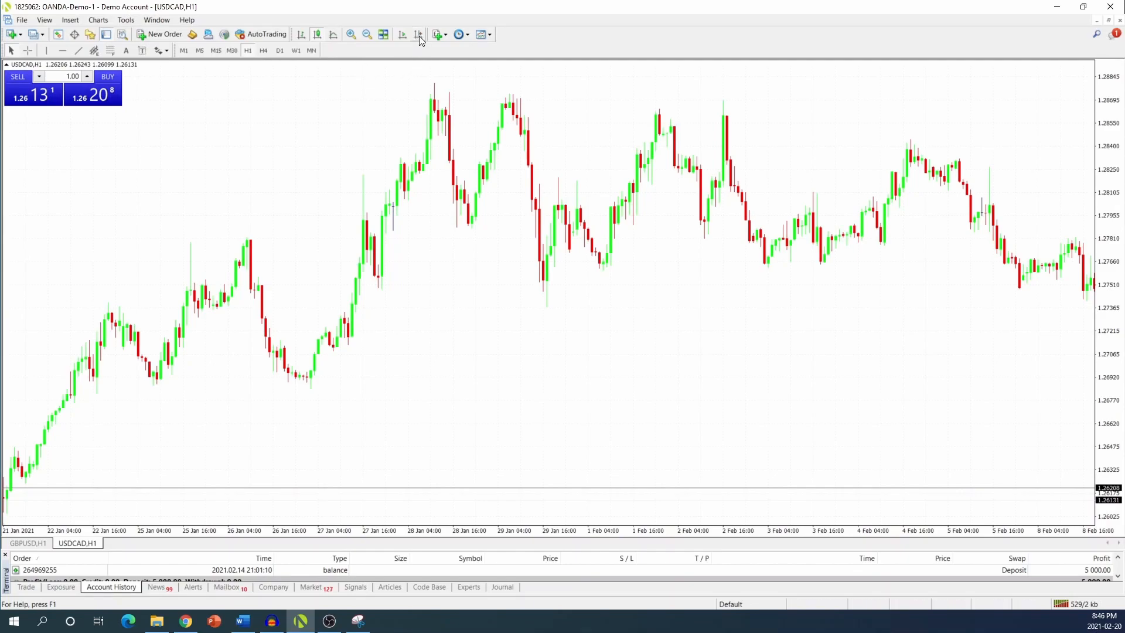
mouse_move(418, 39)
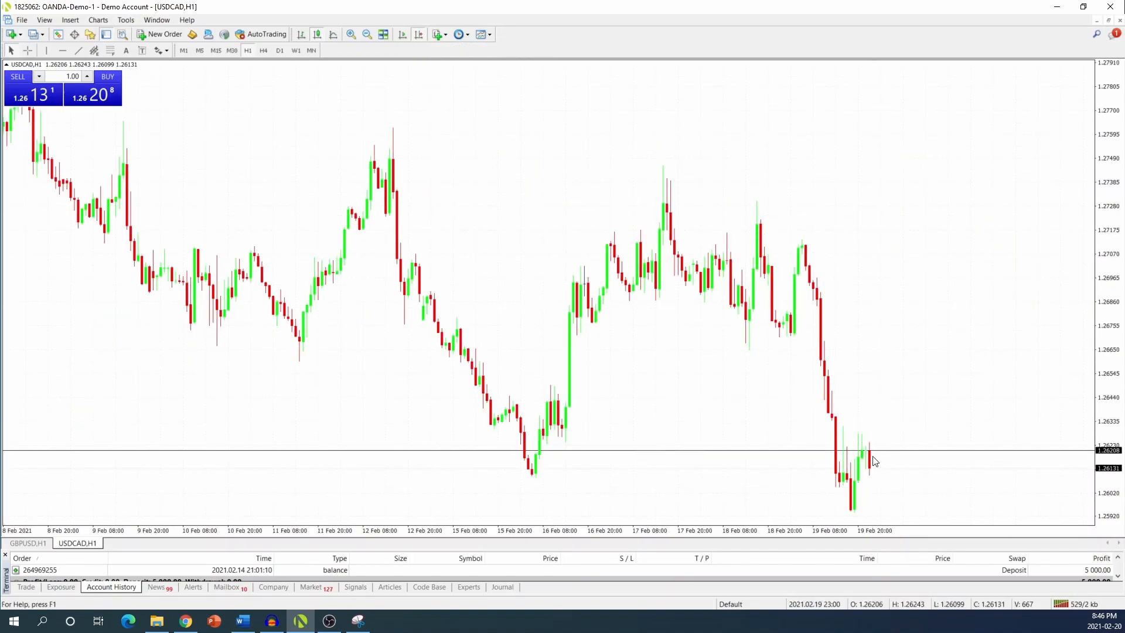
mouse_move(884, 439)
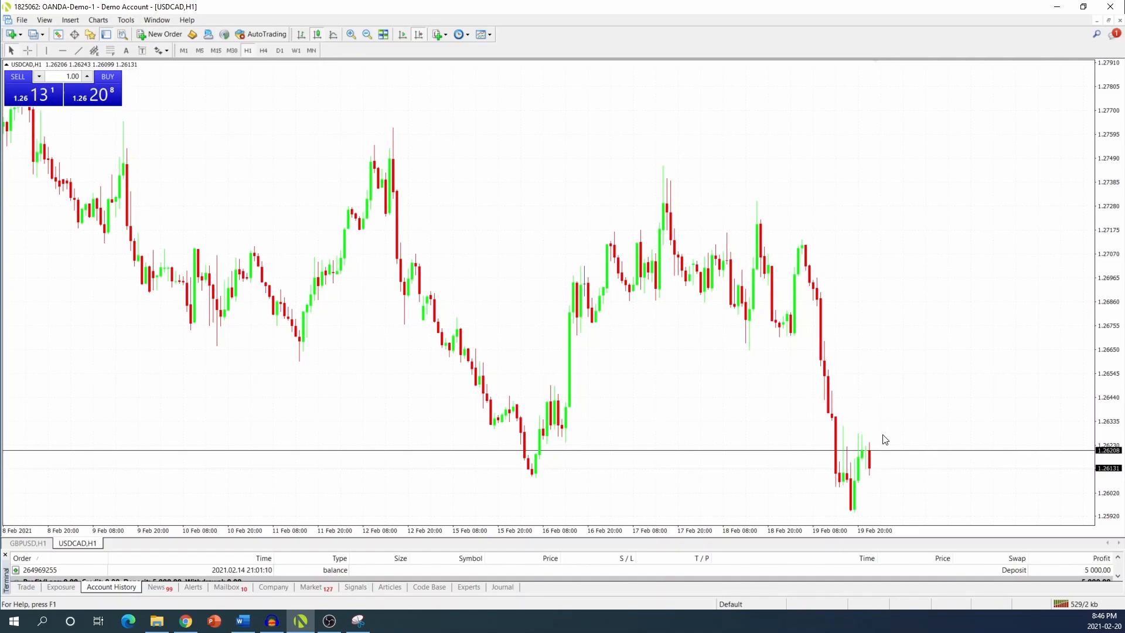
mouse_move(1057, 301)
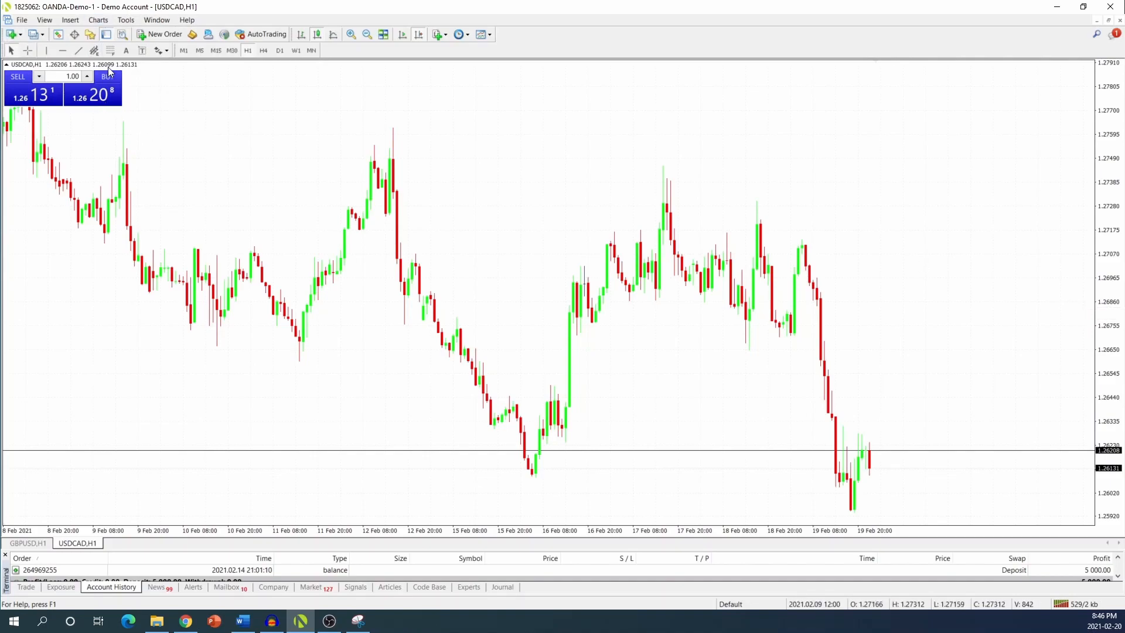
left_click(69, 20)
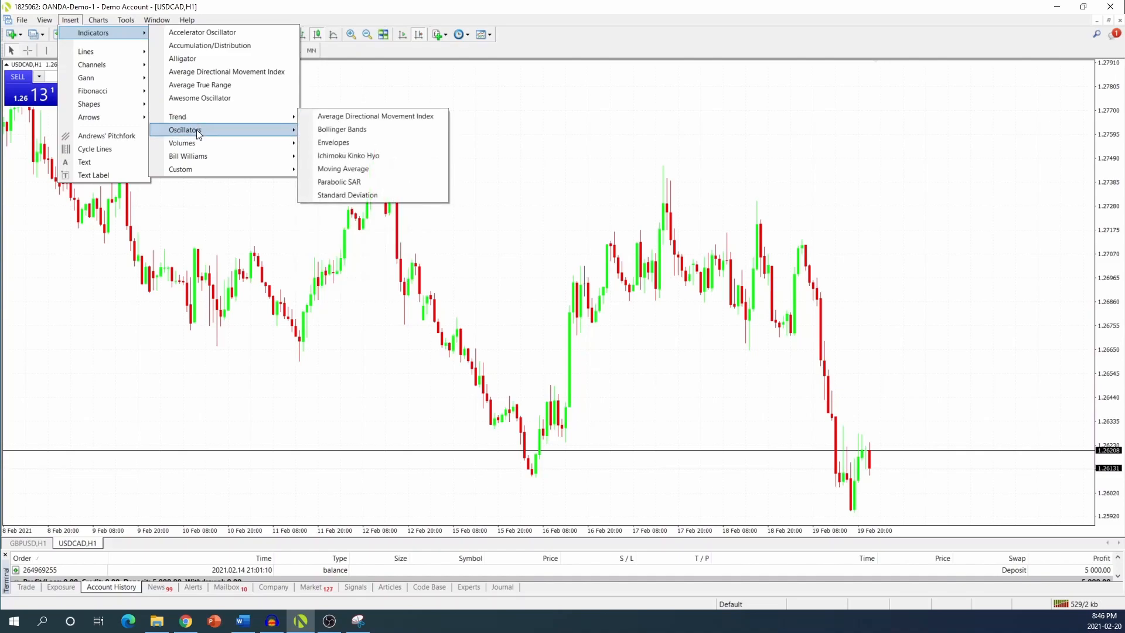
mouse_move(183, 143)
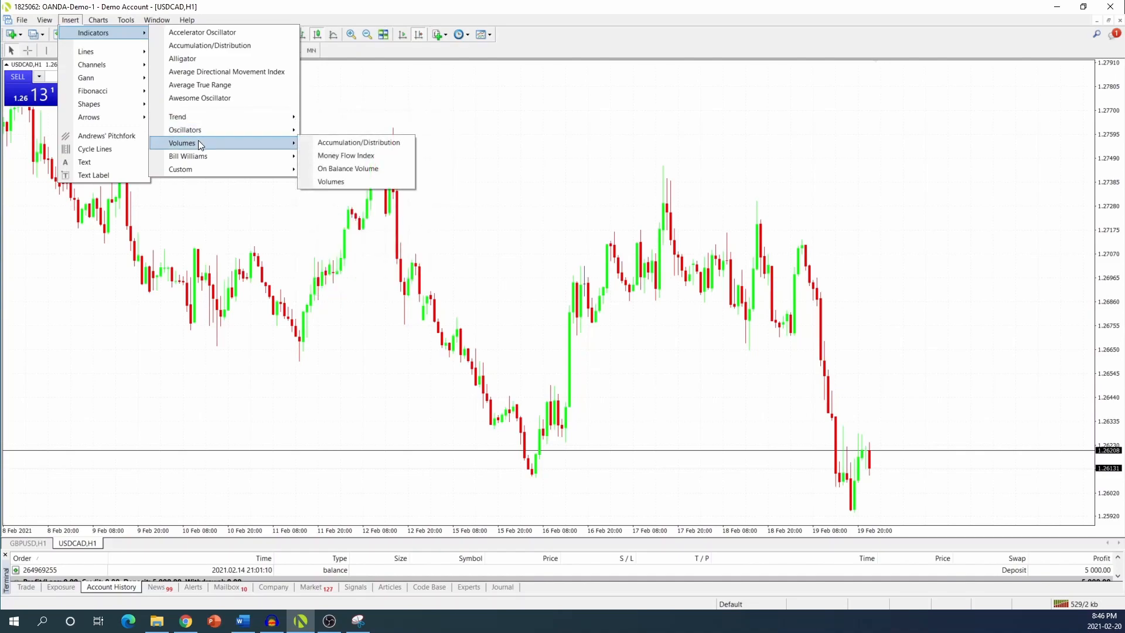
- Bring up the terminal's Options window from the Tools menu
left_click(126, 20)
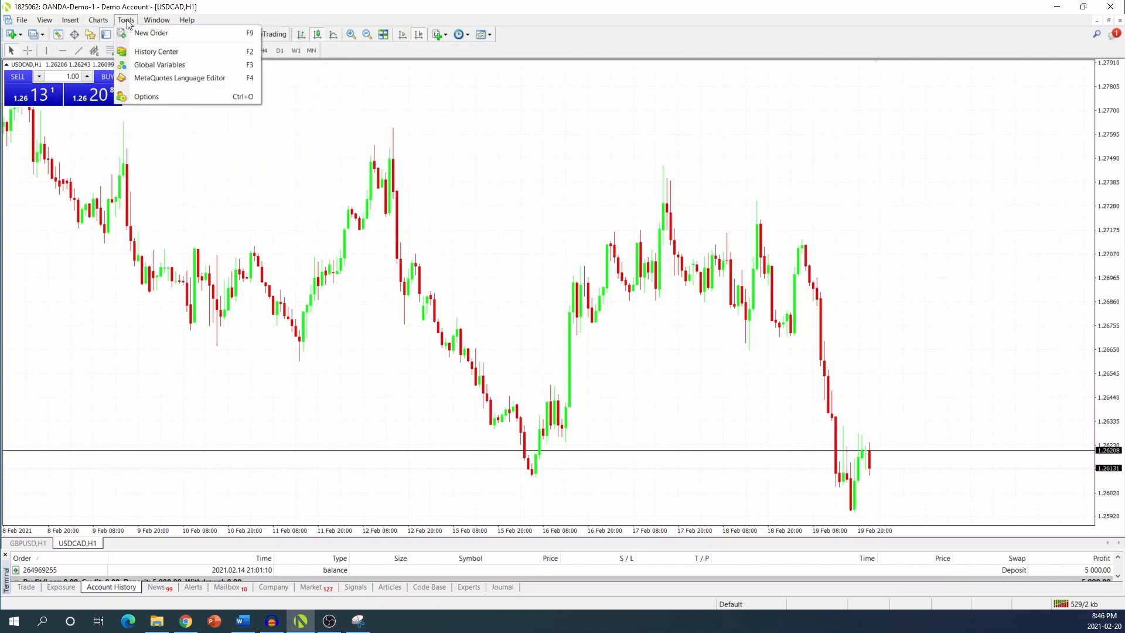
mouse_move(145, 96)
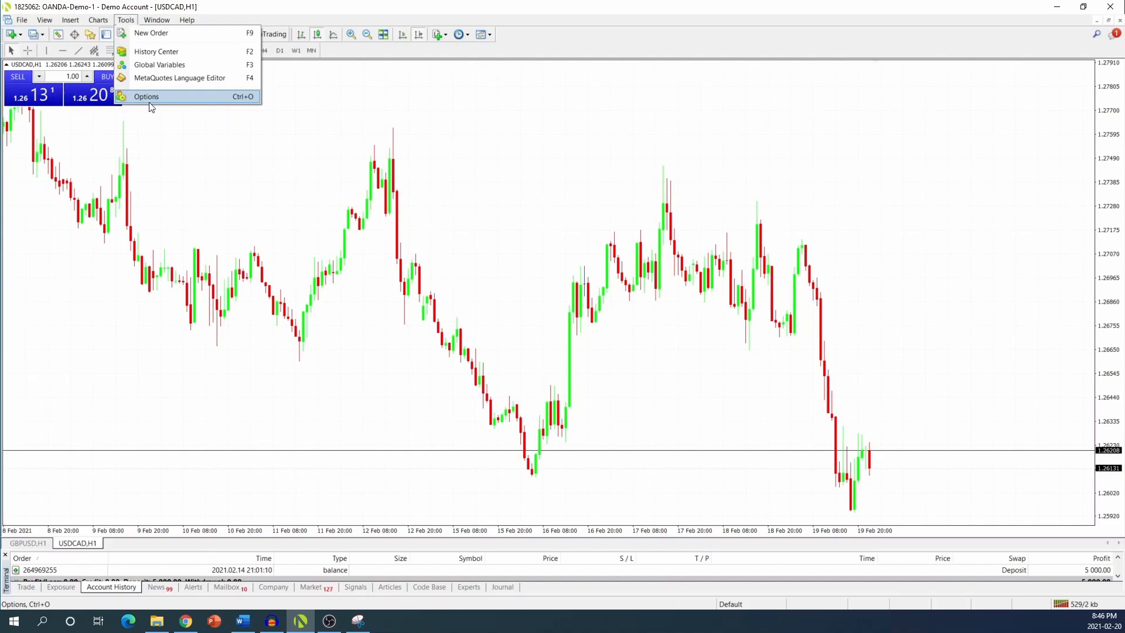
mouse_move(149, 105)
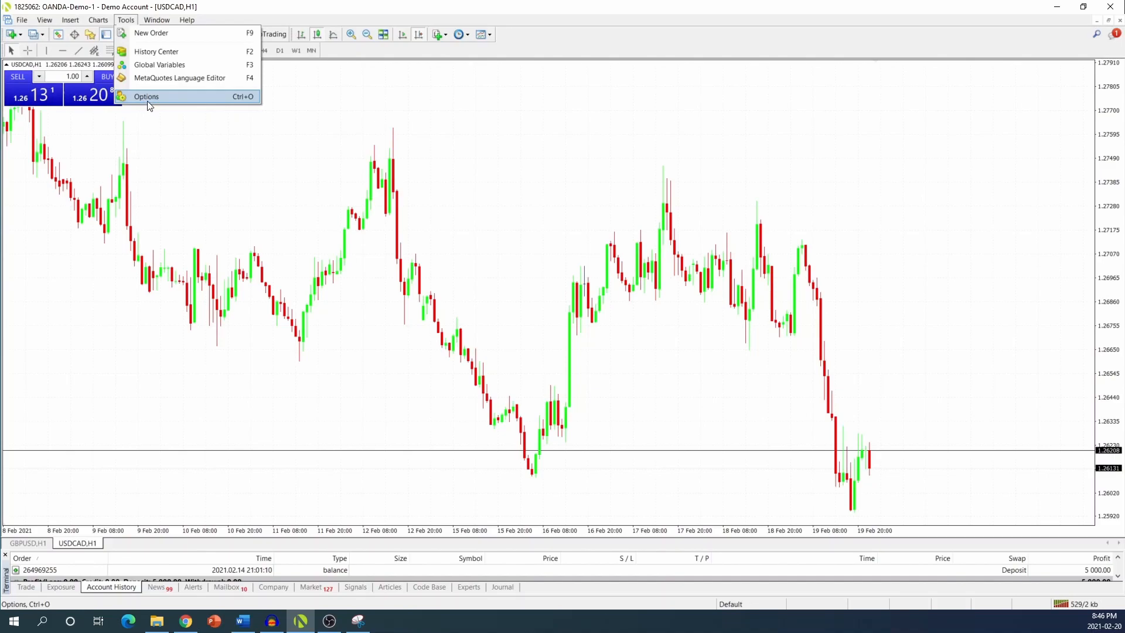
left_click(147, 96)
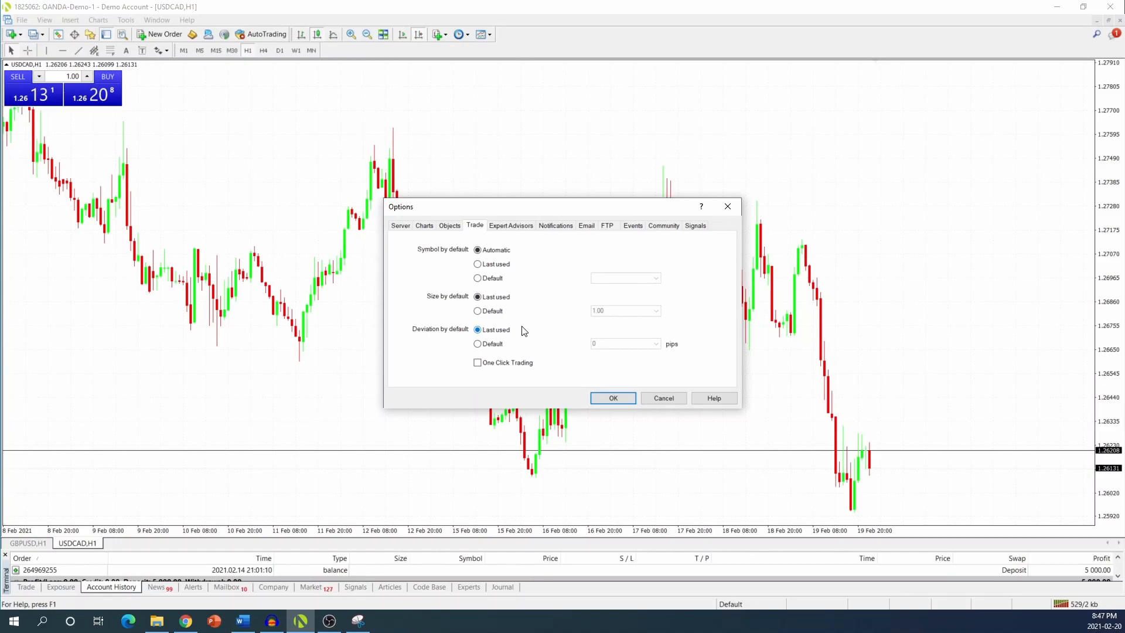
mouse_move(528, 329)
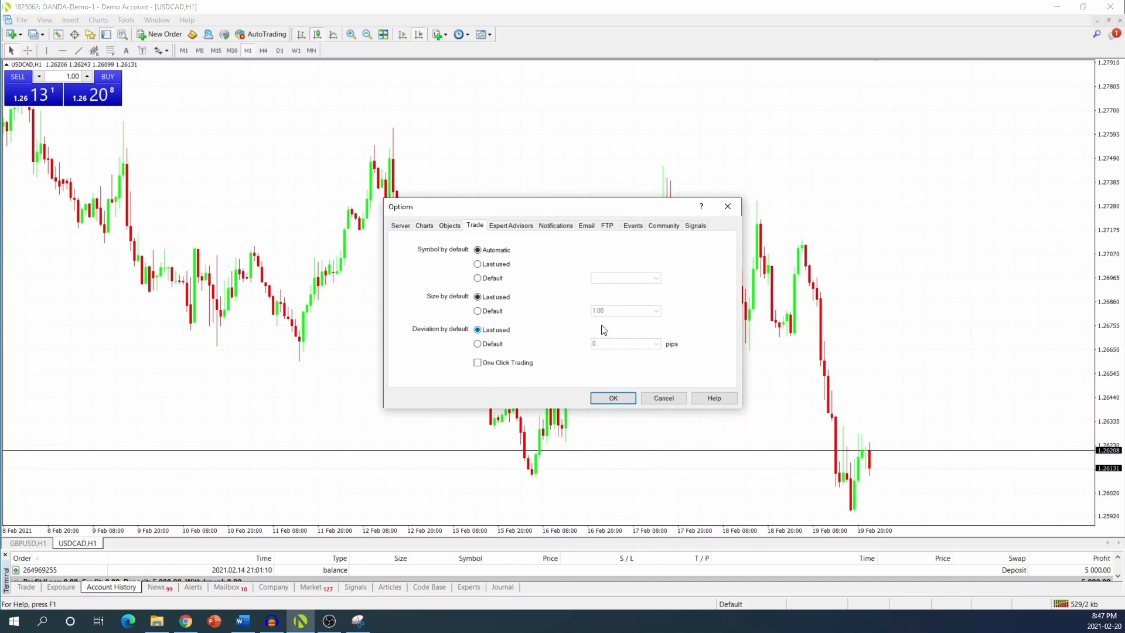
mouse_move(609, 328)
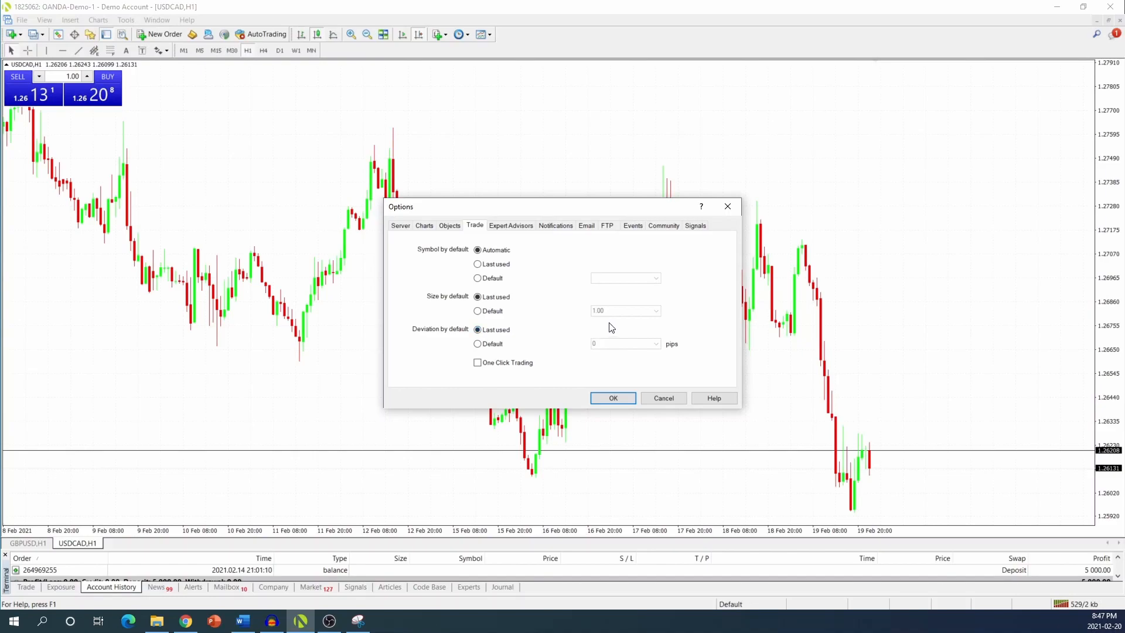
mouse_move(610, 328)
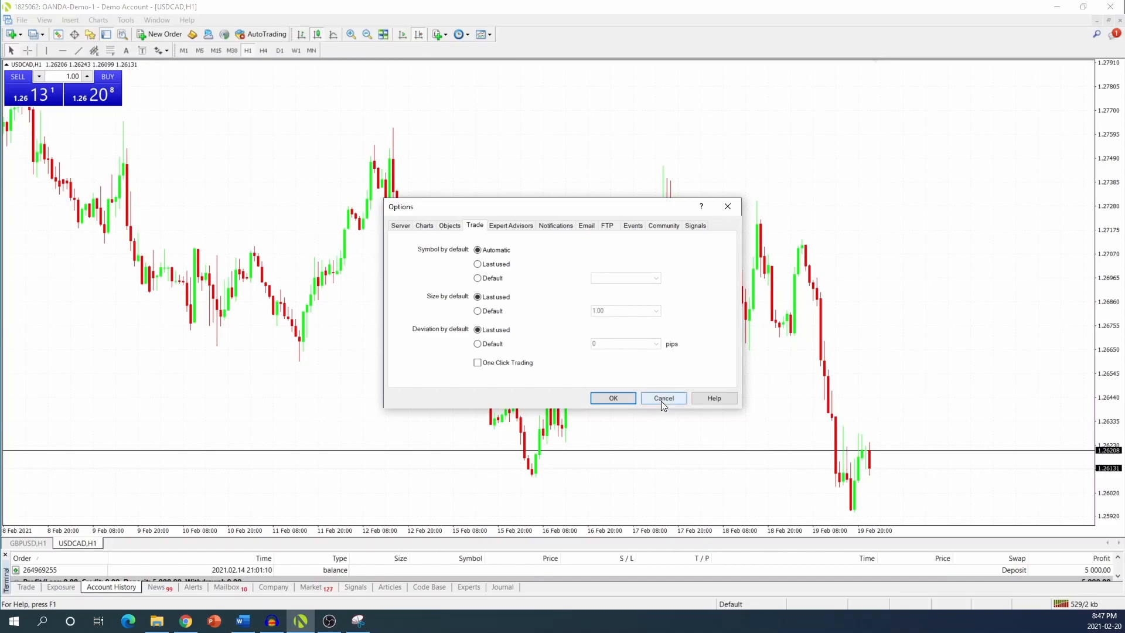
left_click(662, 398)
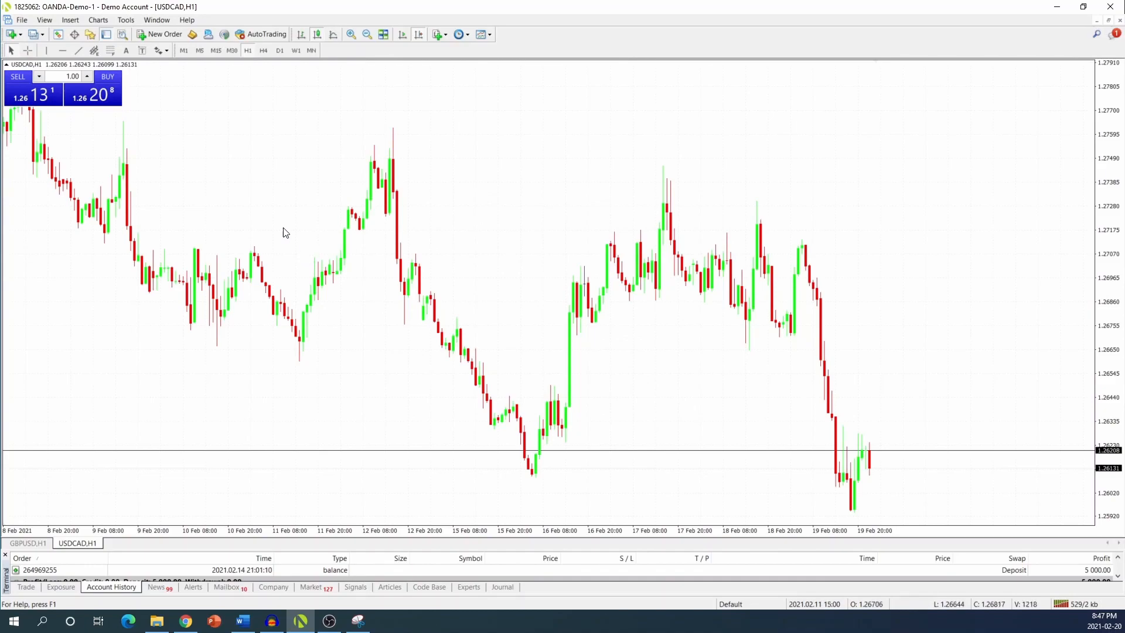
mouse_move(238, 201)
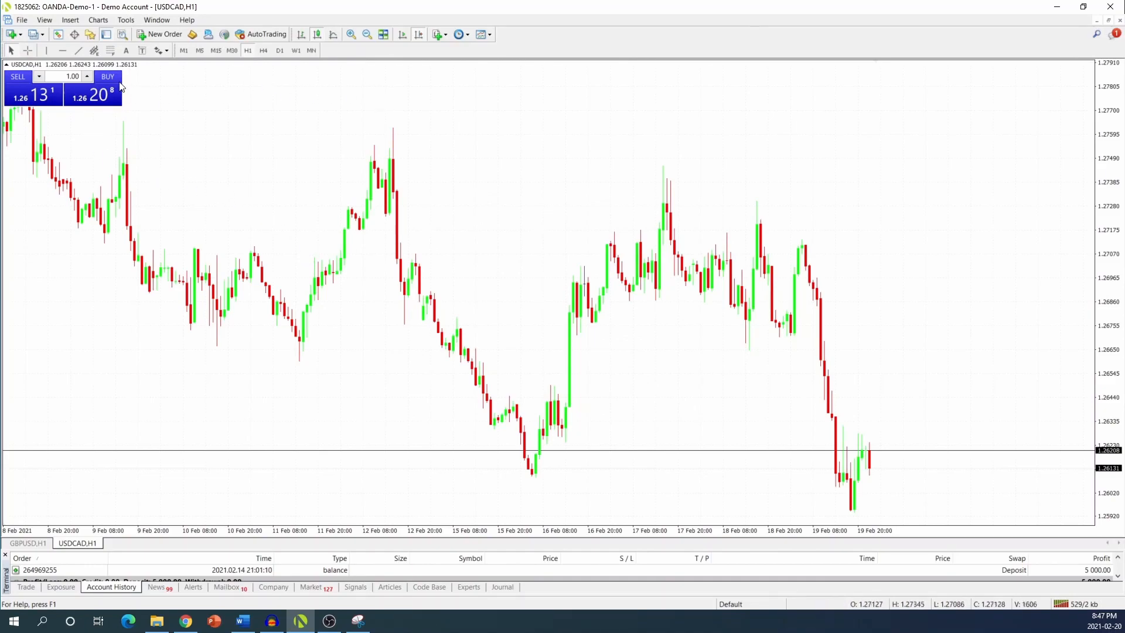
mouse_move(232, 125)
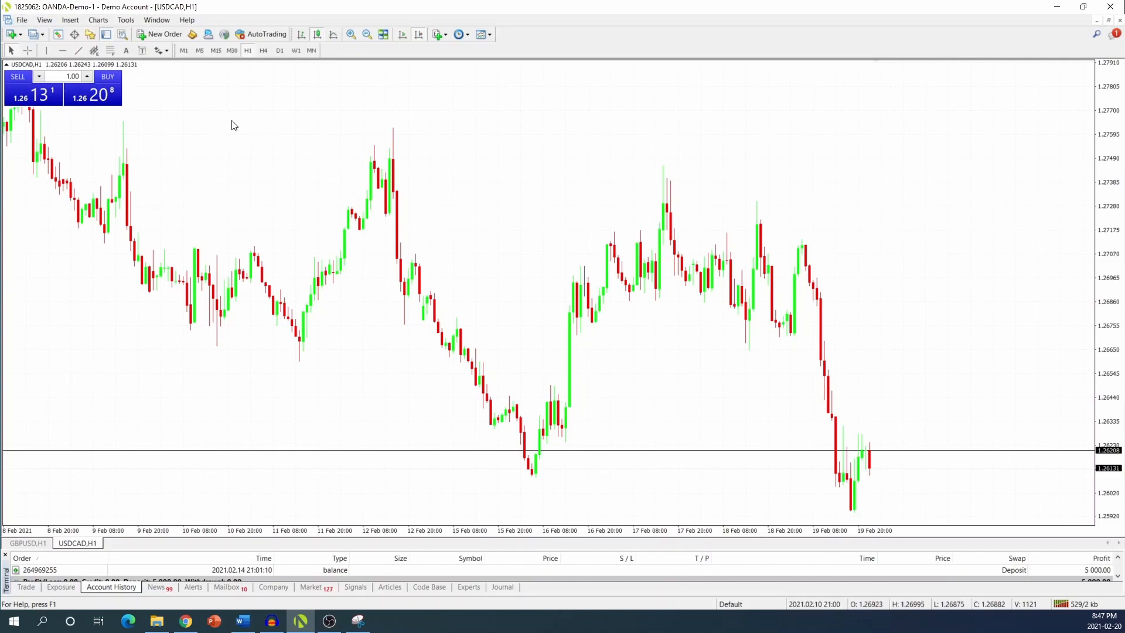
mouse_move(392, 161)
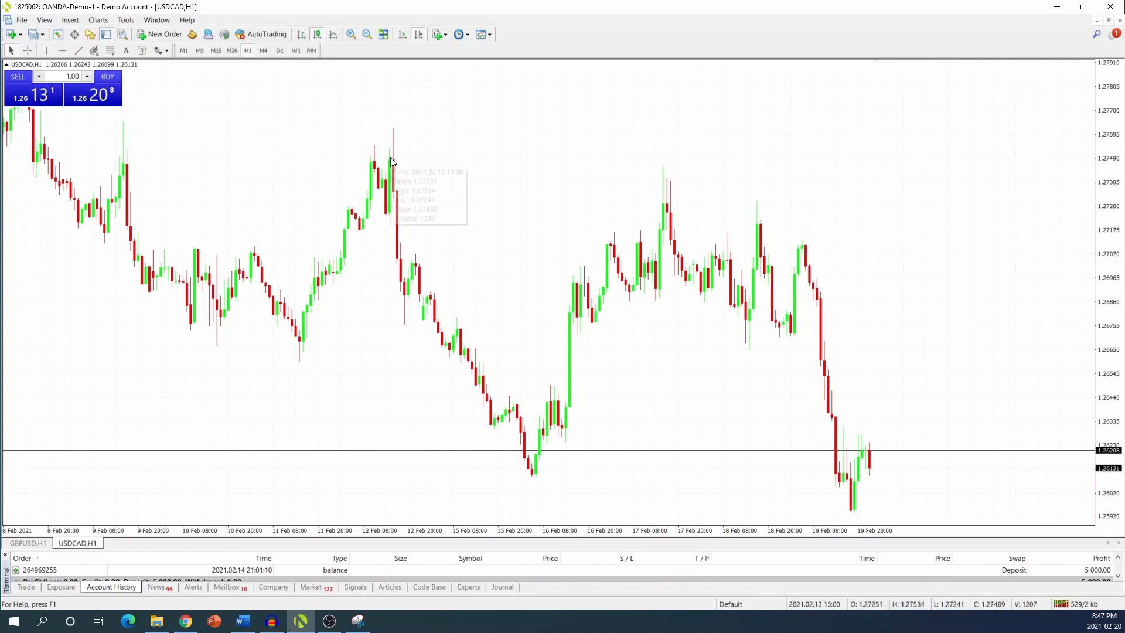
mouse_move(462, 245)
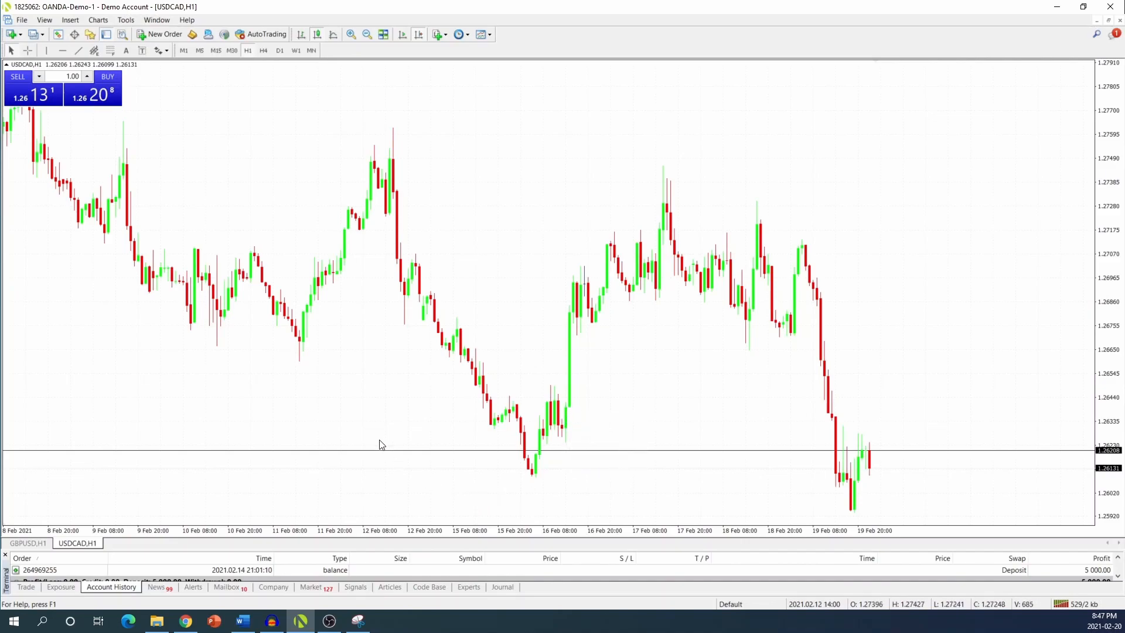
mouse_move(527, 232)
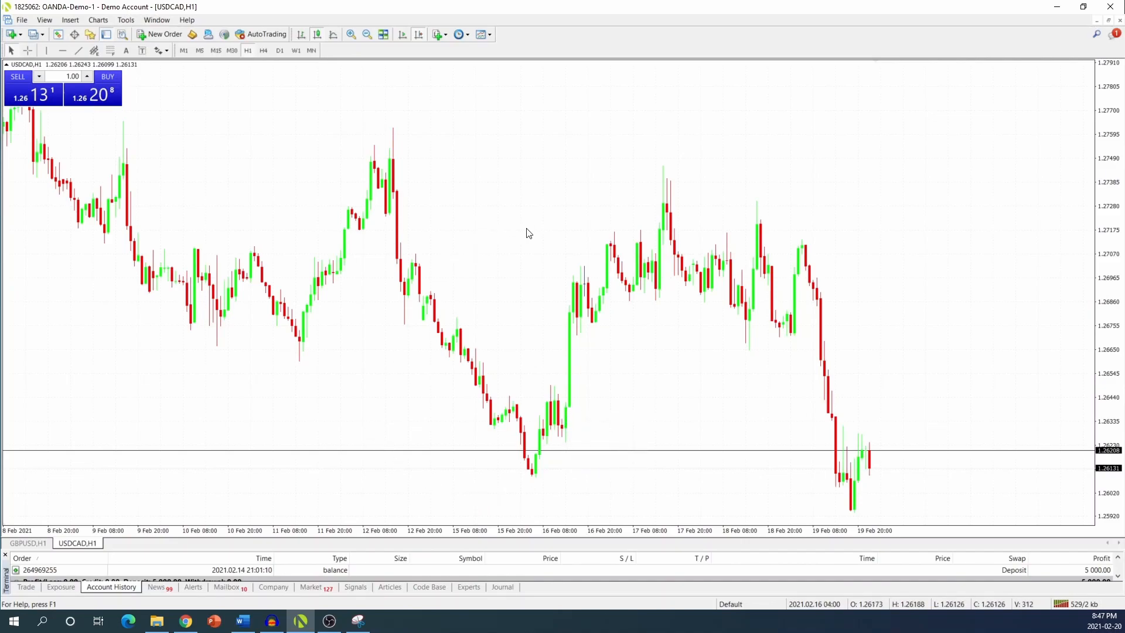
mouse_move(441, 307)
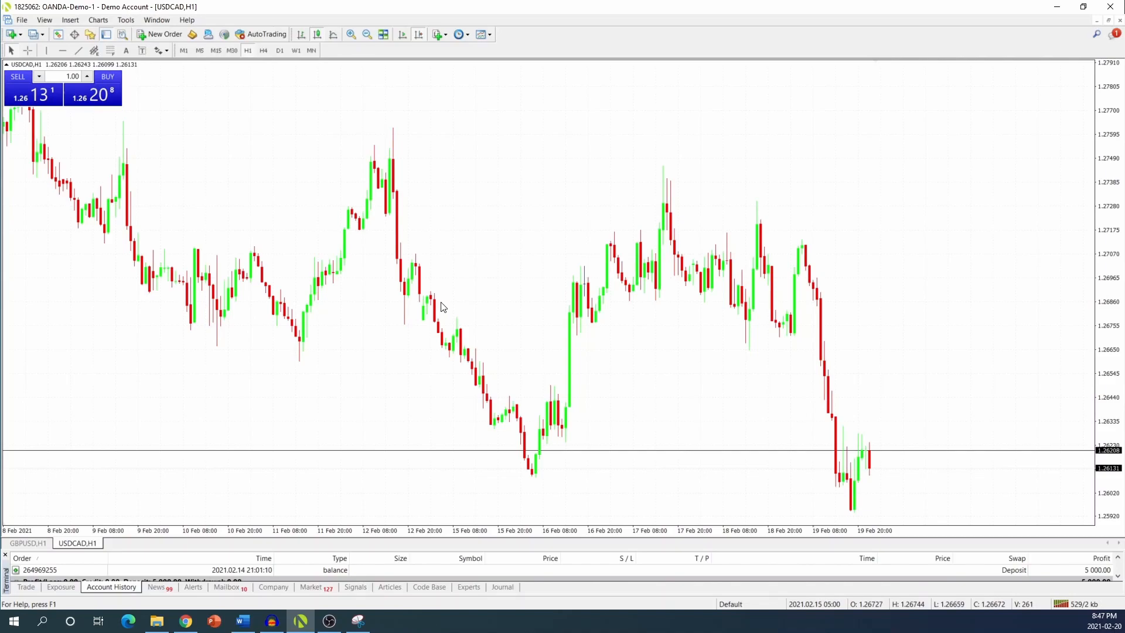
mouse_move(452, 301)
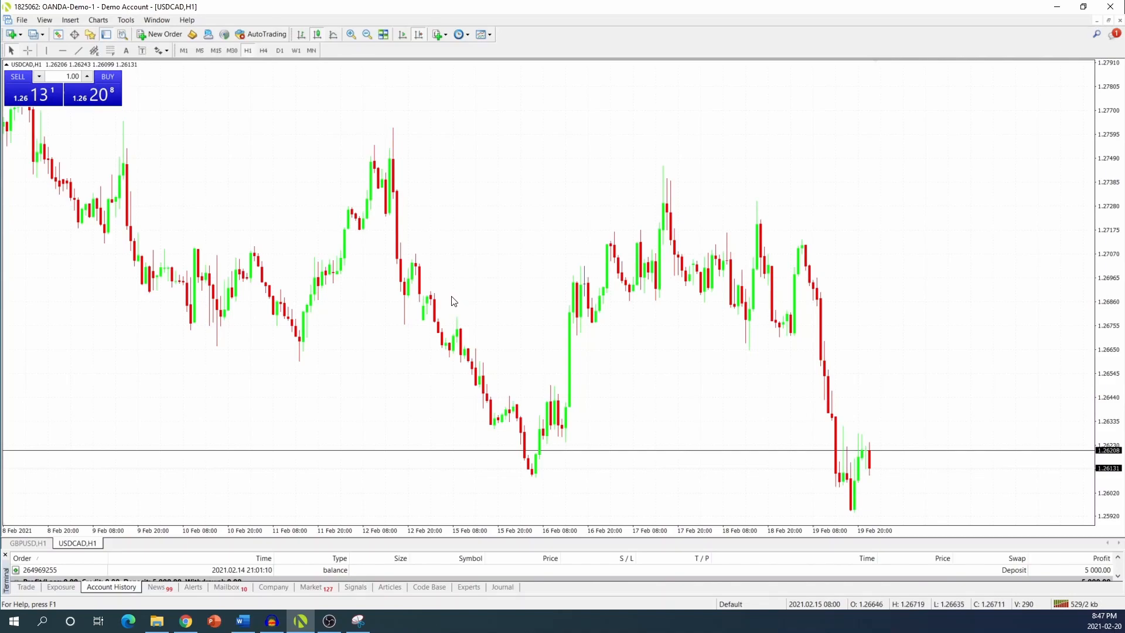
mouse_move(507, 306)
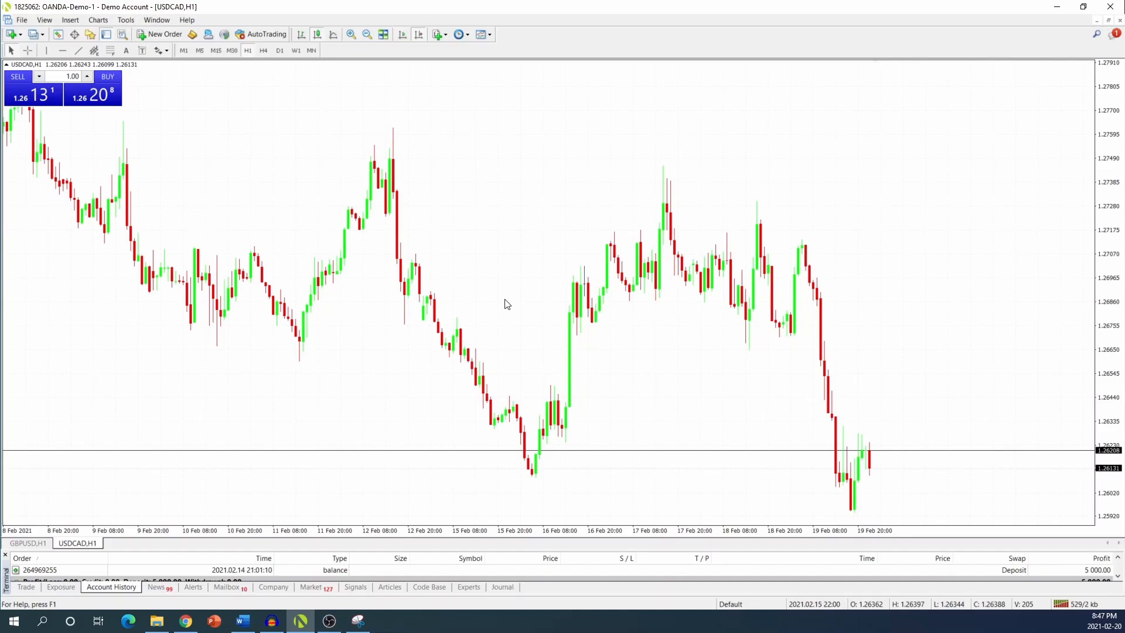
mouse_move(493, 303)
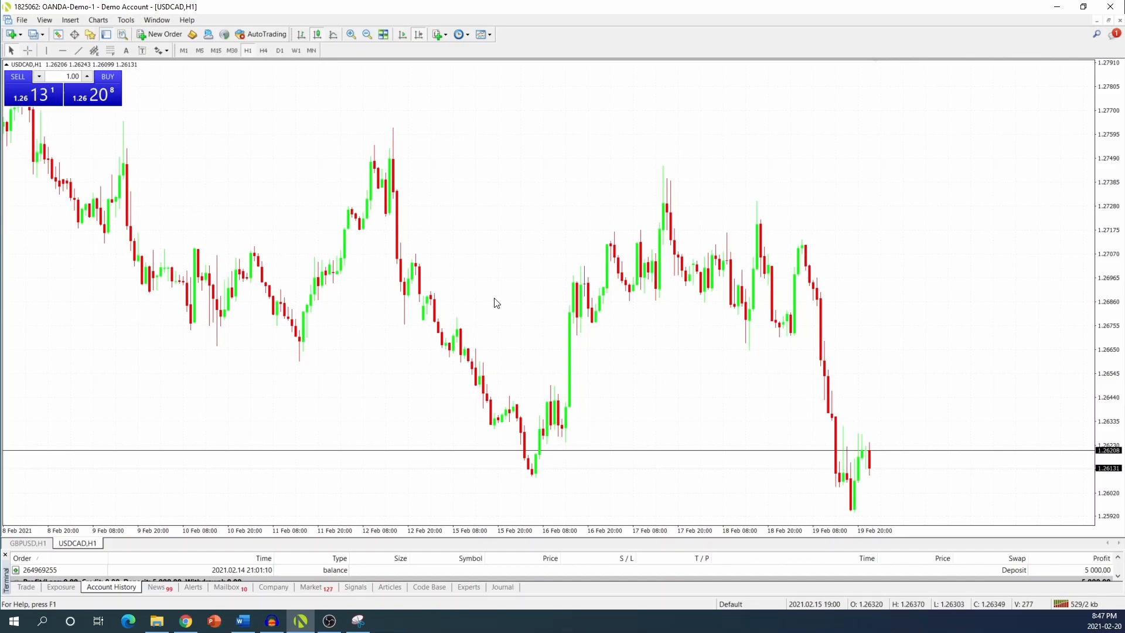
mouse_move(472, 275)
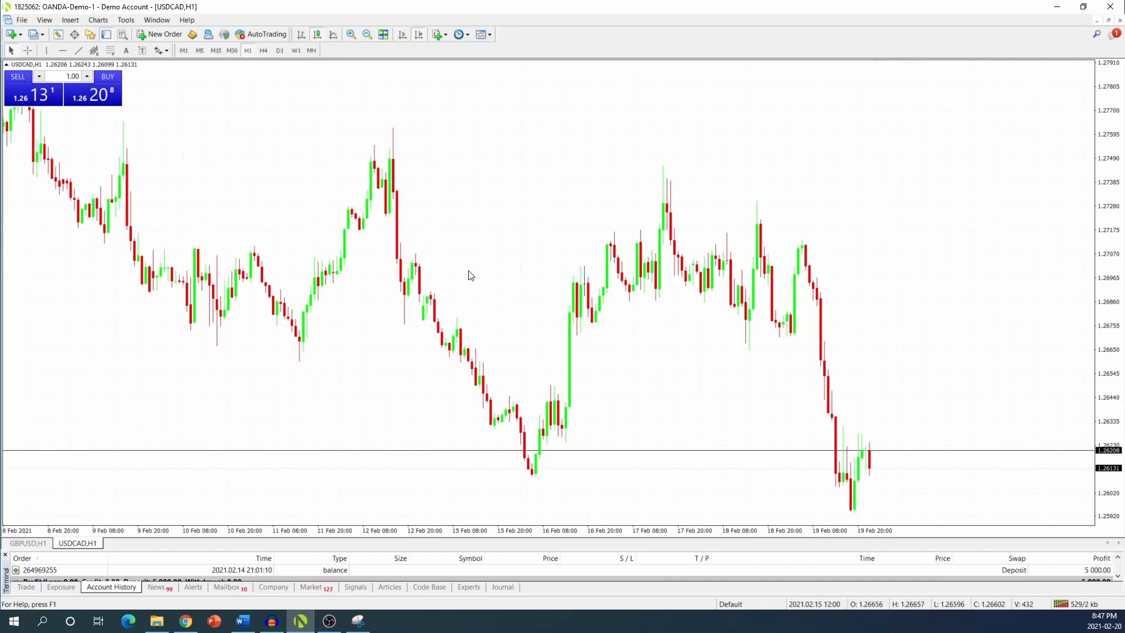
mouse_move(567, 273)
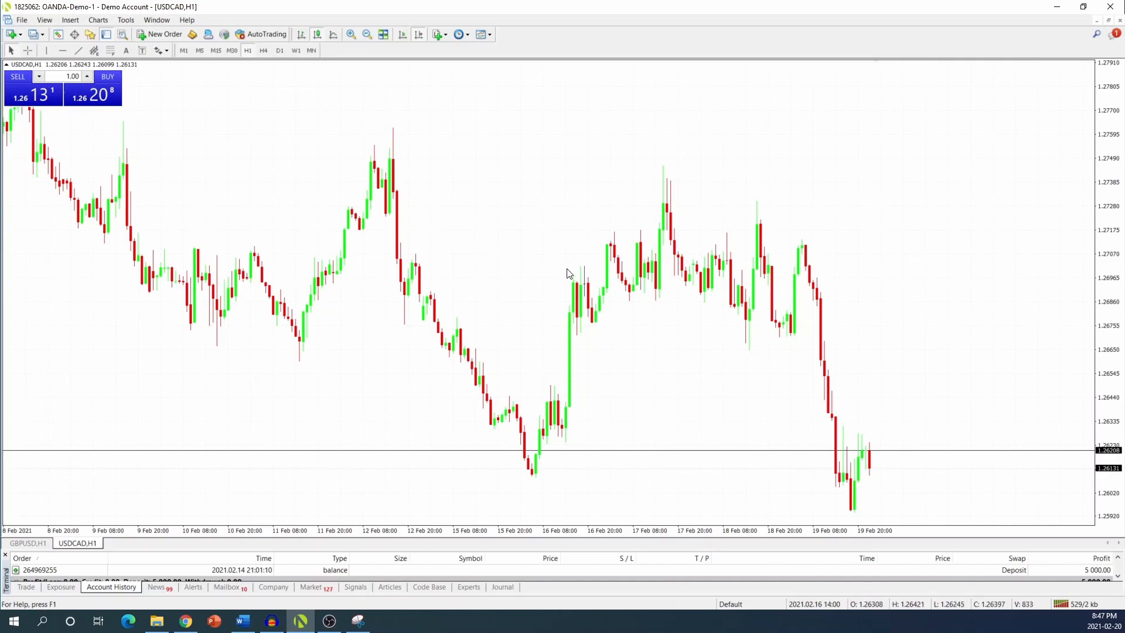
mouse_move(724, 257)
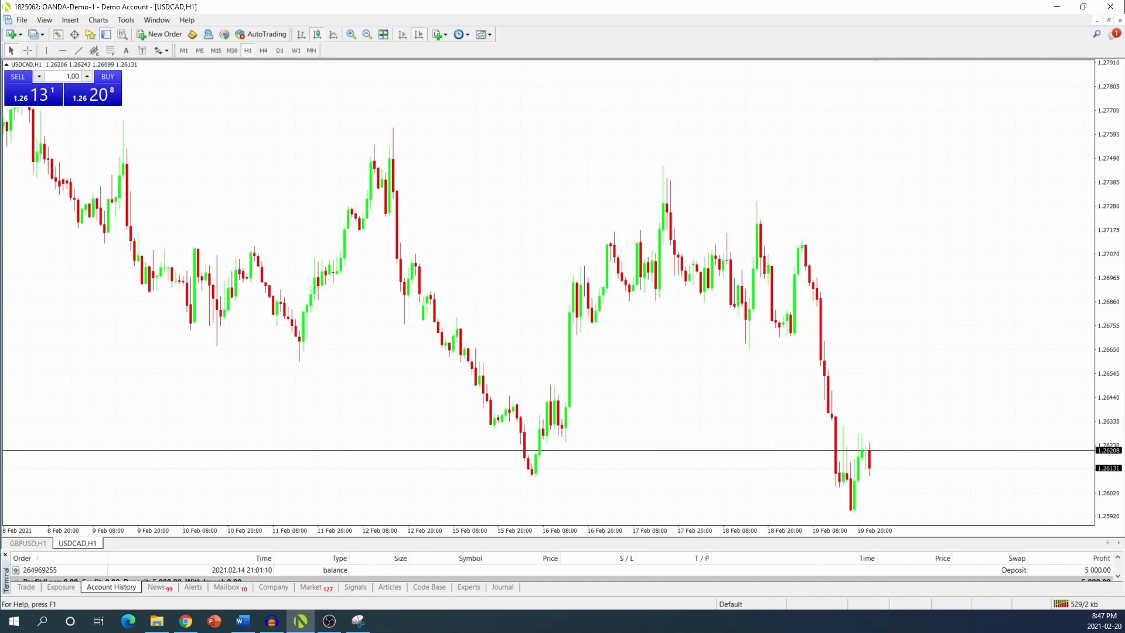
mouse_move(592, 230)
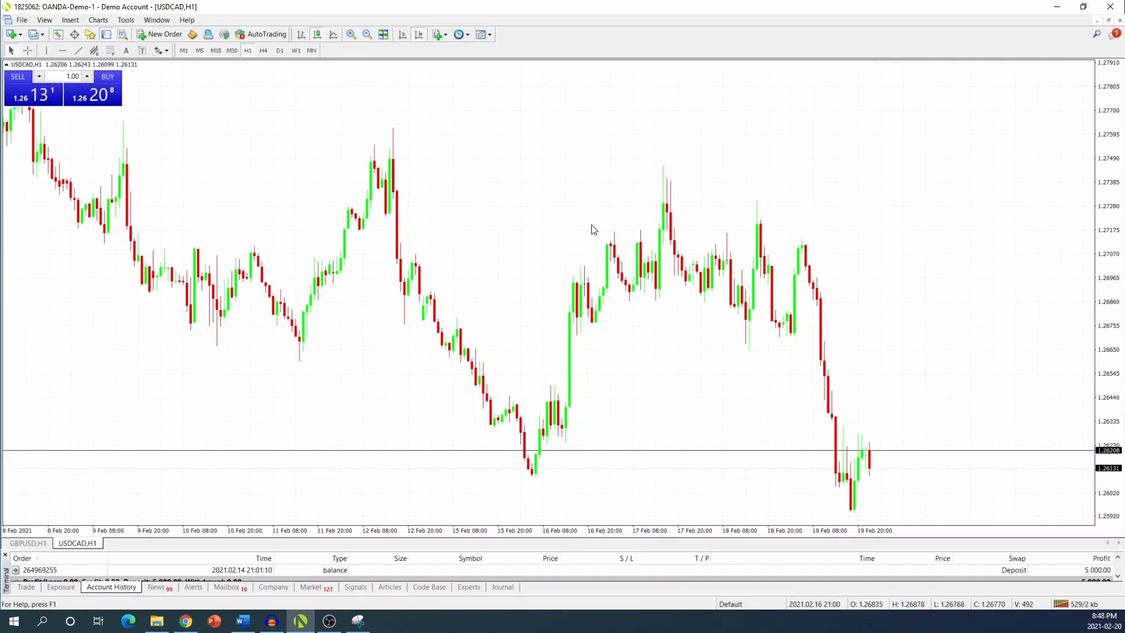
mouse_move(564, 228)
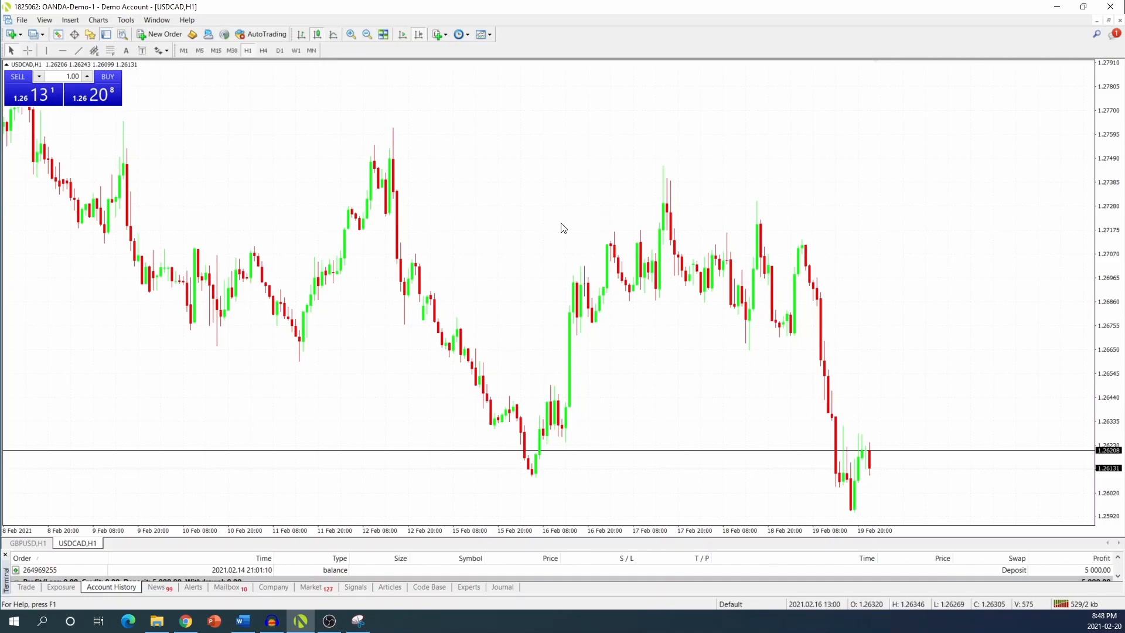